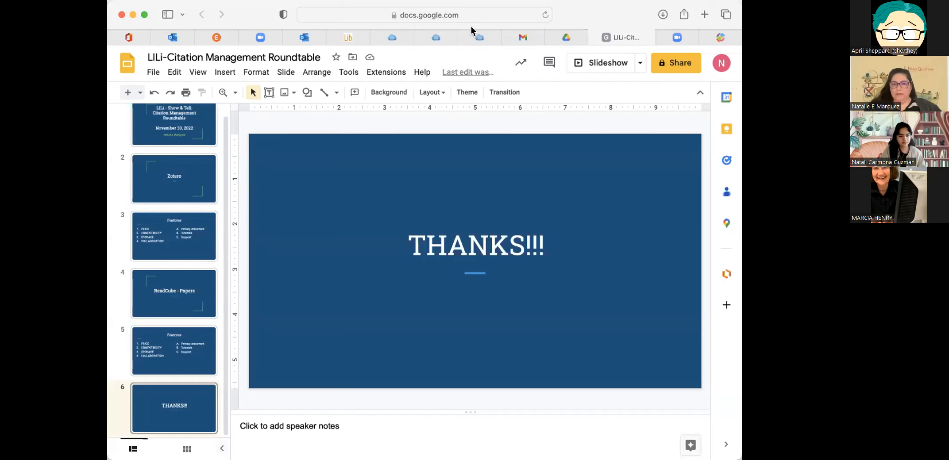
# - Present the deck full screen, then return to the title slide and the Zotero slide
pyautogui.click(607, 63)
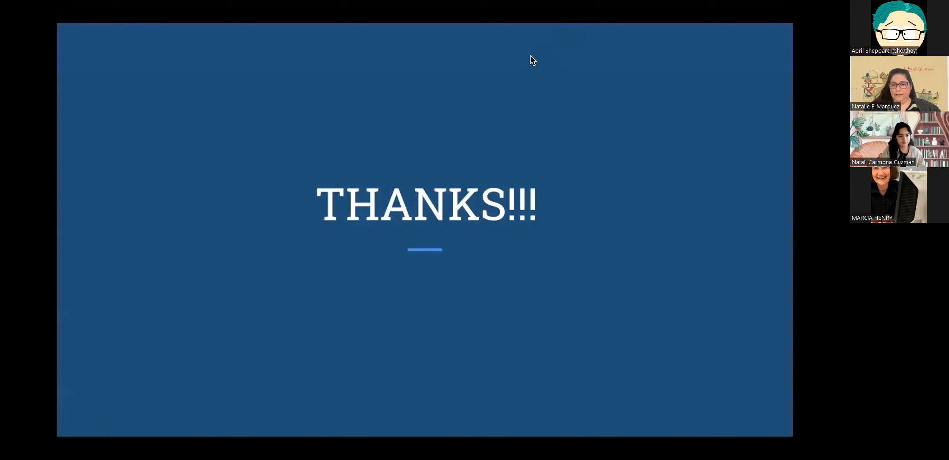
pyautogui.moveTo(602, 66)
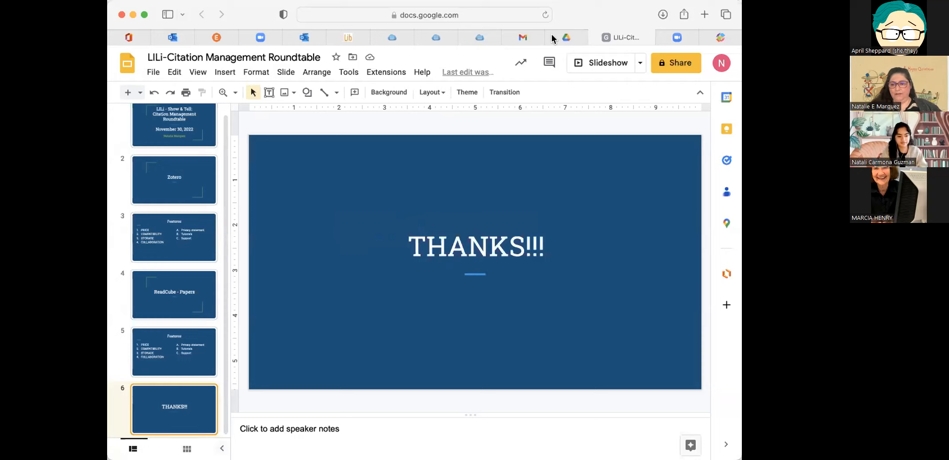
pyautogui.moveTo(517, 44)
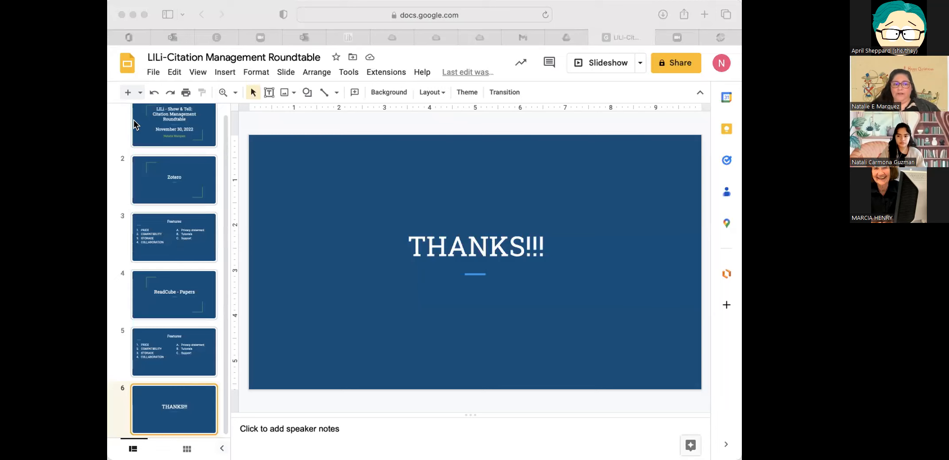
pyautogui.click(174, 132)
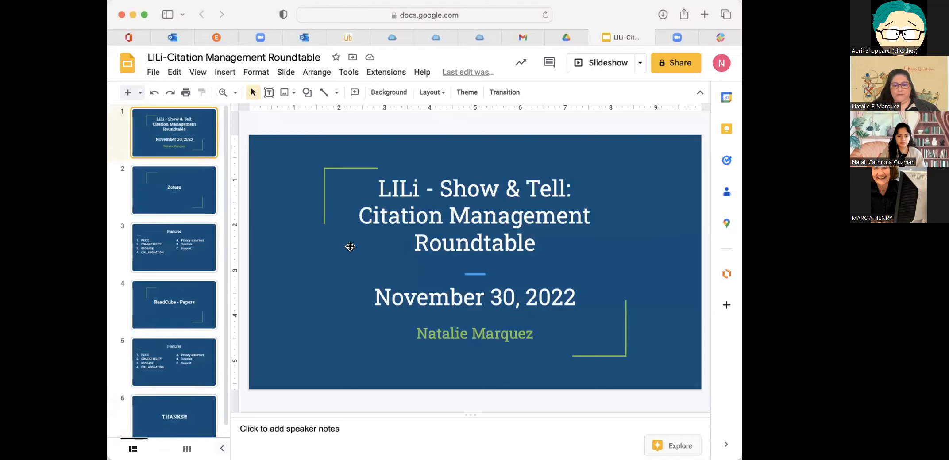
pyautogui.moveTo(247, 242)
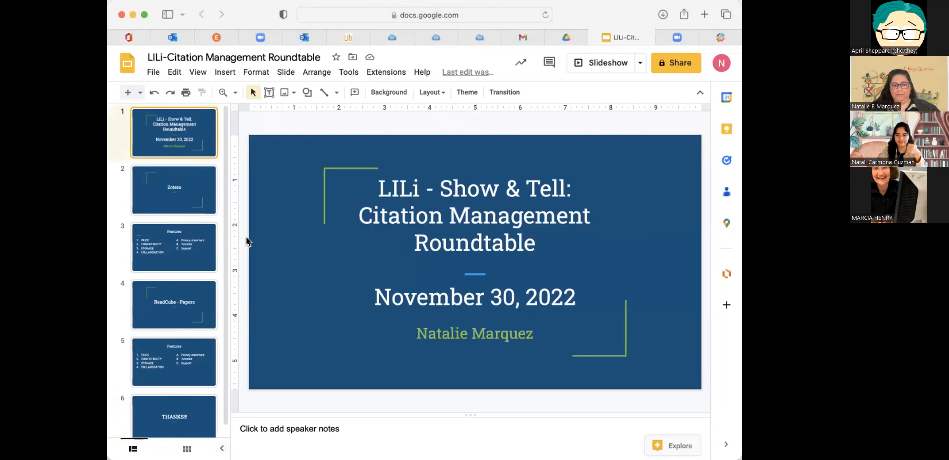
pyautogui.click(174, 190)
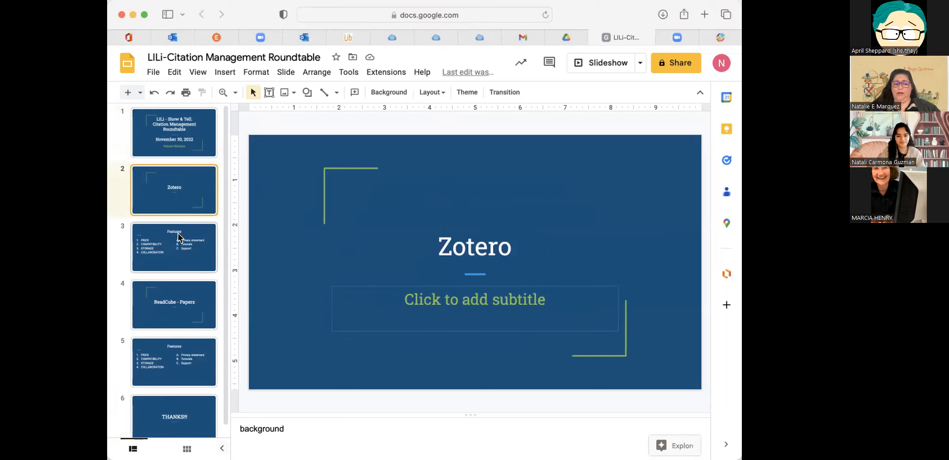
# - Show the Zotero Features slide listing price, compatibility, storage and support
pyautogui.click(174, 247)
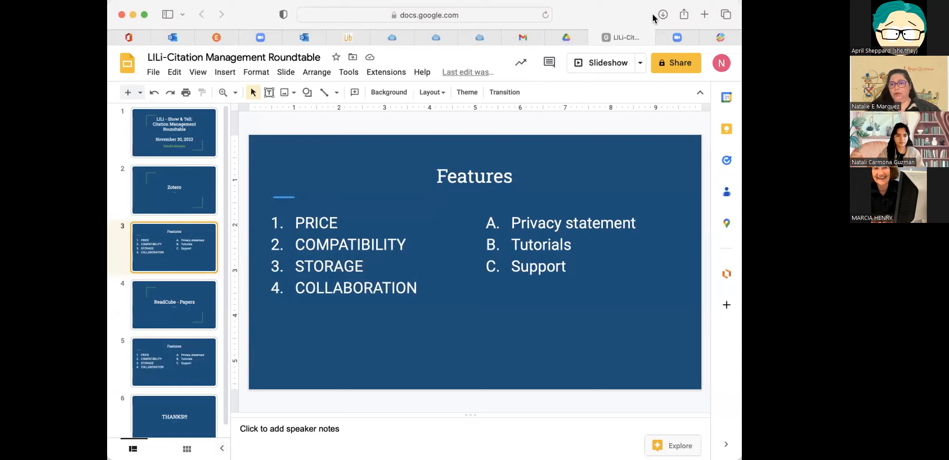
pyautogui.moveTo(717, 25)
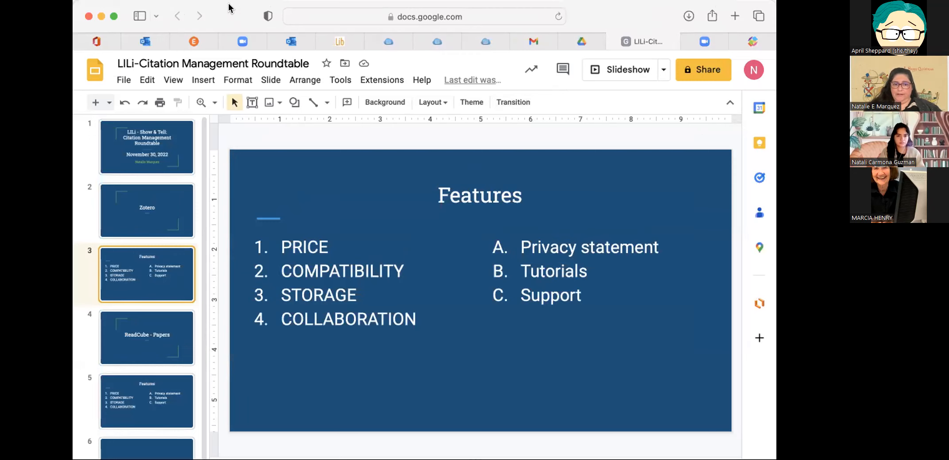
# - View the UCI Libraries Zotero guide page, then return to the ReadCube - Papers slide
pyautogui.click(459, 48)
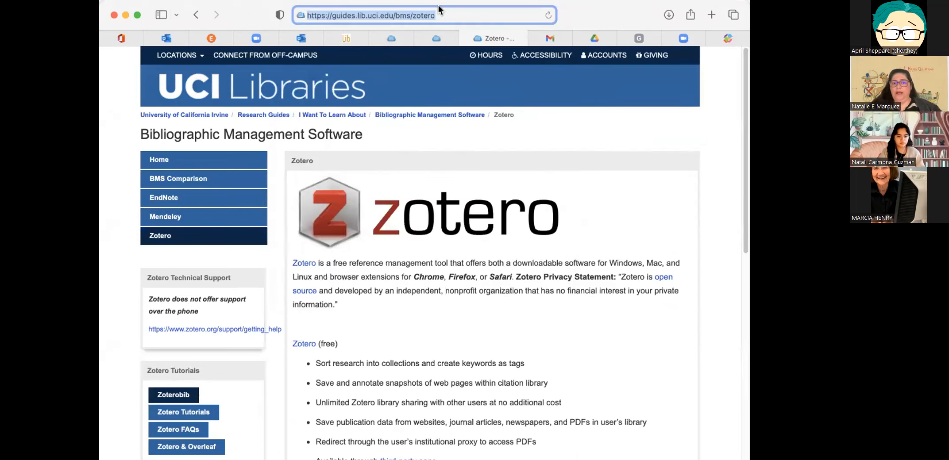
pyautogui.moveTo(478, 92)
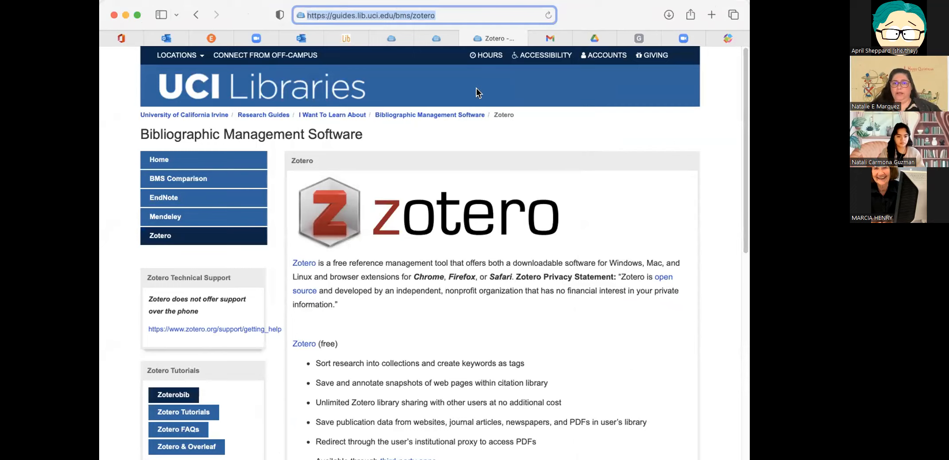
pyautogui.moveTo(542, 31)
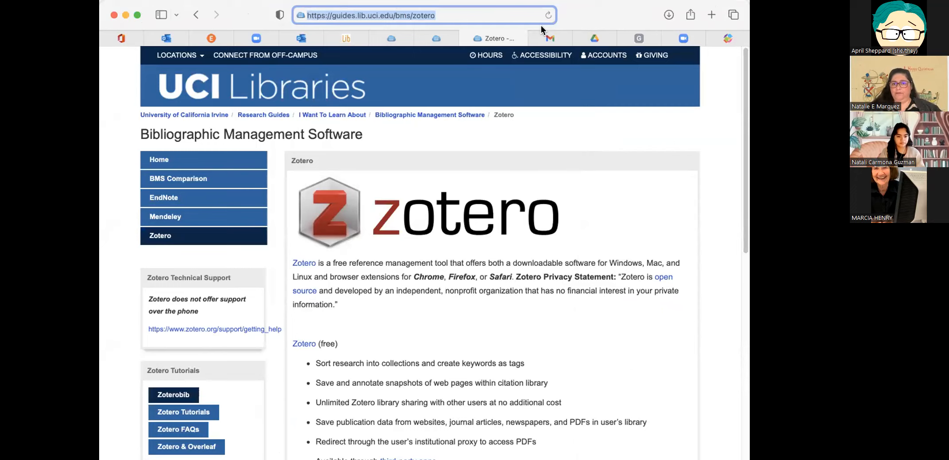
pyautogui.click(624, 37)
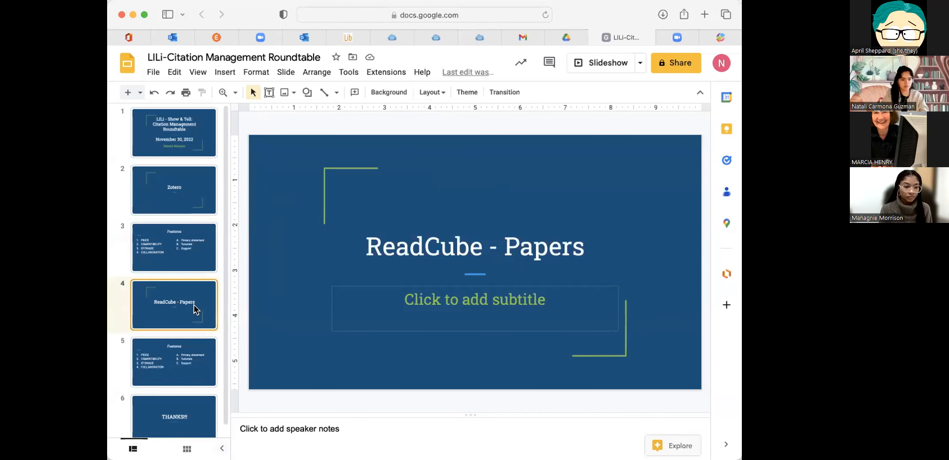
# - Show the second Features slide following ReadCube - Papers
pyautogui.click(174, 362)
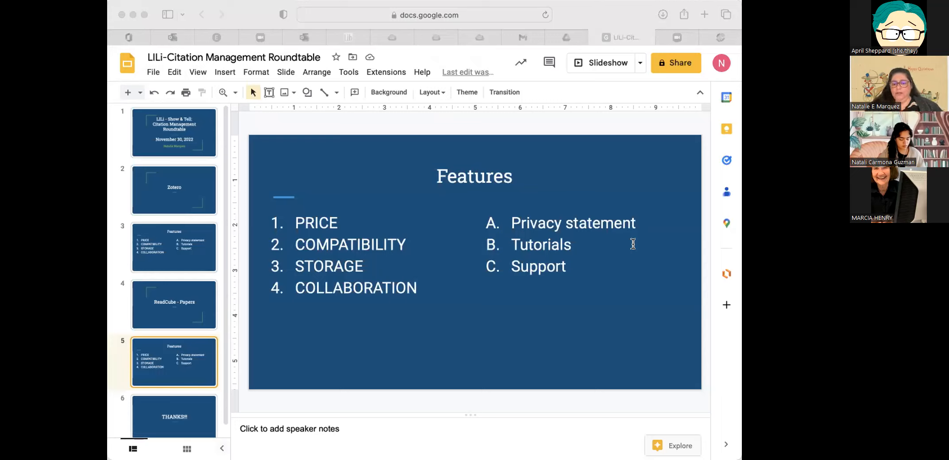
pyautogui.moveTo(649, 352)
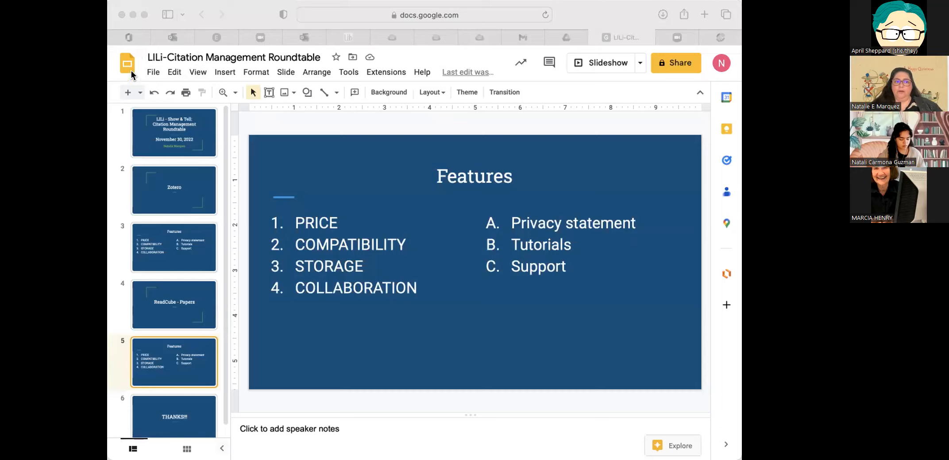
pyautogui.moveTo(504, 52)
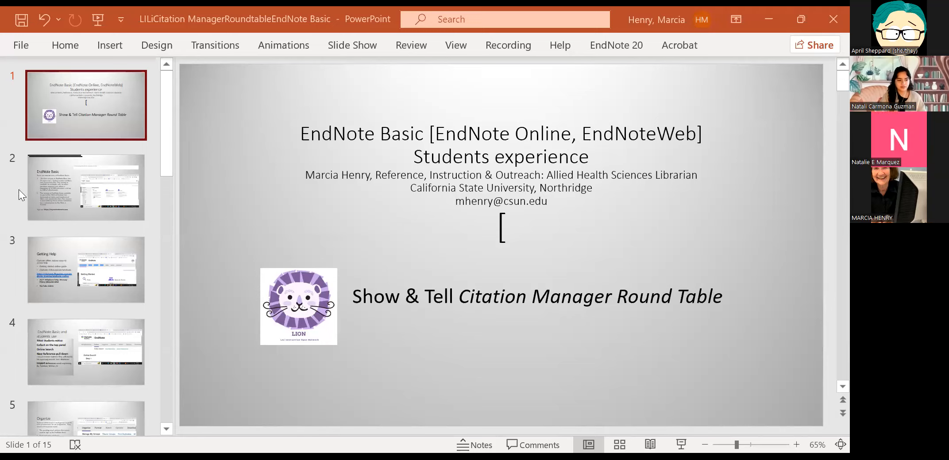
pyautogui.moveTo(6, 368)
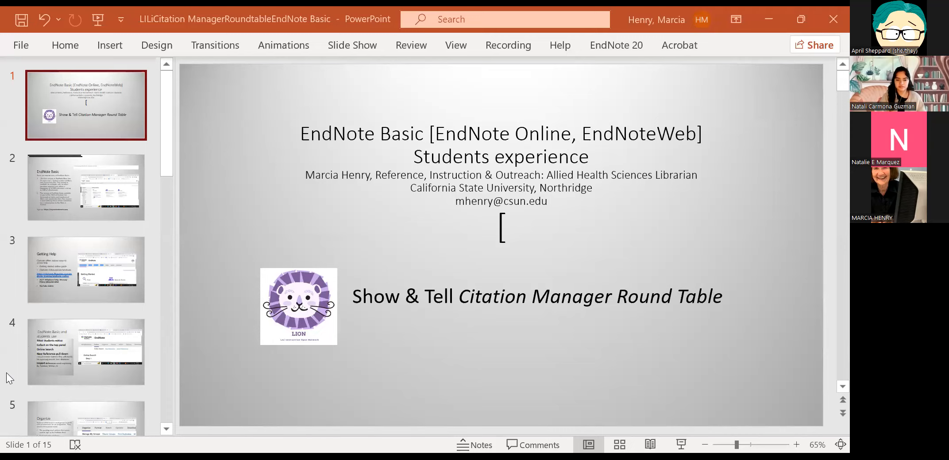
pyautogui.moveTo(81, 267)
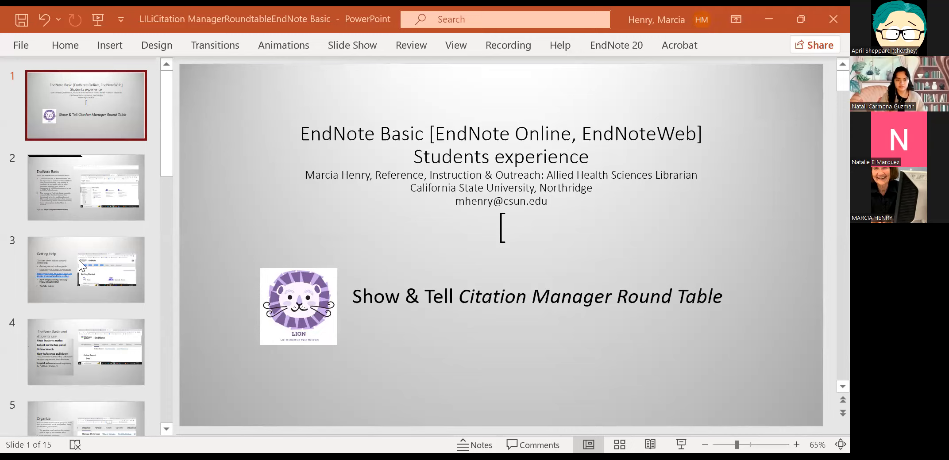
pyautogui.moveTo(96, 315)
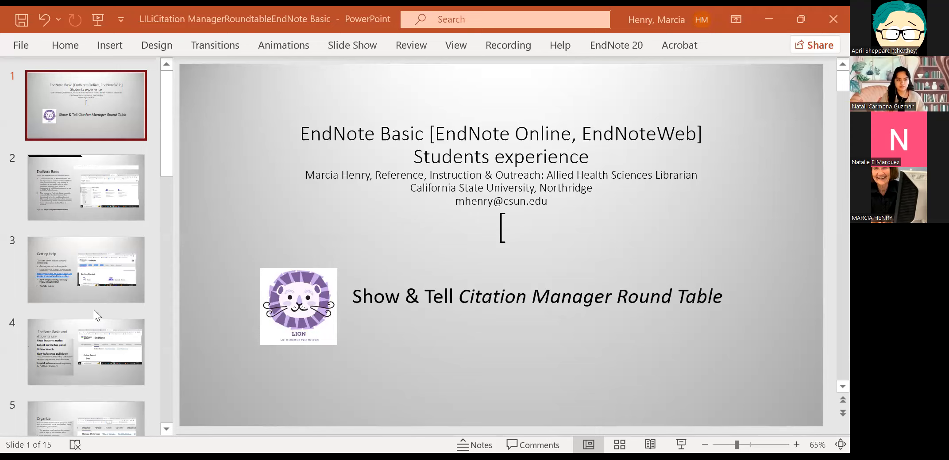
pyautogui.moveTo(526, 306)
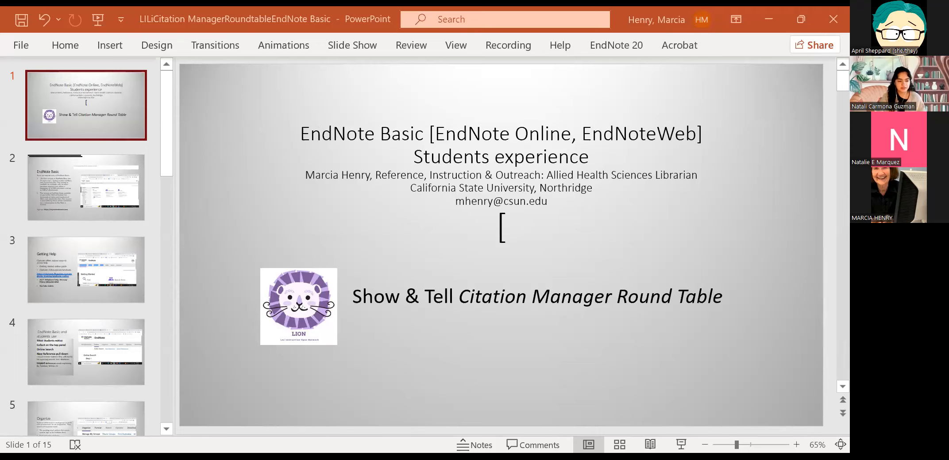
pyautogui.moveTo(659, 109)
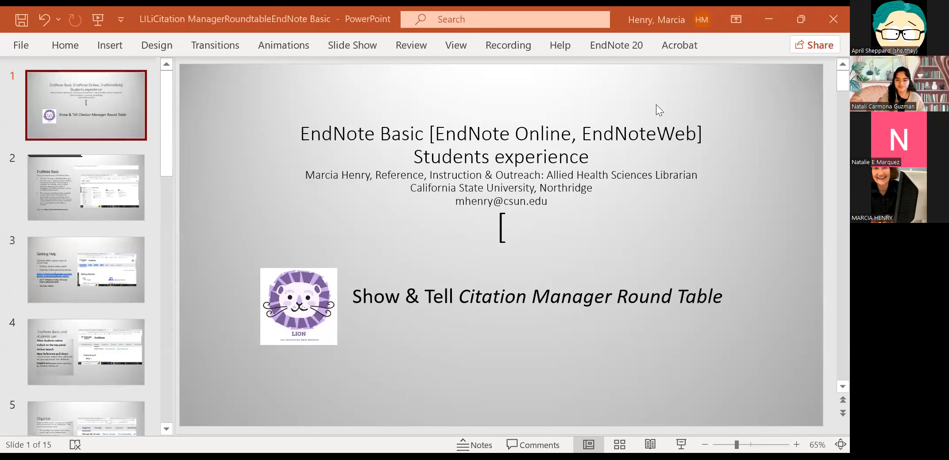
pyautogui.moveTo(251, 175)
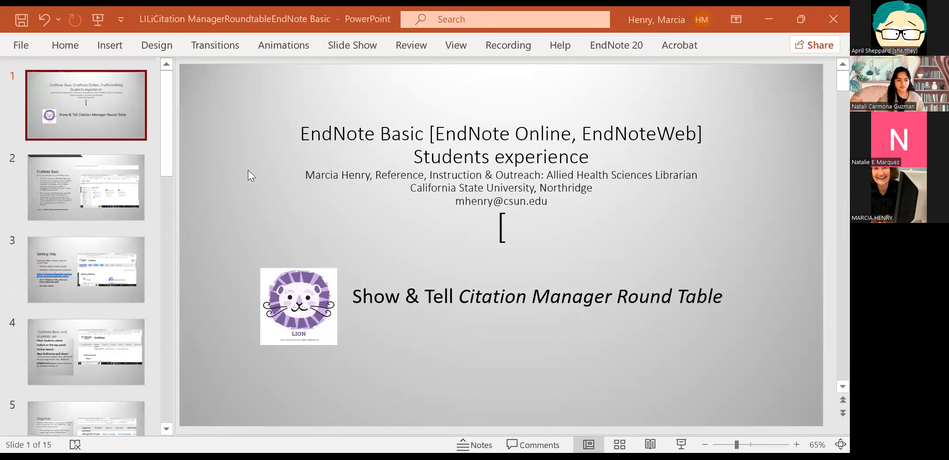
pyautogui.moveTo(380, 106)
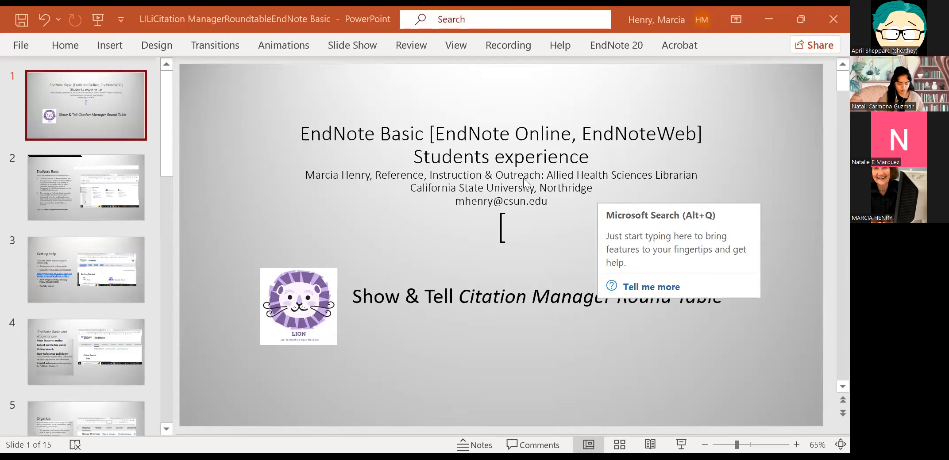
pyautogui.moveTo(424, 60)
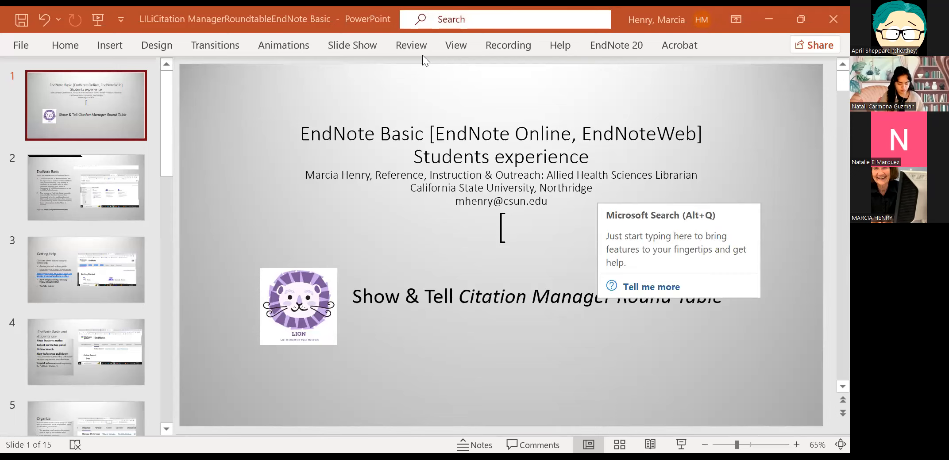
pyautogui.moveTo(374, 179)
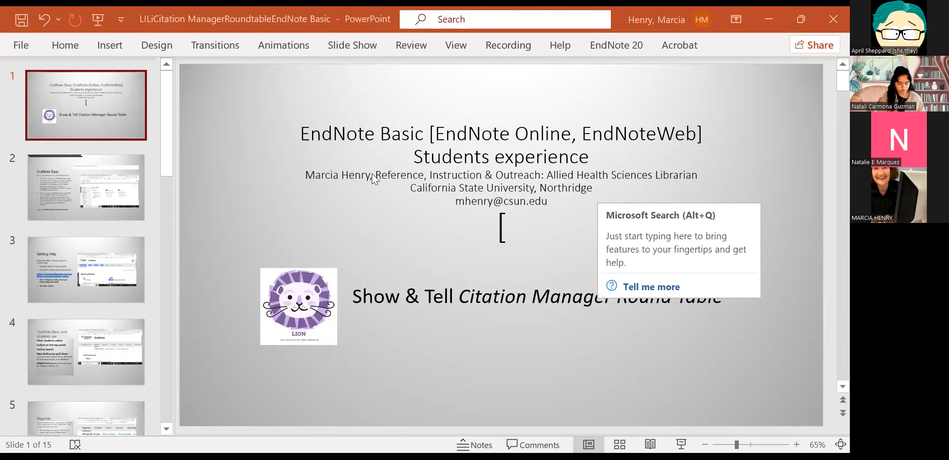
pyautogui.moveTo(58, 209)
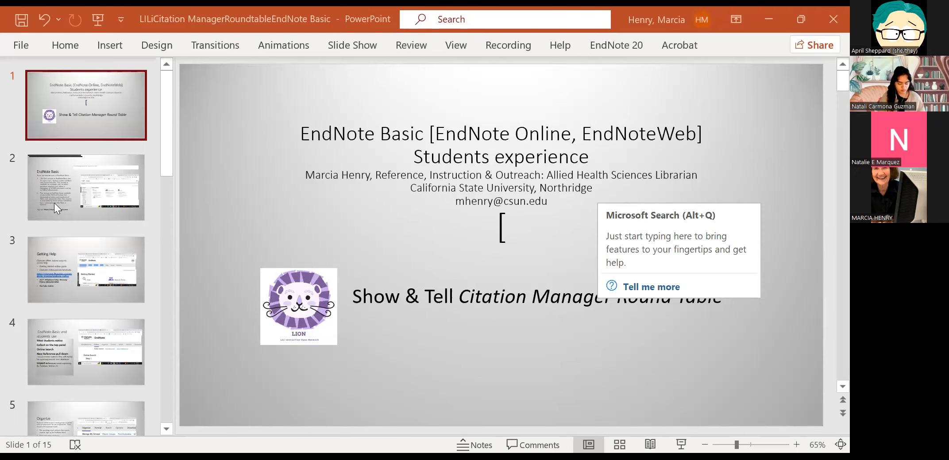
# - Show slide 2, EndNote Basic, covering its free and Web of Science versions
pyautogui.click(86, 188)
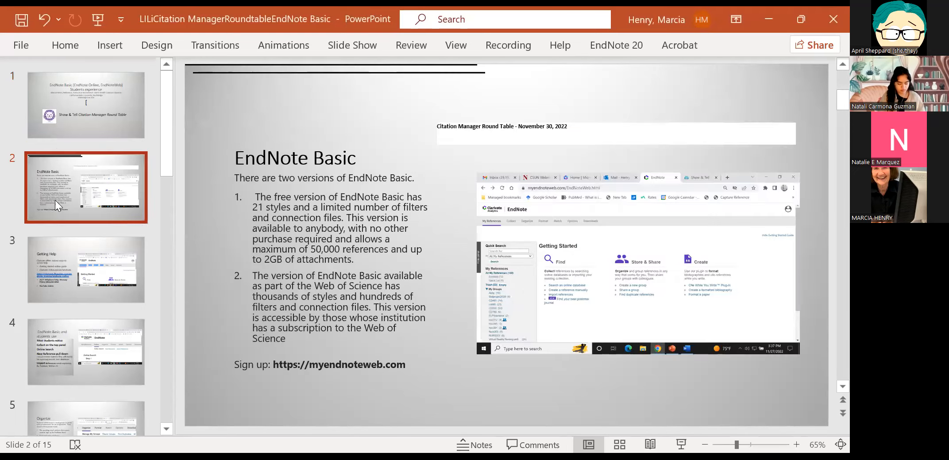
pyautogui.moveTo(62, 219)
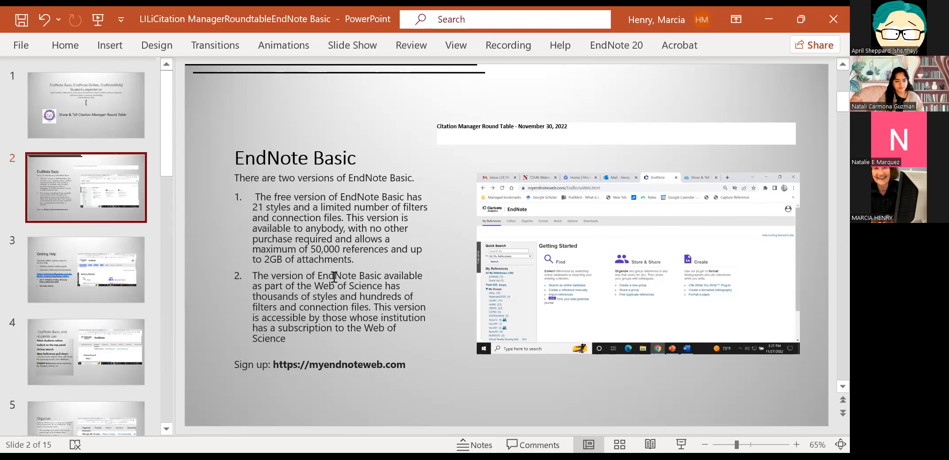
pyautogui.moveTo(305, 257)
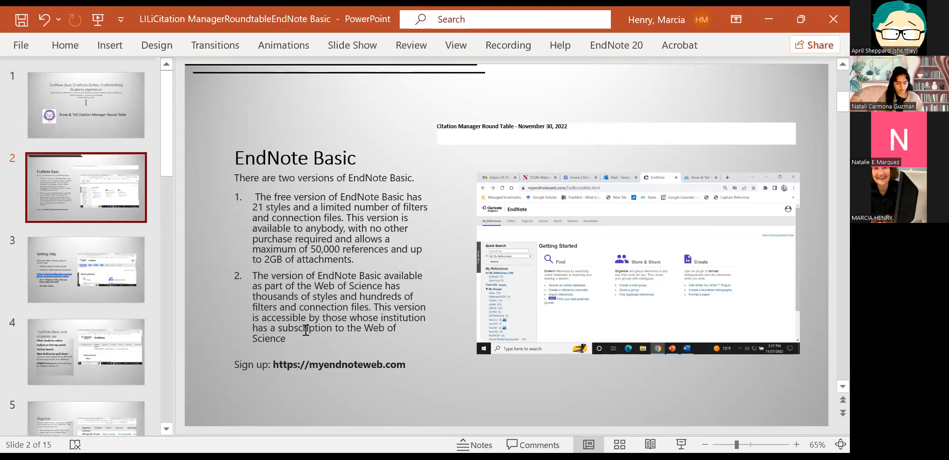
pyautogui.moveTo(278, 374)
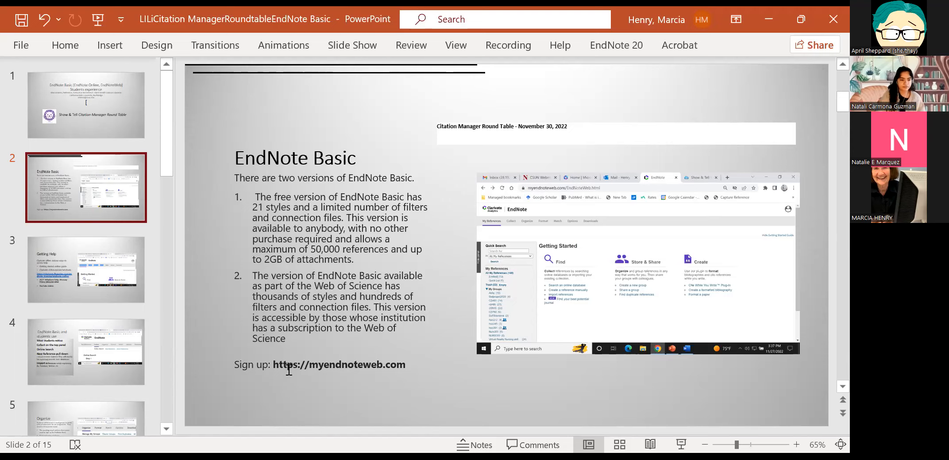
pyautogui.moveTo(493, 396)
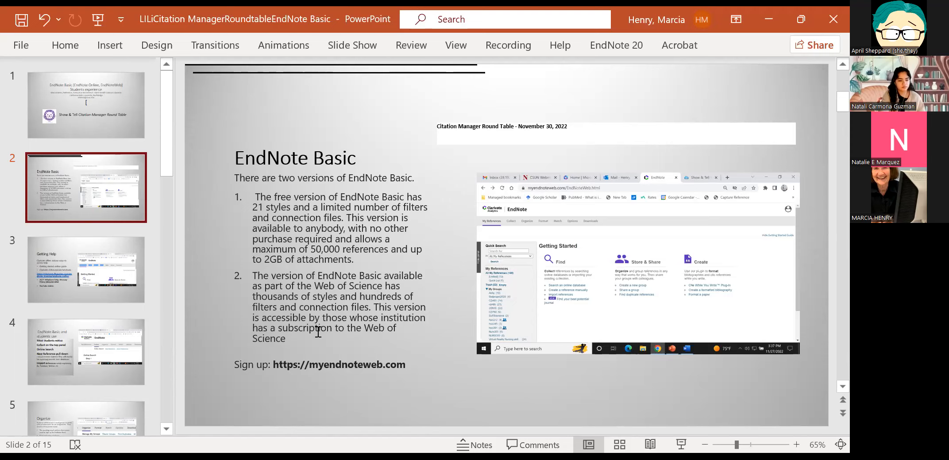
pyautogui.moveTo(796, 192)
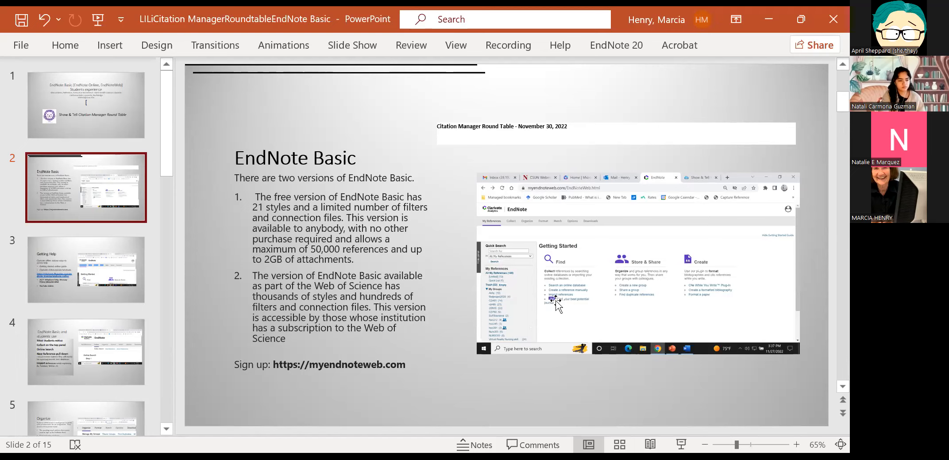
pyautogui.moveTo(585, 286)
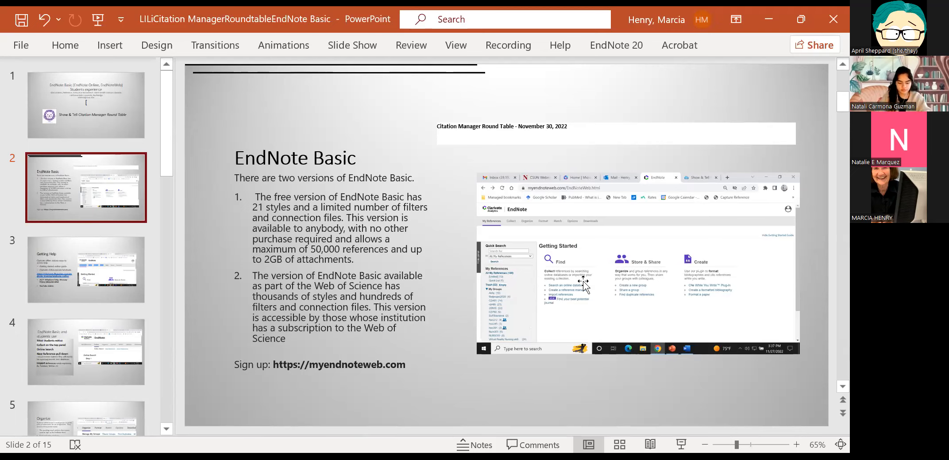
pyautogui.moveTo(487, 233)
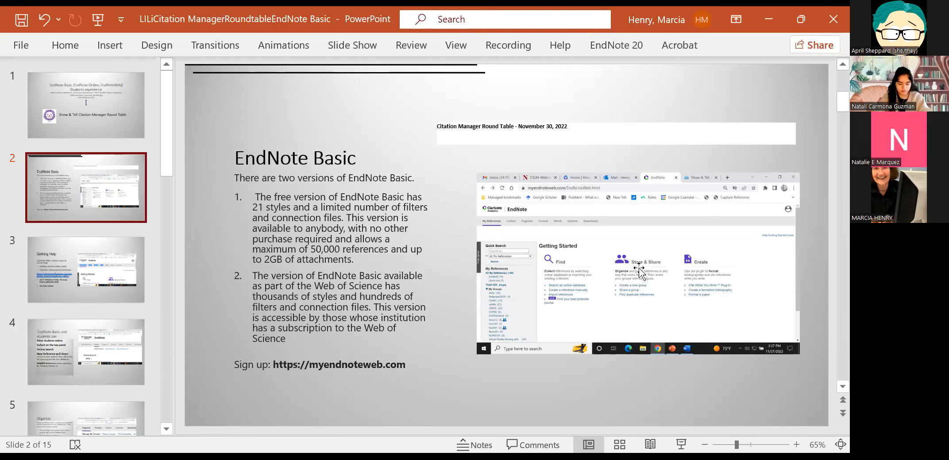
pyautogui.moveTo(500, 250)
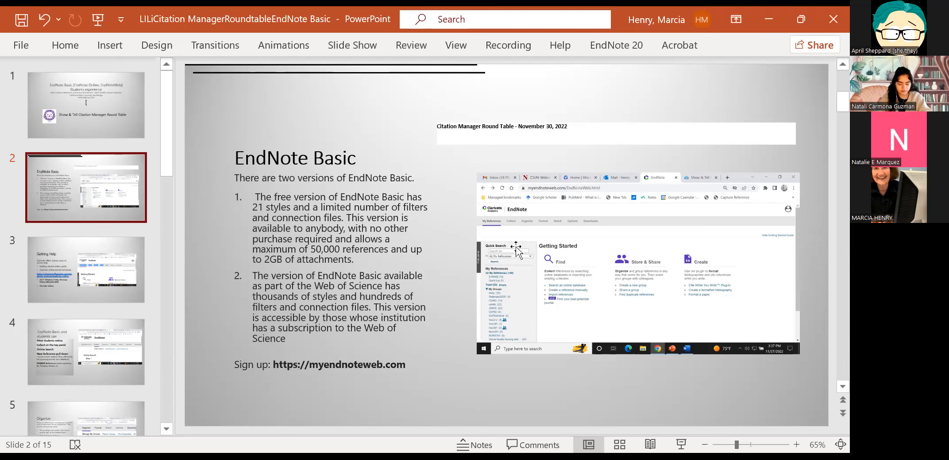
pyautogui.moveTo(541, 294)
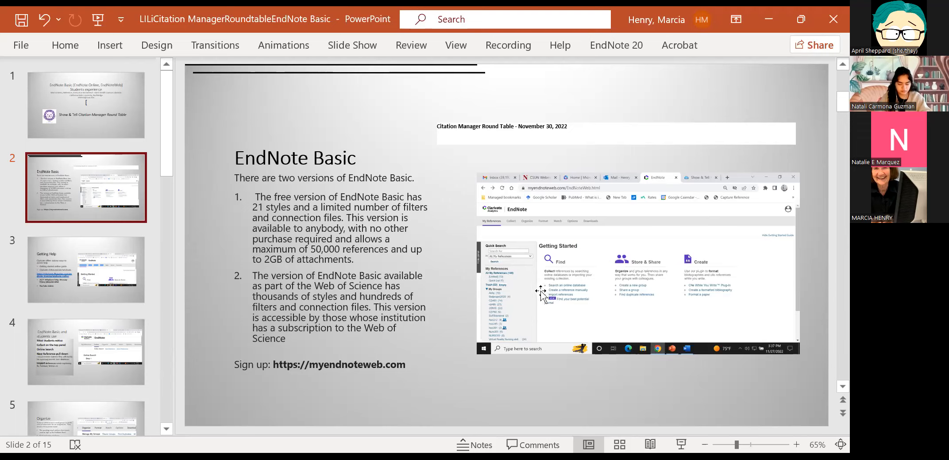
pyautogui.moveTo(531, 266)
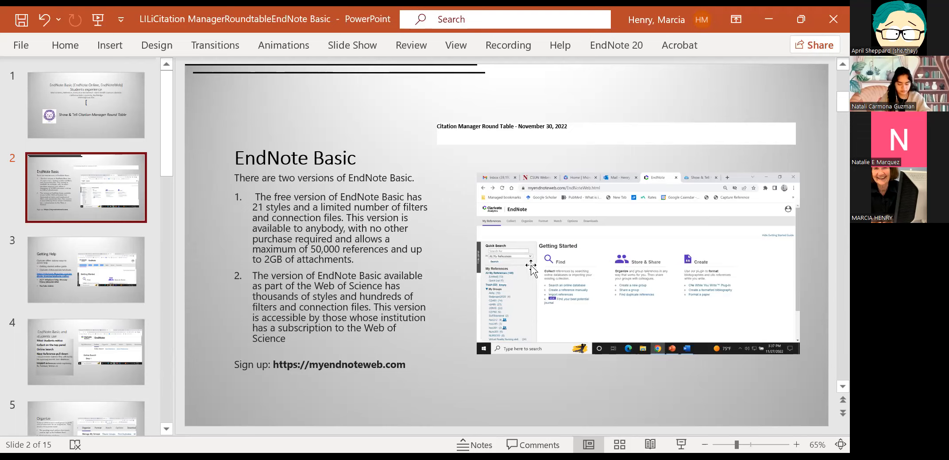
pyautogui.moveTo(510, 234)
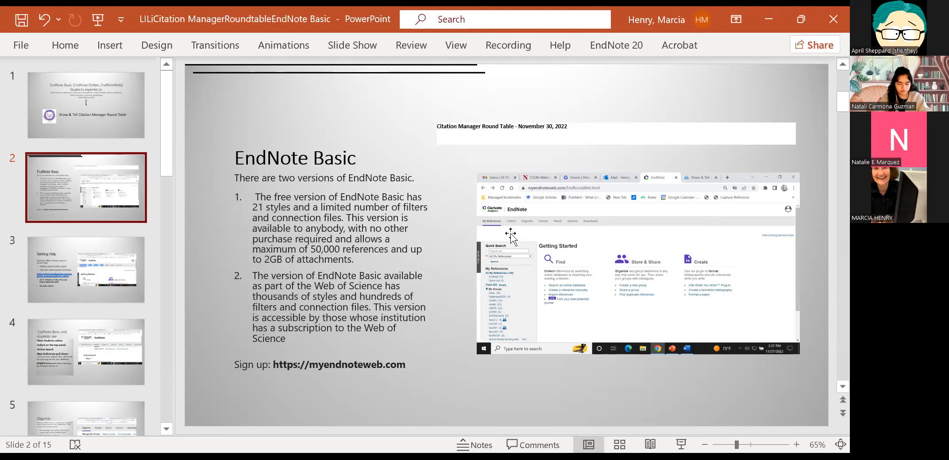
pyautogui.moveTo(540, 331)
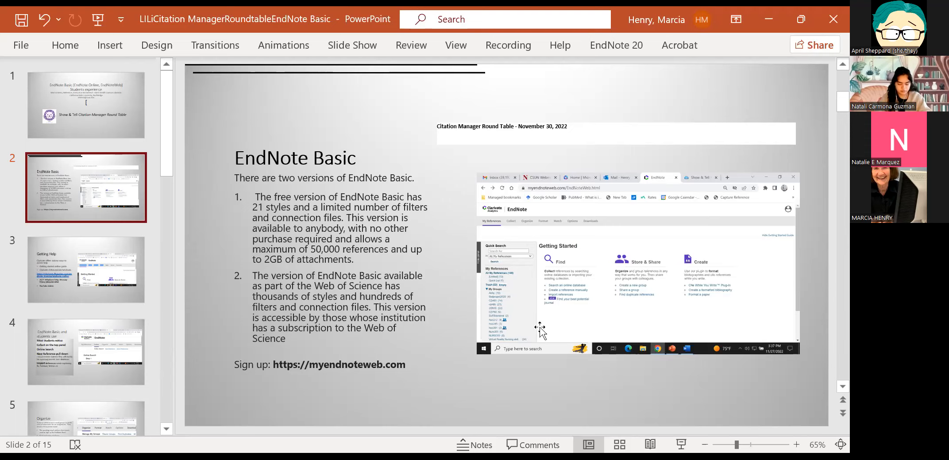
pyautogui.moveTo(505, 236)
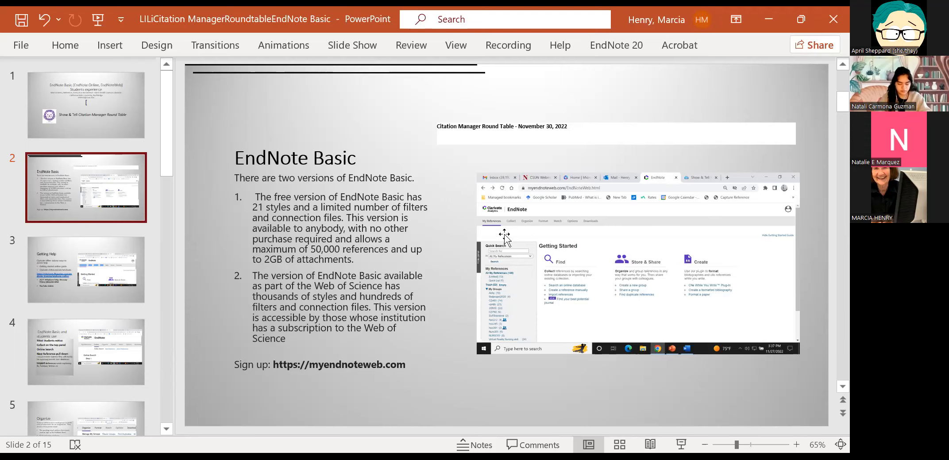
pyautogui.moveTo(493, 232)
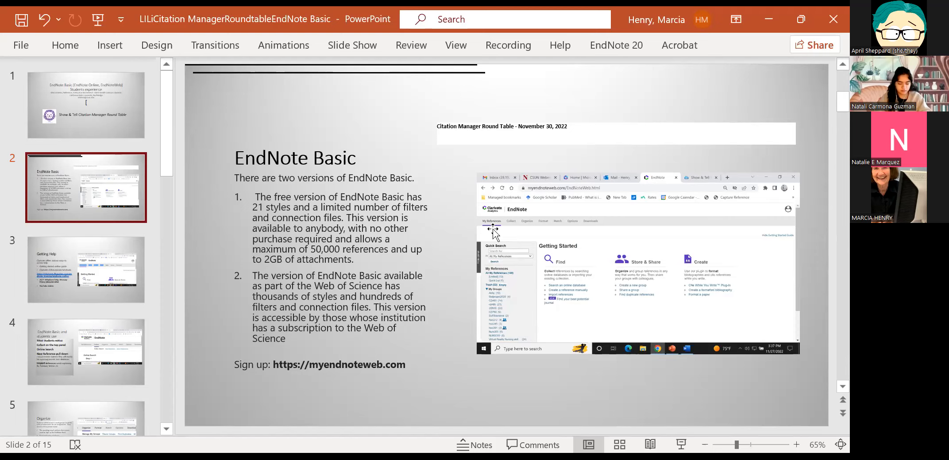
pyautogui.moveTo(507, 275)
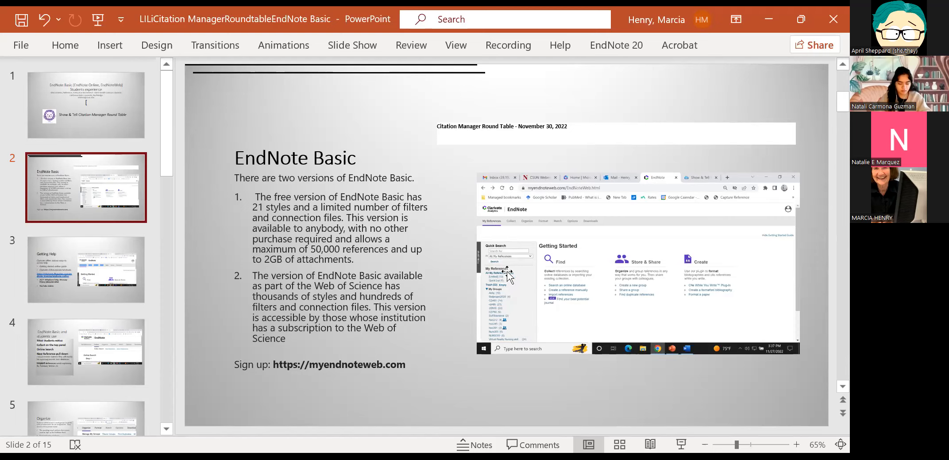
pyautogui.moveTo(535, 336)
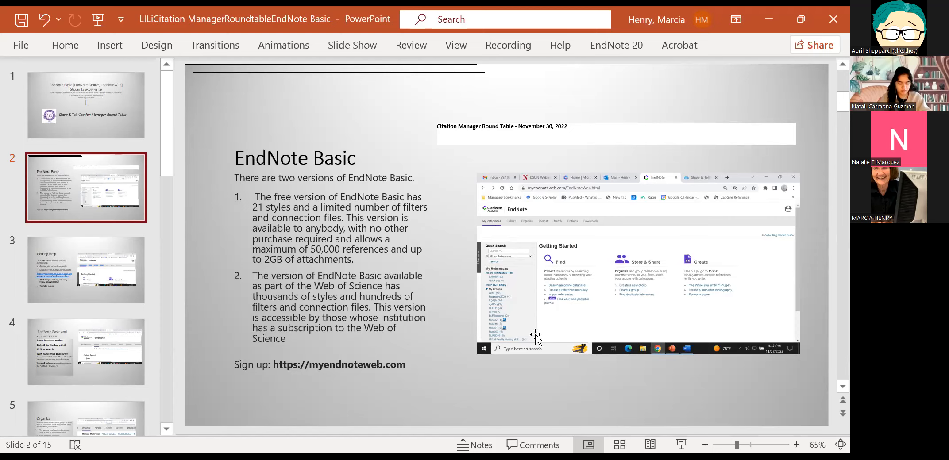
pyautogui.moveTo(580, 288)
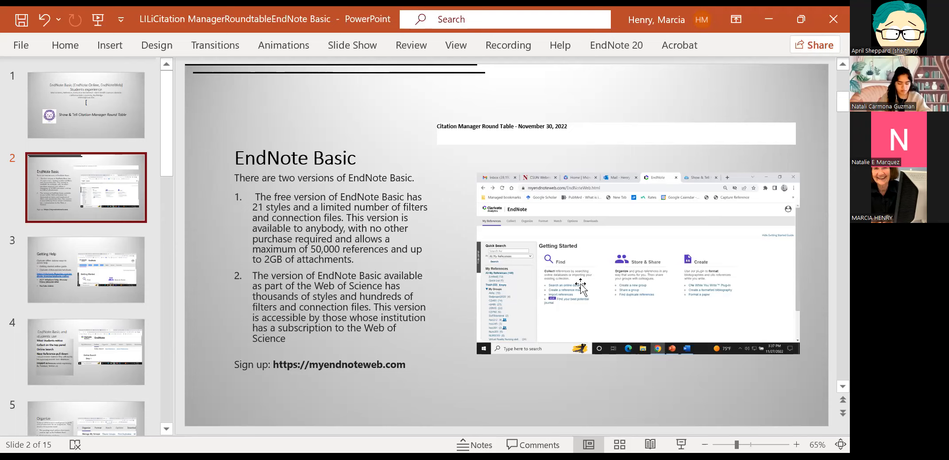
pyautogui.moveTo(570, 339)
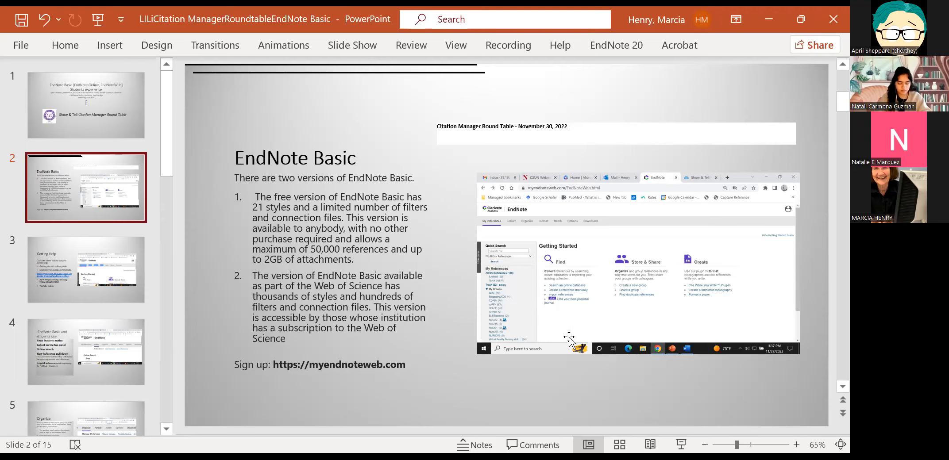
pyautogui.moveTo(733, 295)
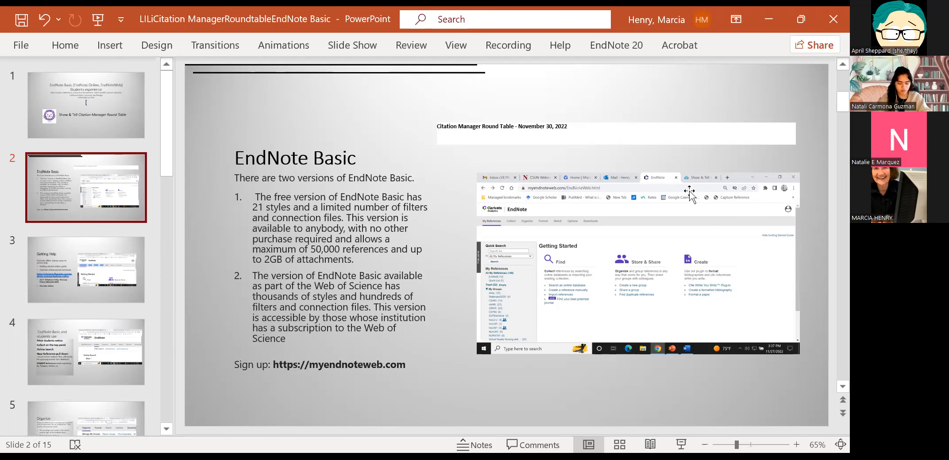
pyautogui.moveTo(495, 226)
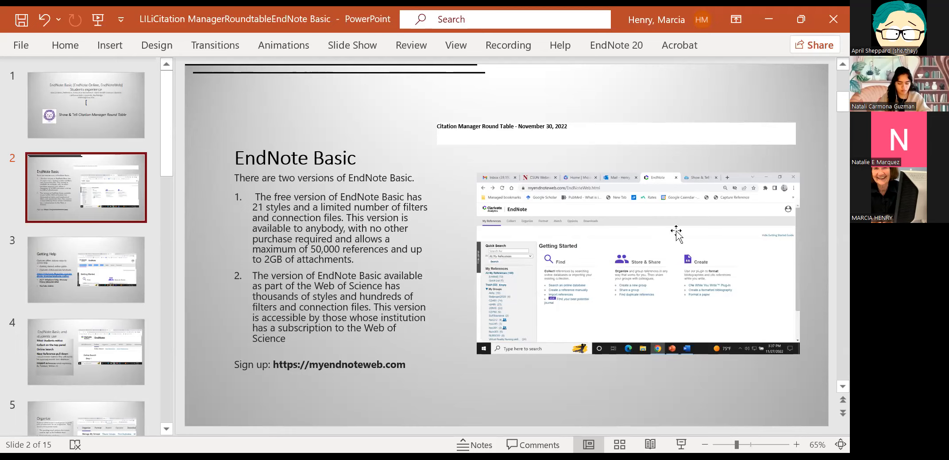
pyautogui.moveTo(574, 287)
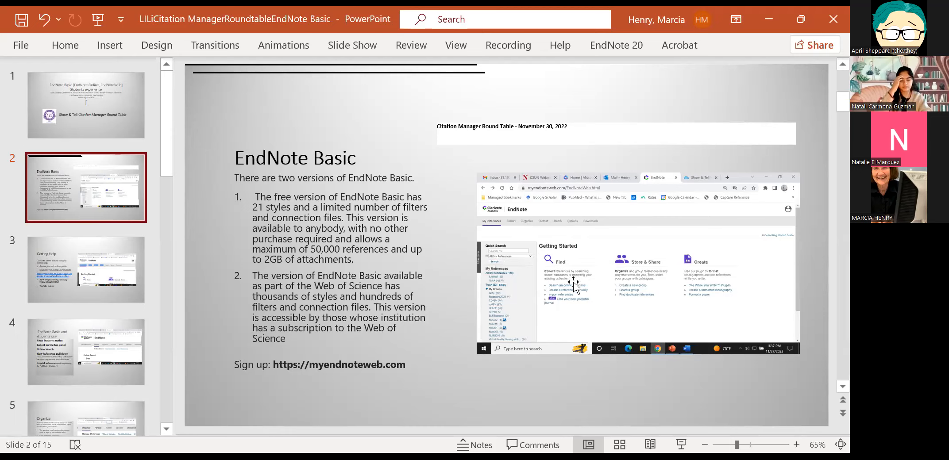
pyautogui.moveTo(564, 293)
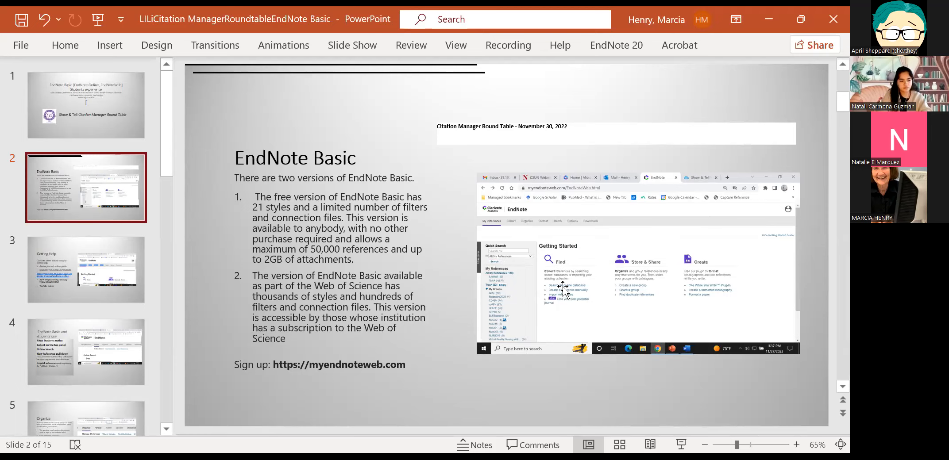
pyautogui.moveTo(516, 225)
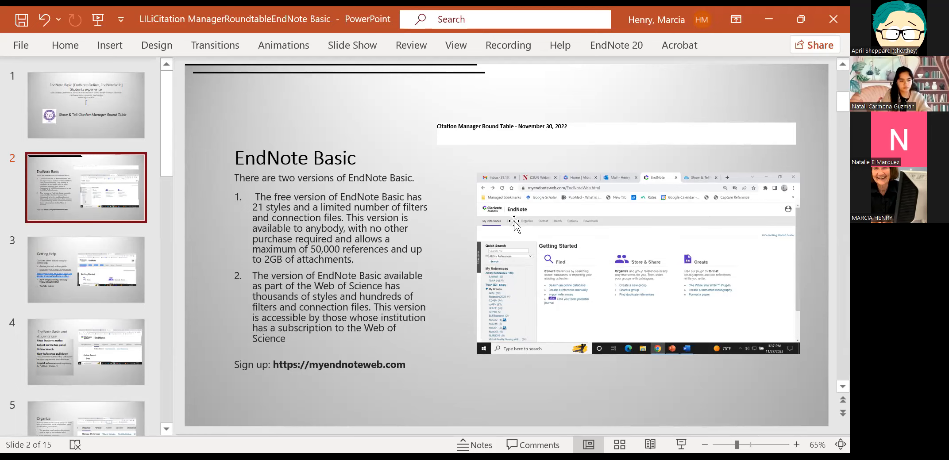
pyautogui.moveTo(496, 235)
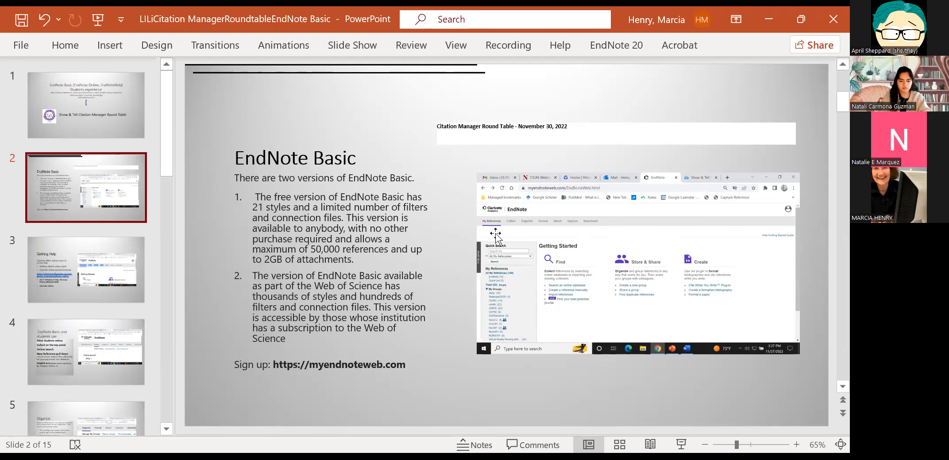
pyautogui.moveTo(501, 232)
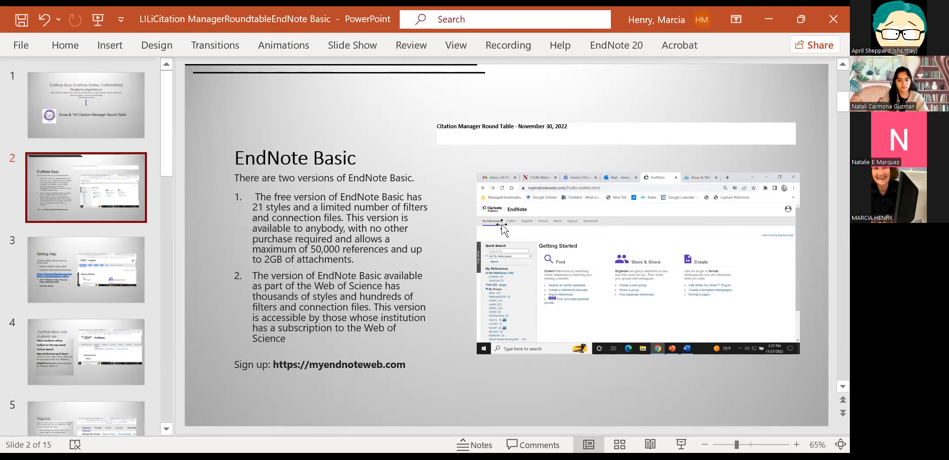
pyautogui.moveTo(572, 225)
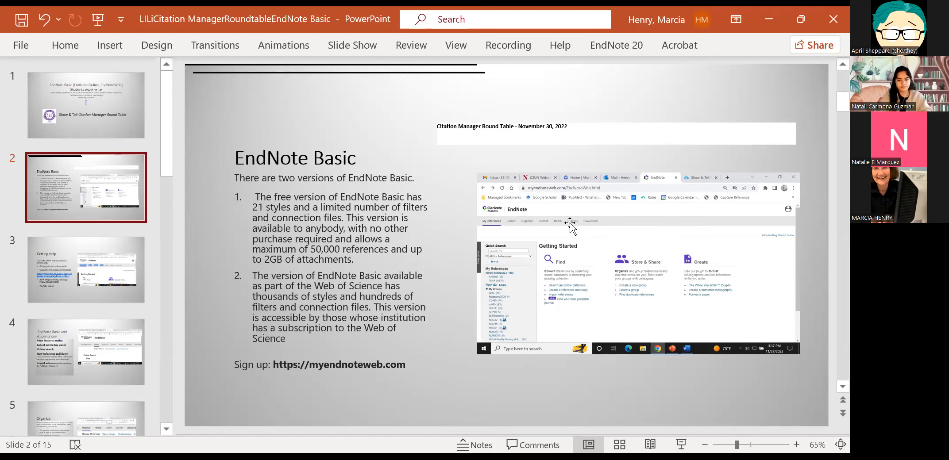
pyautogui.moveTo(576, 247)
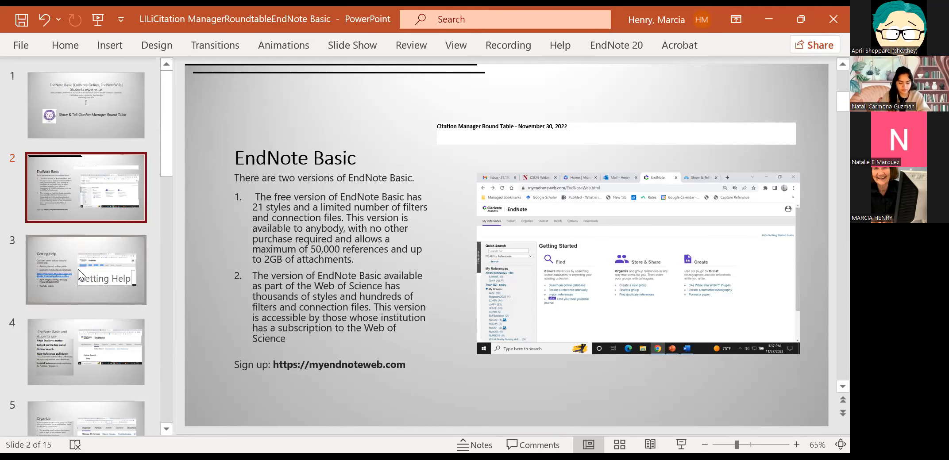
# - Show slide 3, Getting Help, with Clarivate guides, training link and YouTube videos
pyautogui.click(86, 270)
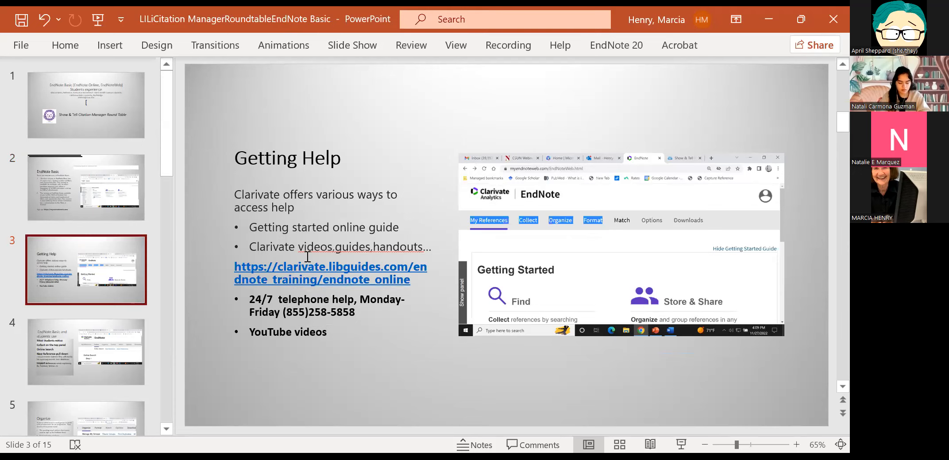
pyautogui.moveTo(826, 217)
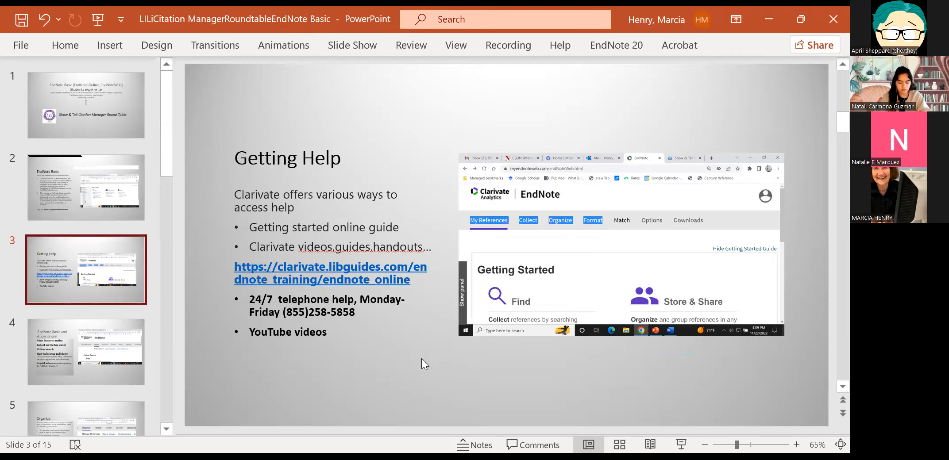
pyautogui.moveTo(399, 370)
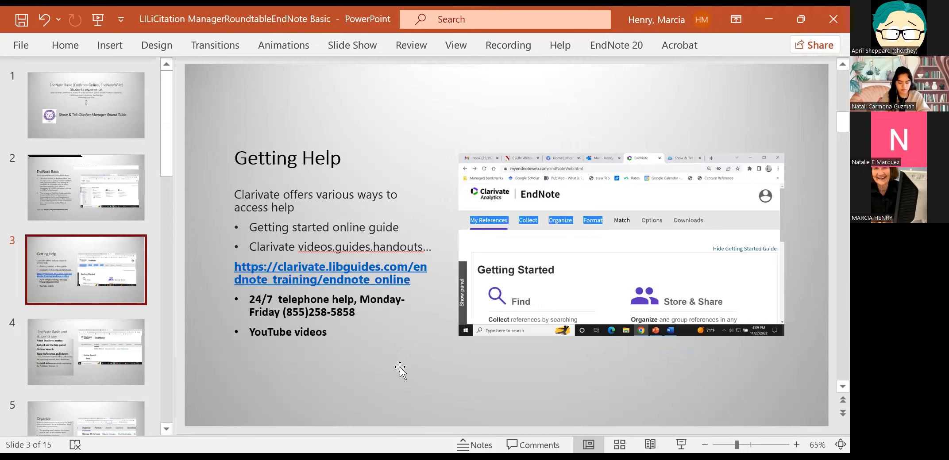
pyautogui.moveTo(364, 386)
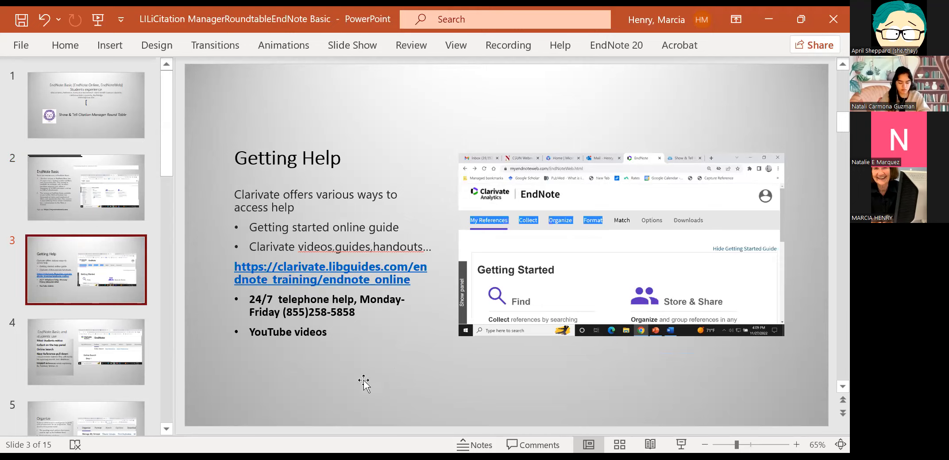
pyautogui.moveTo(377, 327)
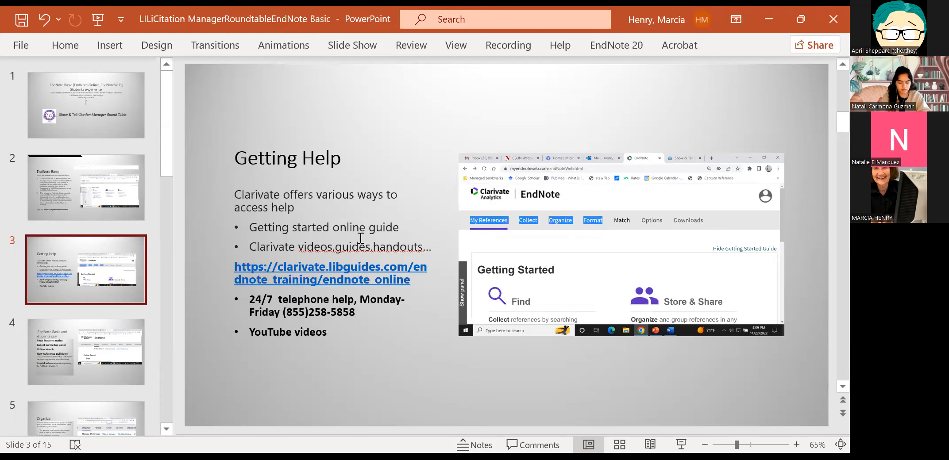
pyautogui.moveTo(305, 279)
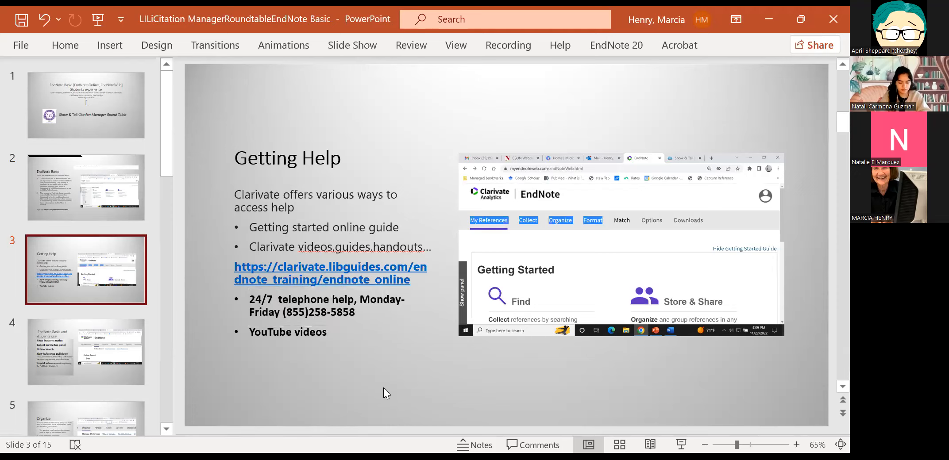
pyautogui.moveTo(377, 396)
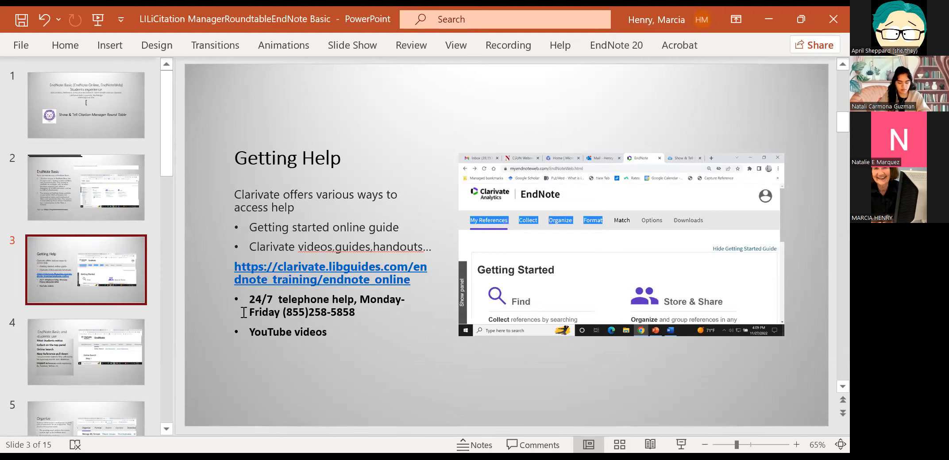
pyautogui.moveTo(346, 280)
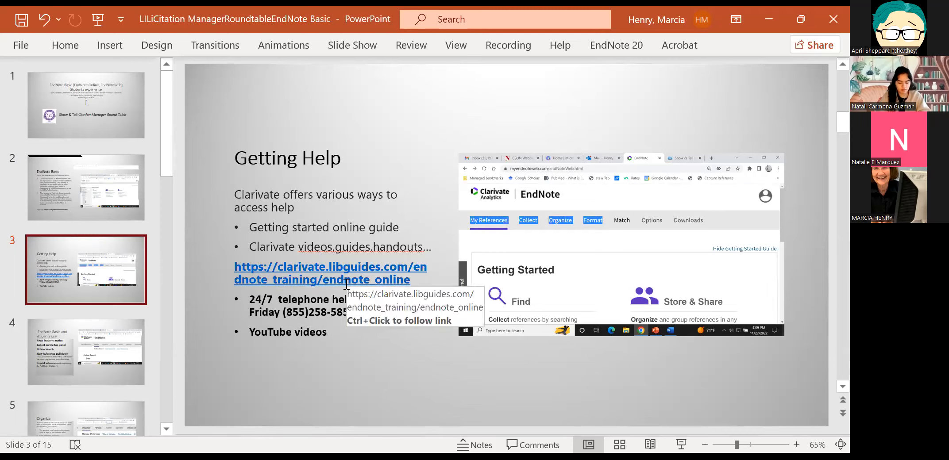
pyautogui.moveTo(305, 313)
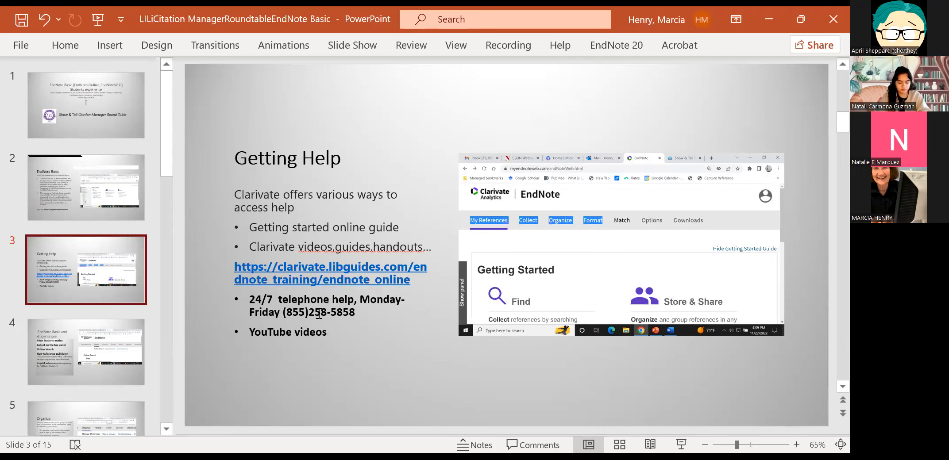
pyautogui.moveTo(294, 354)
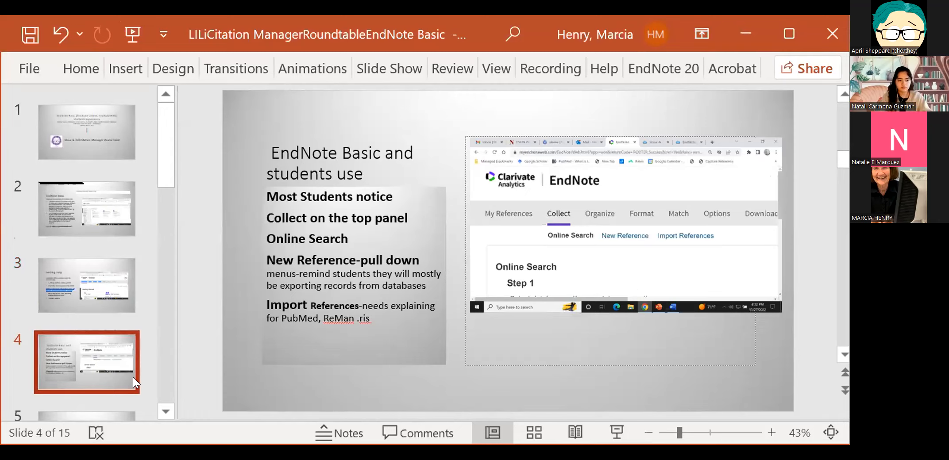
pyautogui.moveTo(543, 413)
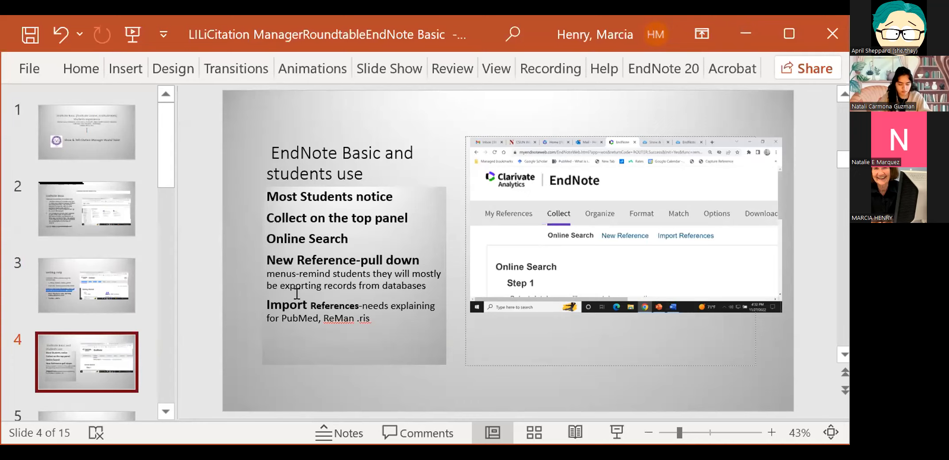
pyautogui.moveTo(299, 286)
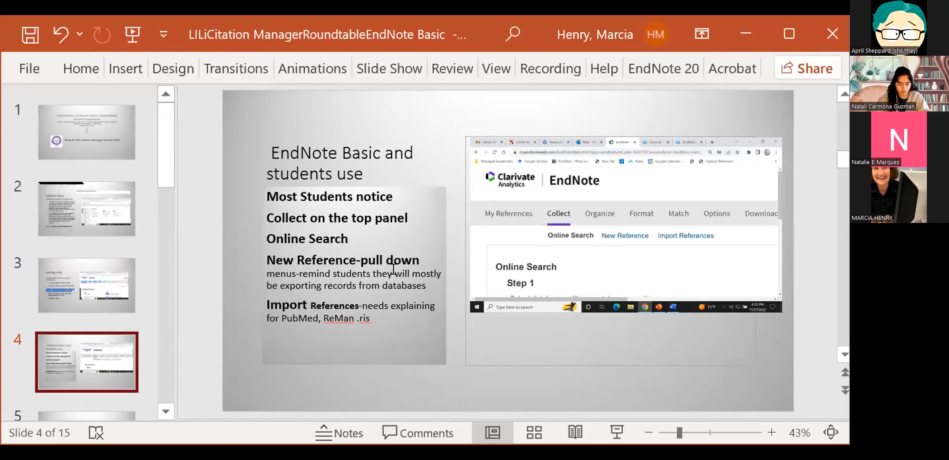
pyautogui.moveTo(392, 268)
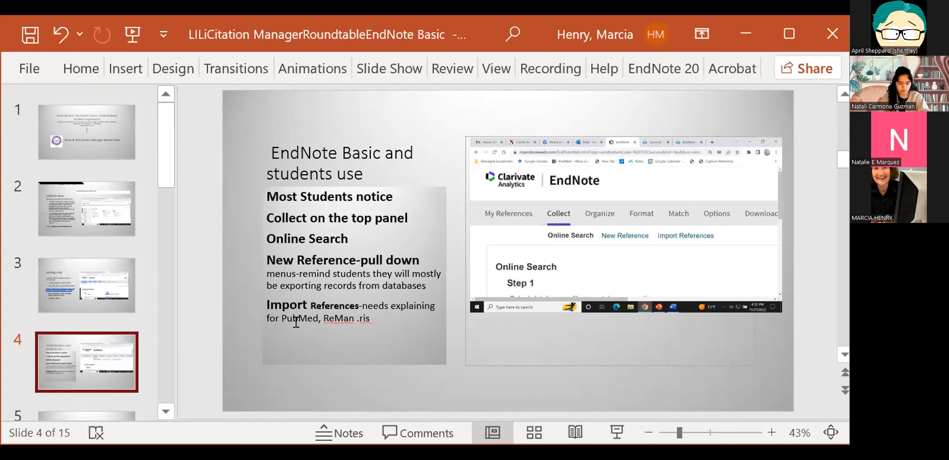
pyautogui.moveTo(218, 238)
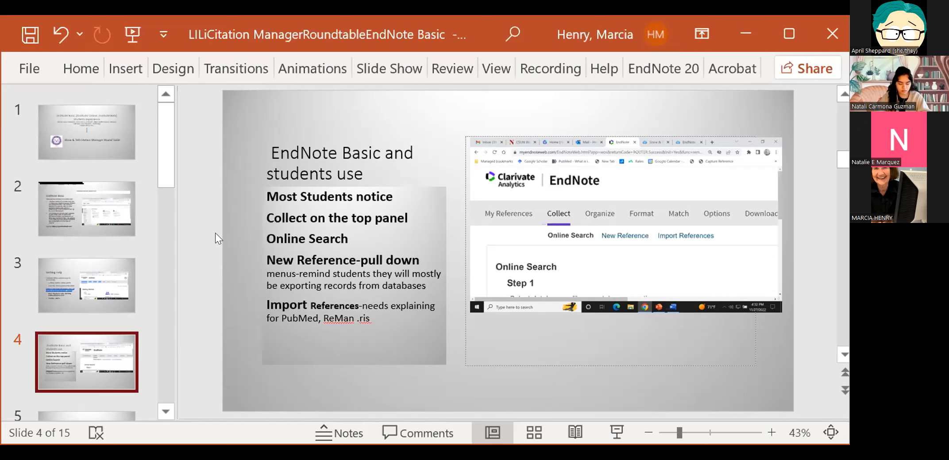
pyautogui.moveTo(59, 289)
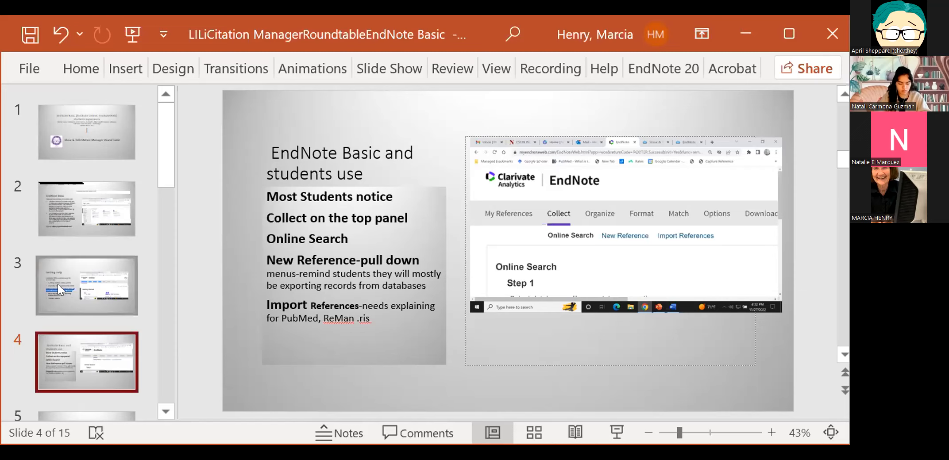
pyautogui.click(87, 286)
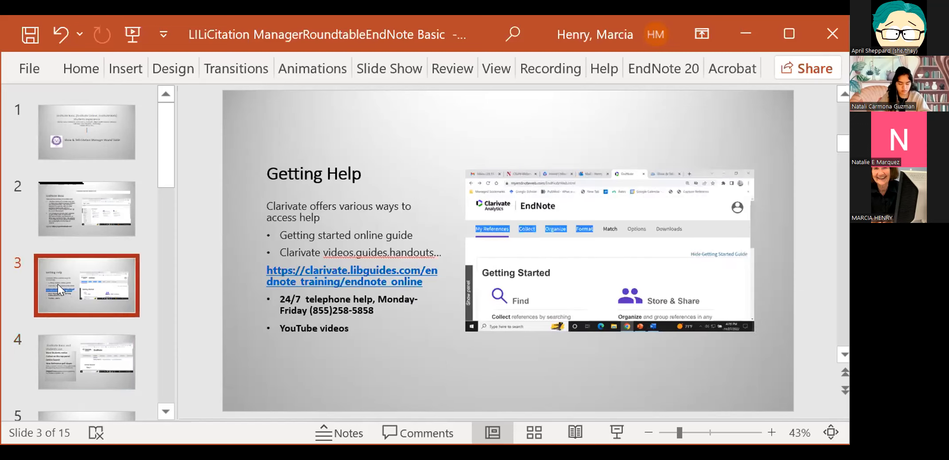
pyautogui.click(87, 362)
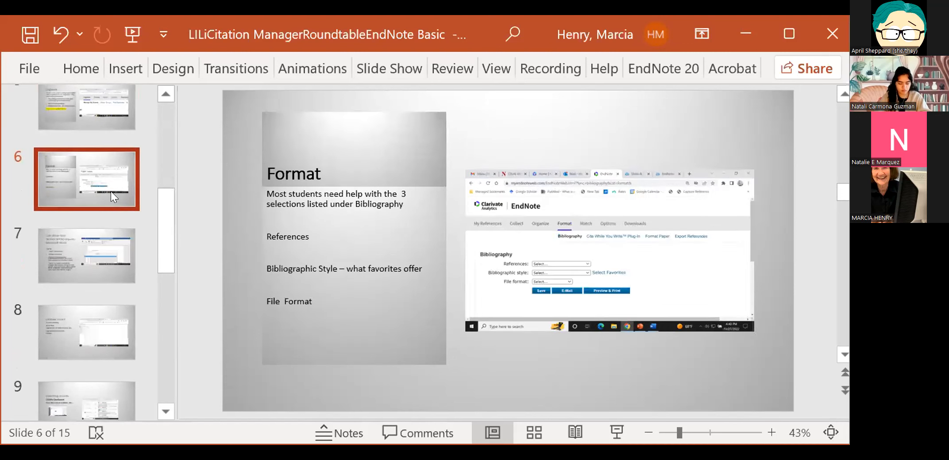
pyautogui.moveTo(120, 201)
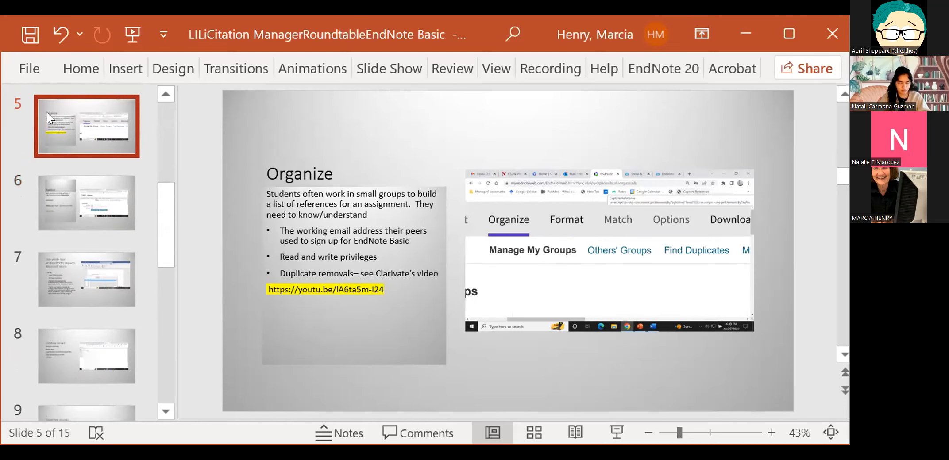
pyautogui.moveTo(455, 357)
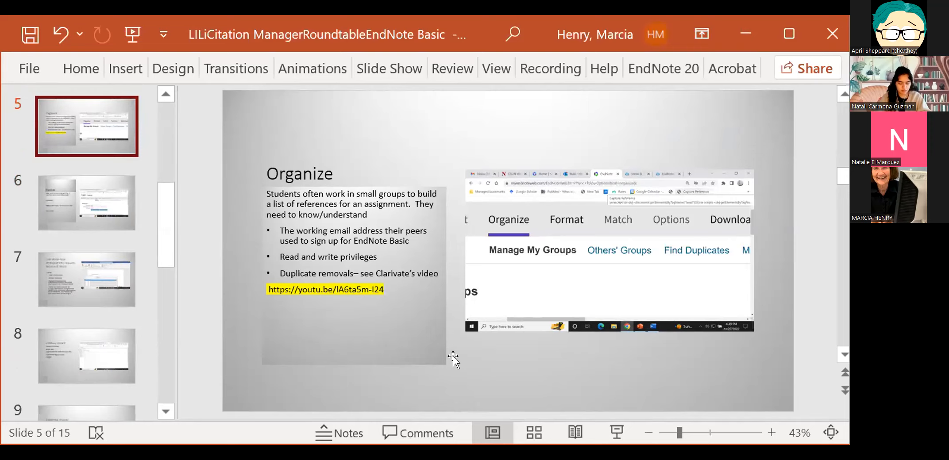
pyautogui.moveTo(493, 273)
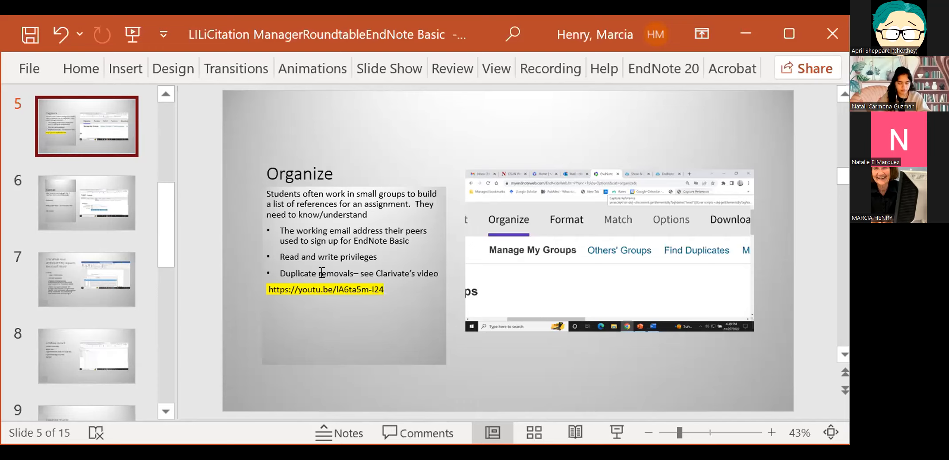
pyautogui.moveTo(337, 321)
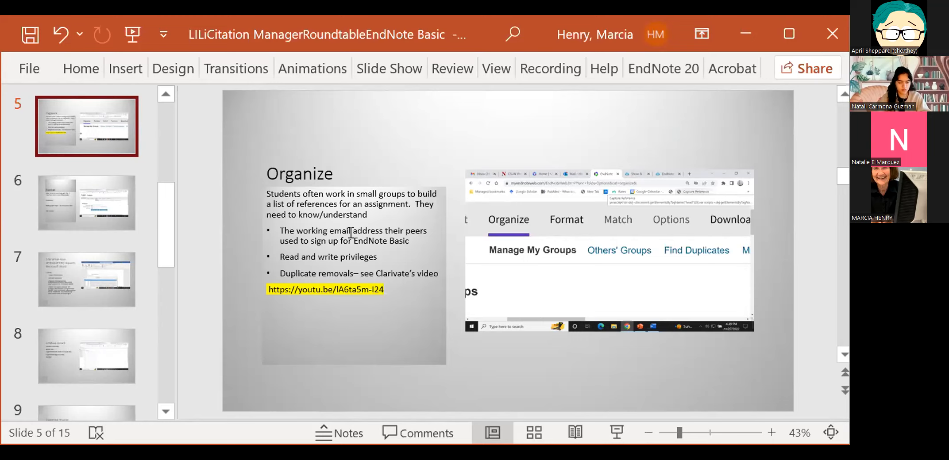
pyautogui.moveTo(351, 234)
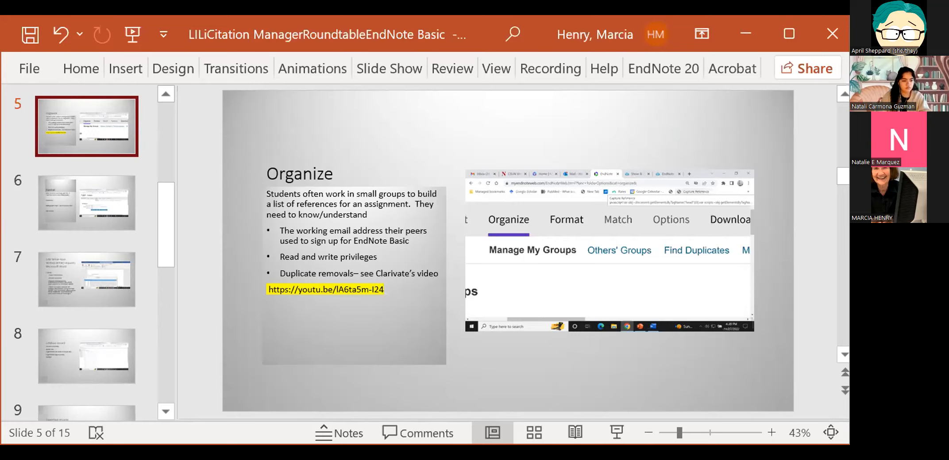
pyautogui.moveTo(513, 281)
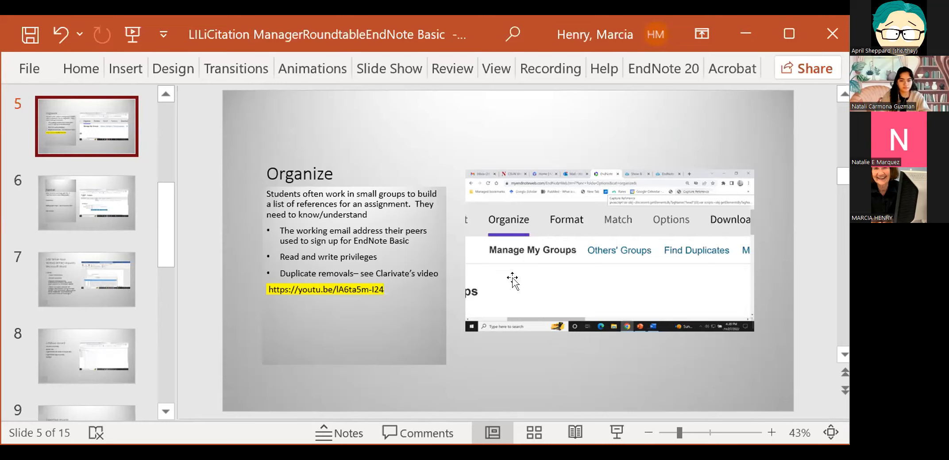
pyautogui.moveTo(254, 343)
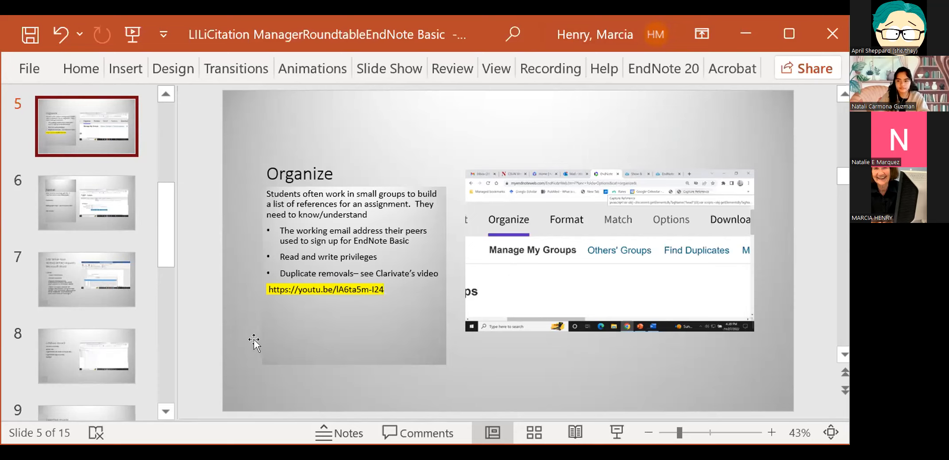
pyautogui.moveTo(636, 345)
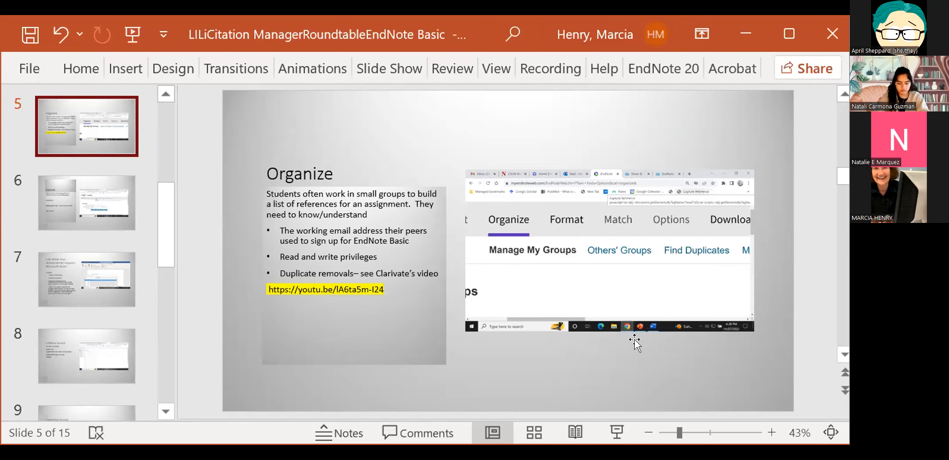
pyautogui.moveTo(702, 277)
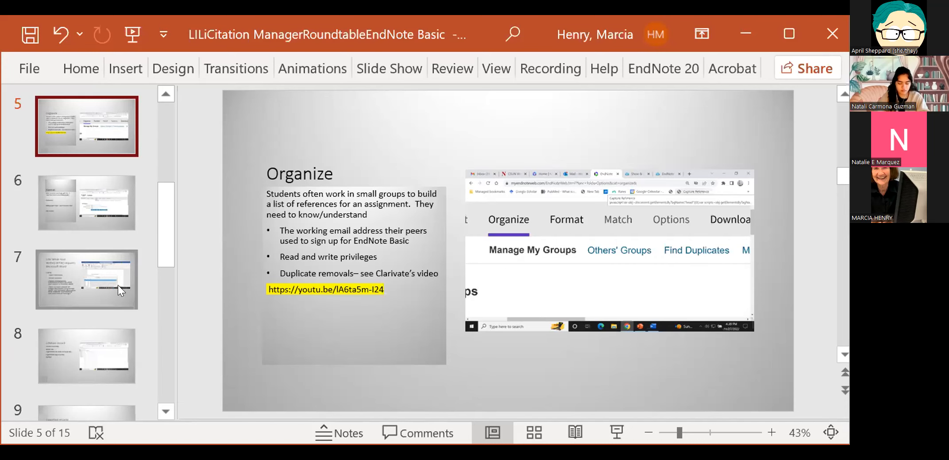
pyautogui.moveTo(83, 287)
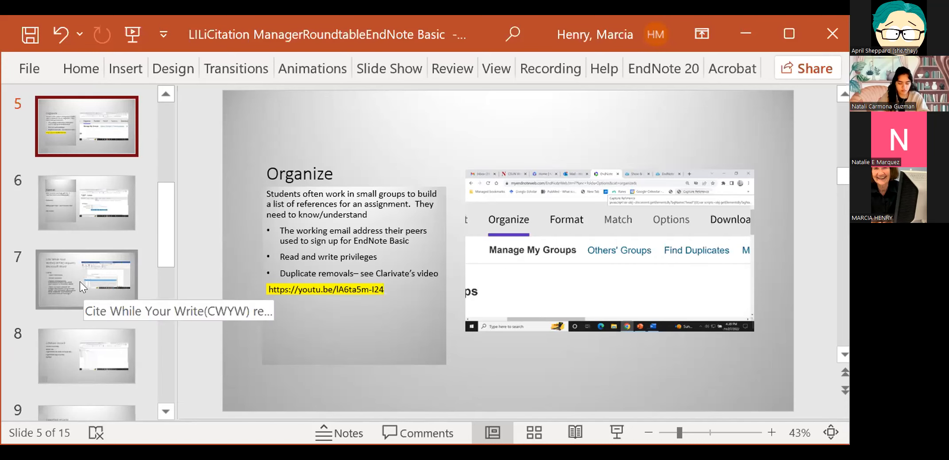
# - Show slide 7, Cite While You Write, covering its Microsoft Word requirement
pyautogui.click(87, 280)
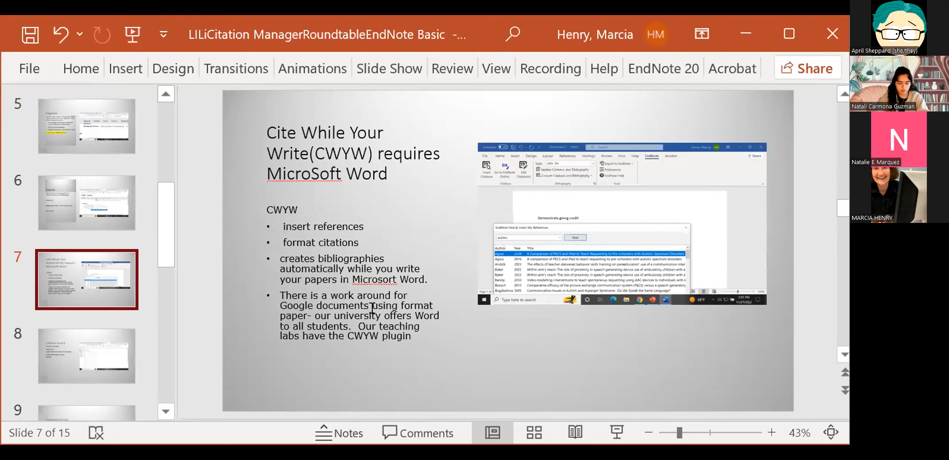
pyautogui.moveTo(320, 362)
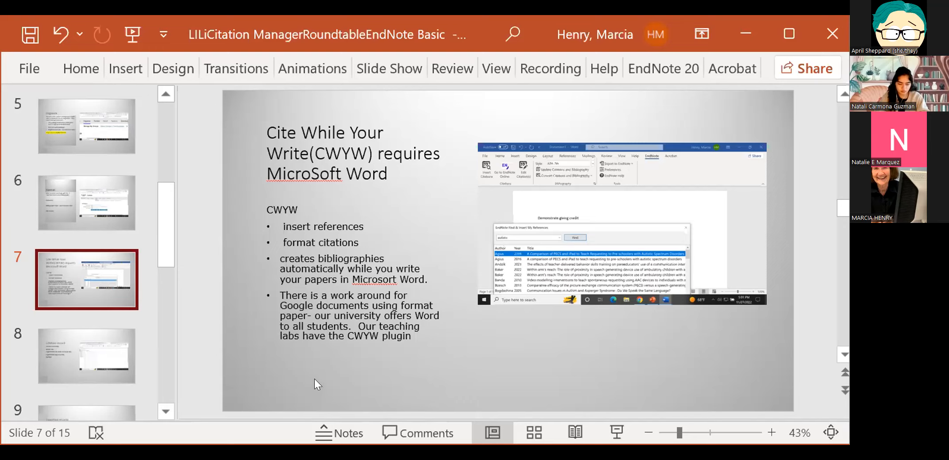
pyautogui.moveTo(700, 174)
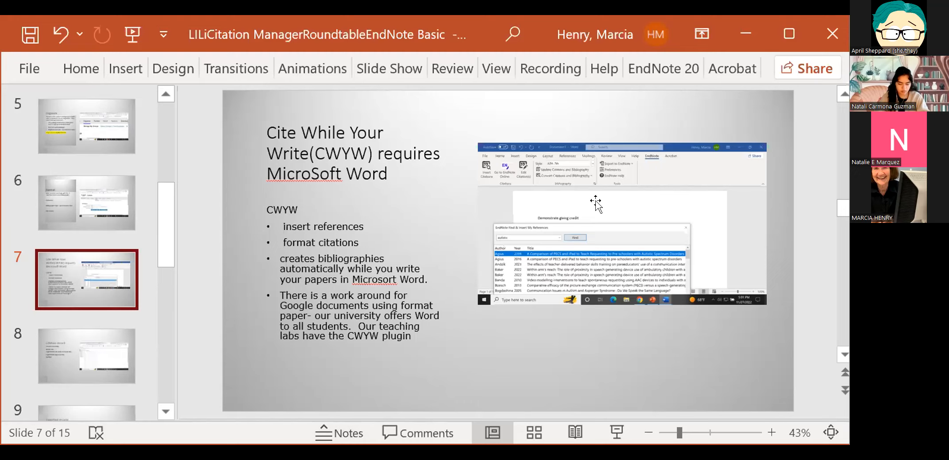
pyautogui.moveTo(652, 162)
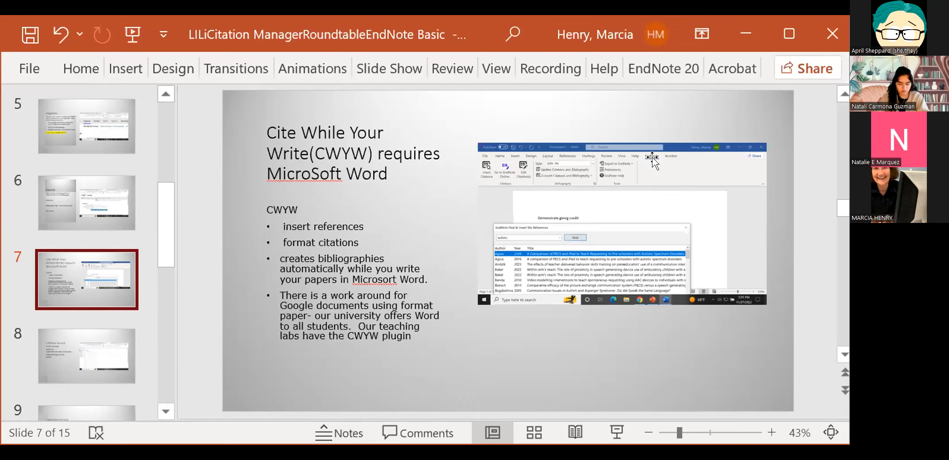
pyautogui.moveTo(623, 181)
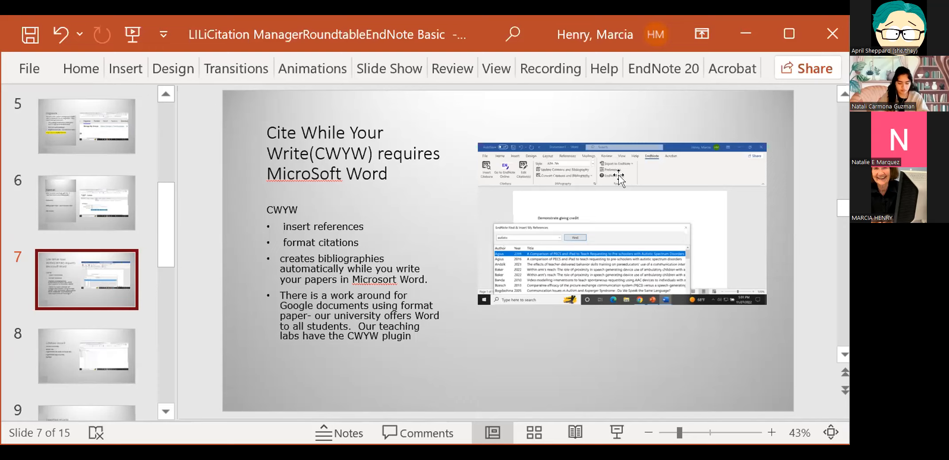
pyautogui.moveTo(306, 414)
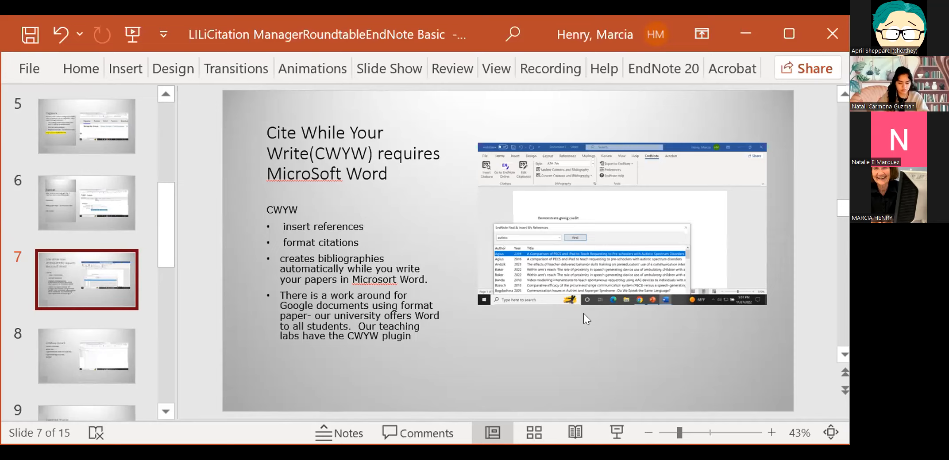
pyautogui.moveTo(607, 340)
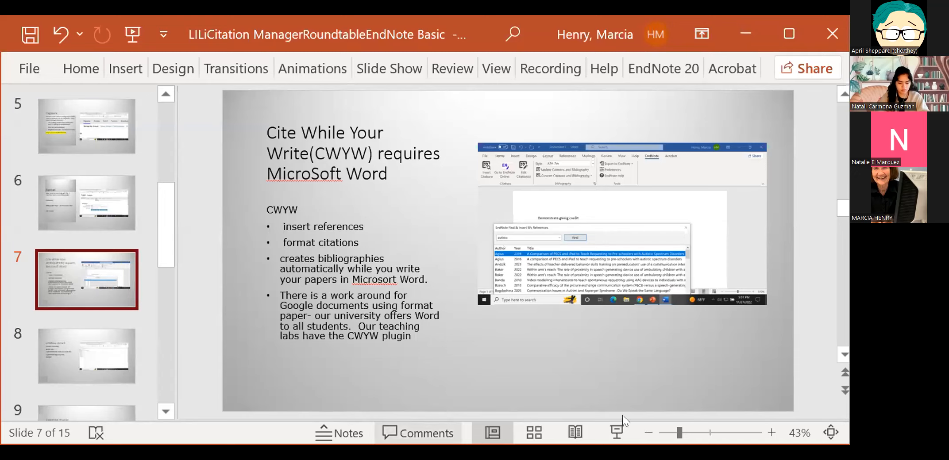
pyautogui.moveTo(15, 345)
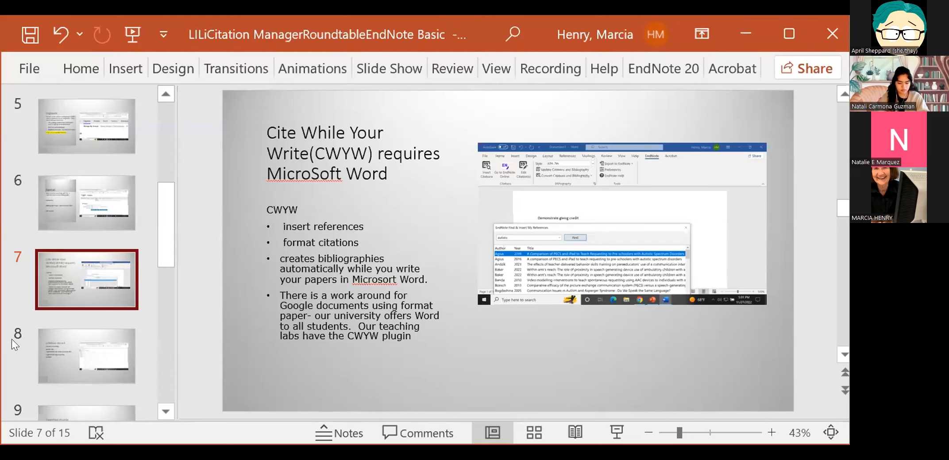
# - Show slide 8, Citation record, covering author field, capitalization and DOI issues
pyautogui.click(87, 356)
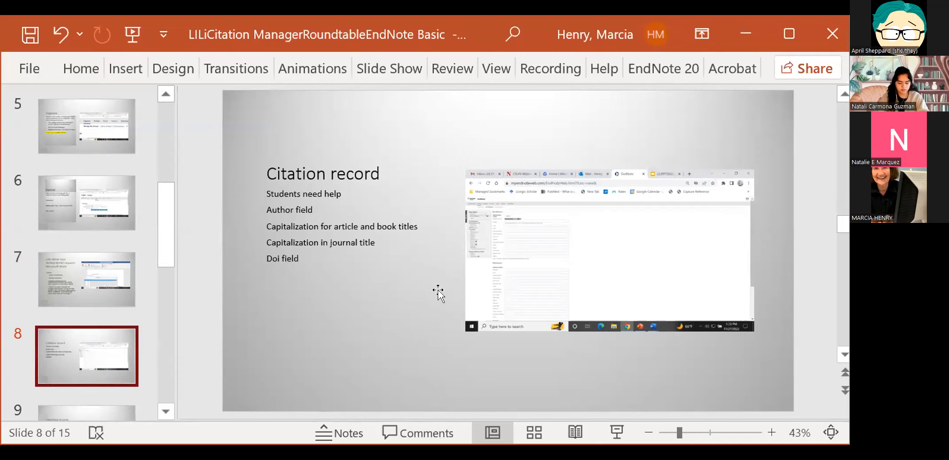
pyautogui.moveTo(403, 336)
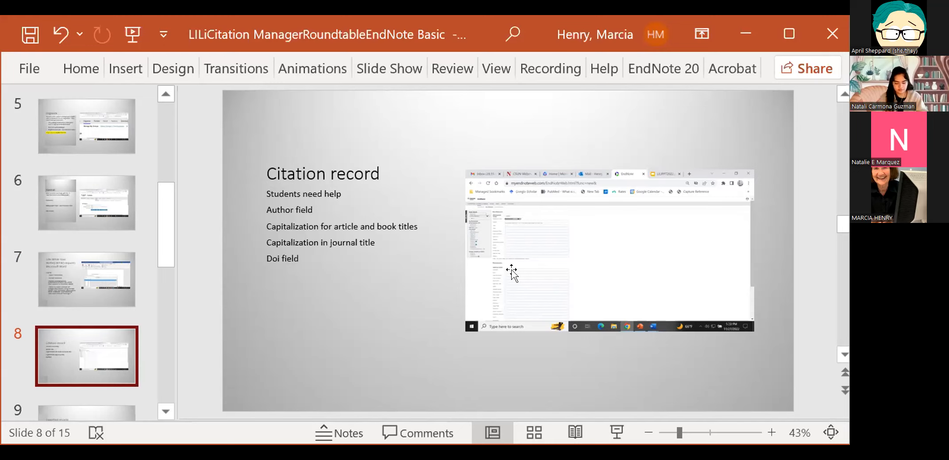
pyautogui.moveTo(519, 318)
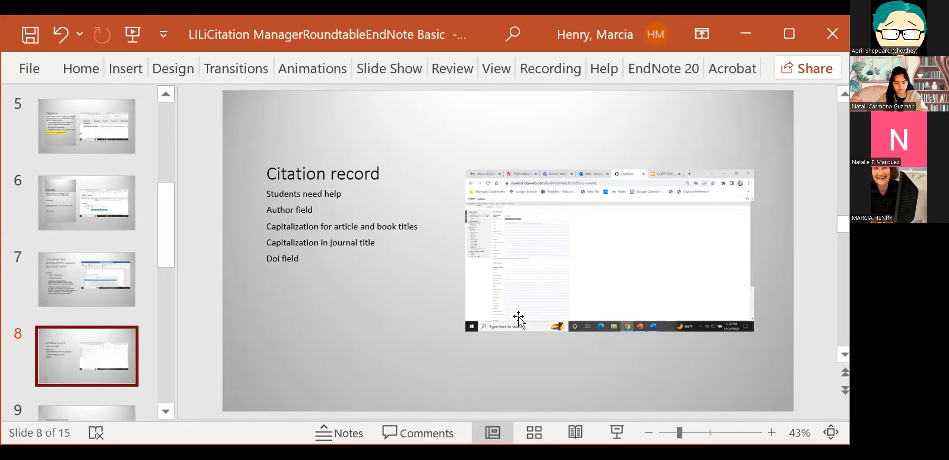
pyautogui.moveTo(245, 328)
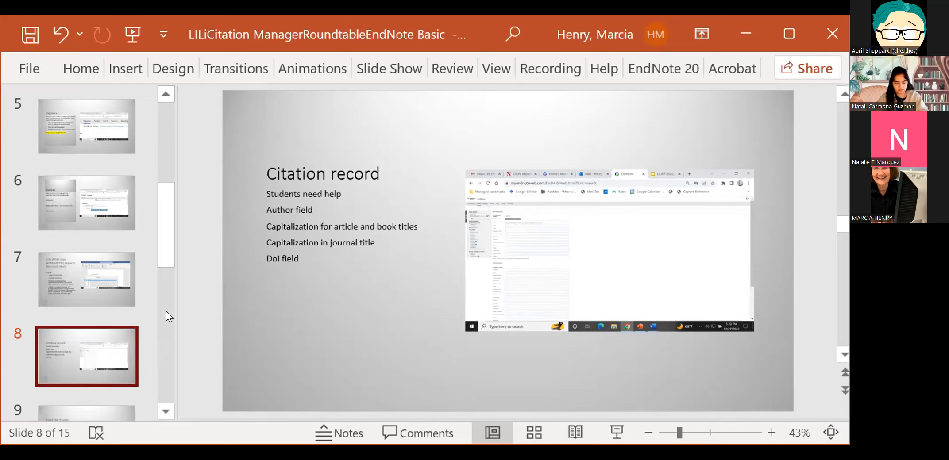
pyautogui.moveTo(72, 271)
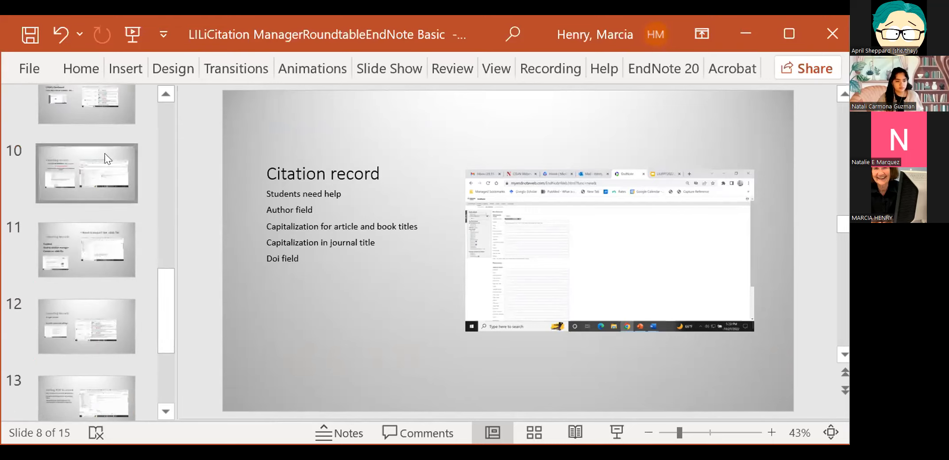
# - Show slide 10, Exporting records, on EbscoHost RIS and direct export to EndNote Web
pyautogui.click(86, 173)
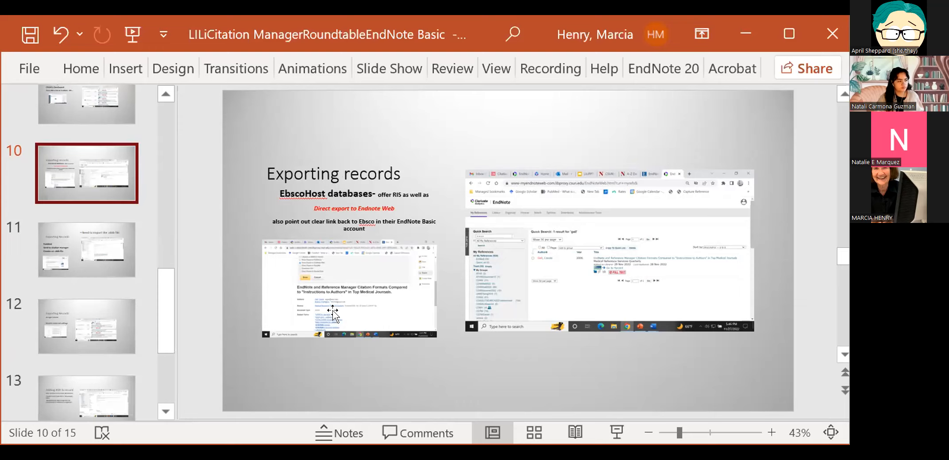
pyautogui.moveTo(310, 235)
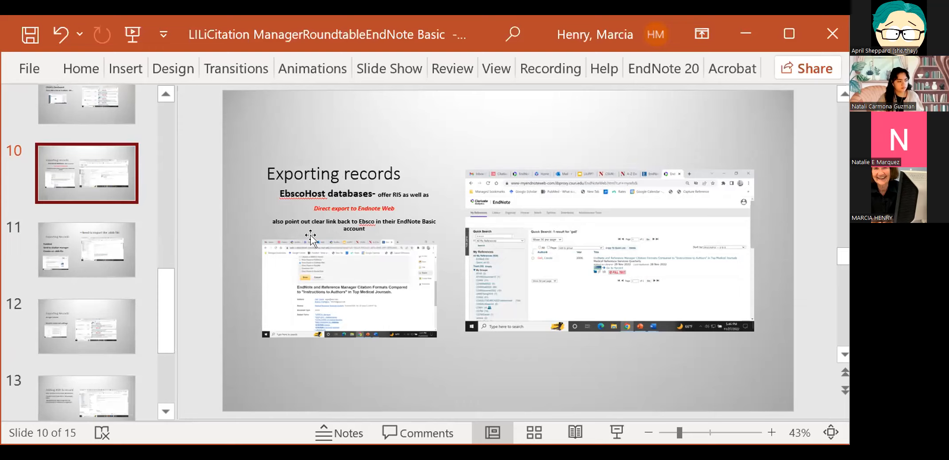
pyautogui.moveTo(368, 215)
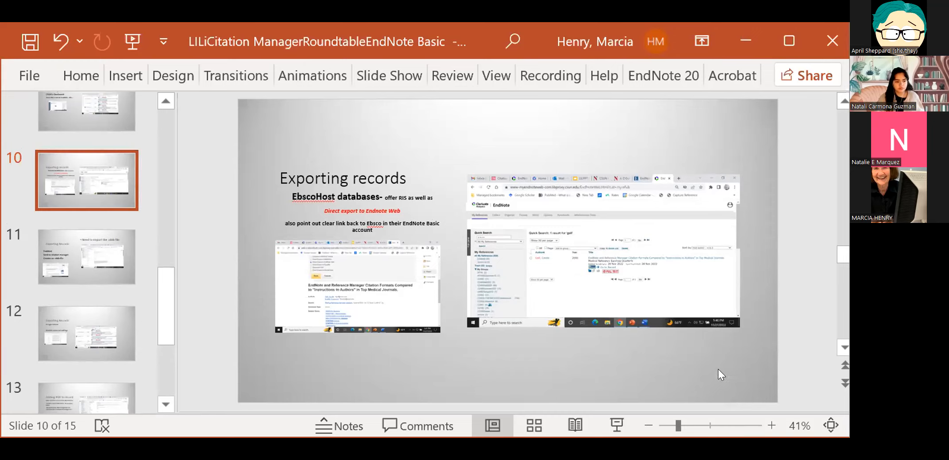
pyautogui.moveTo(87, 257)
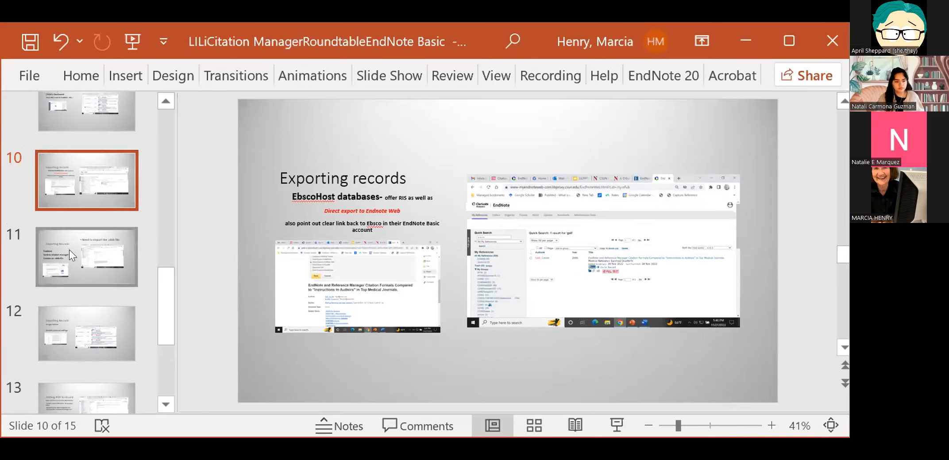
# - Show slide 11, PubMed Exporting Records, on importing the .nbib file
pyautogui.click(87, 257)
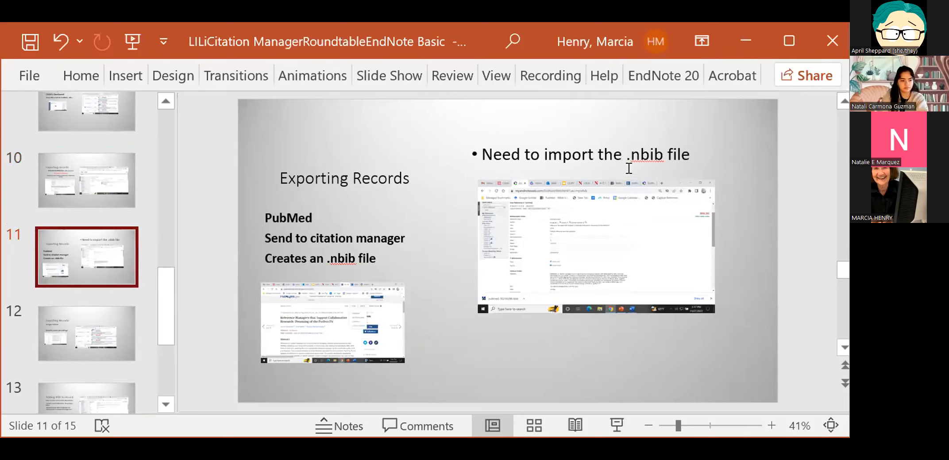
pyautogui.moveTo(424, 372)
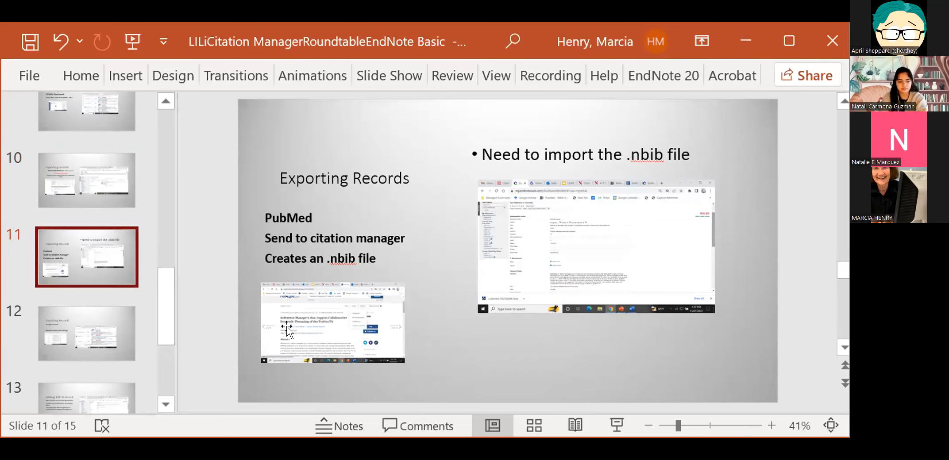
pyautogui.moveTo(68, 371)
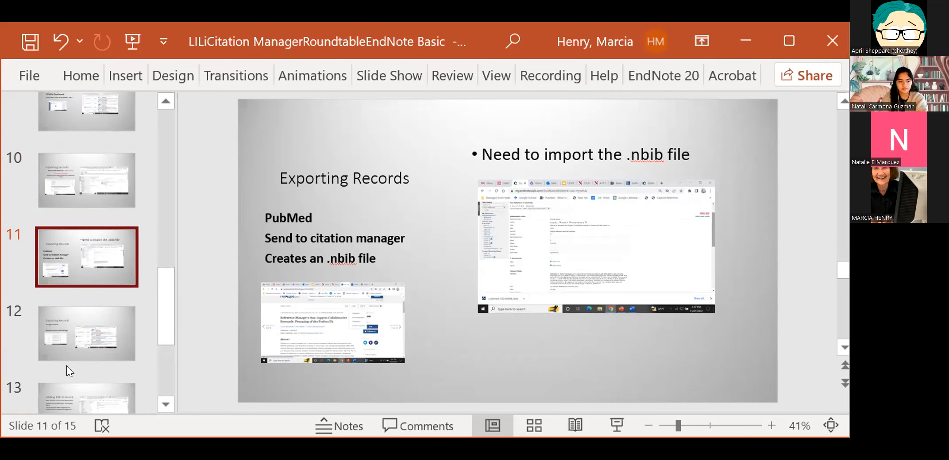
pyautogui.click(87, 335)
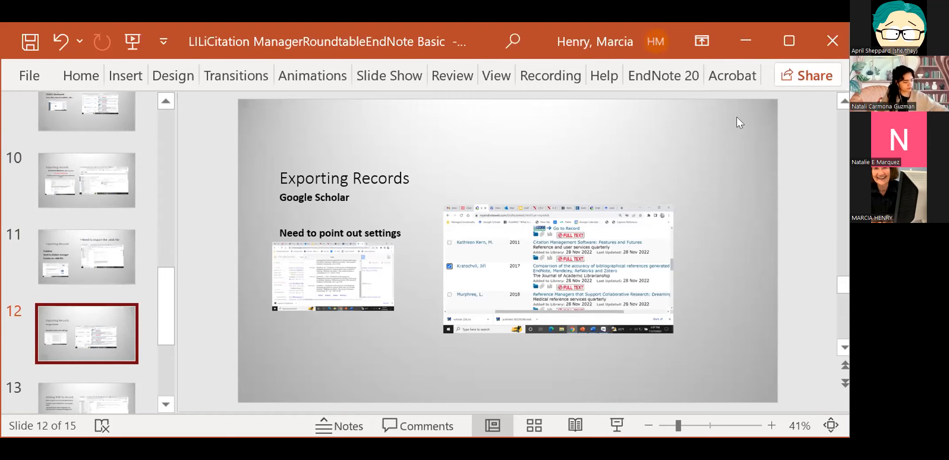
pyautogui.moveTo(387, 262)
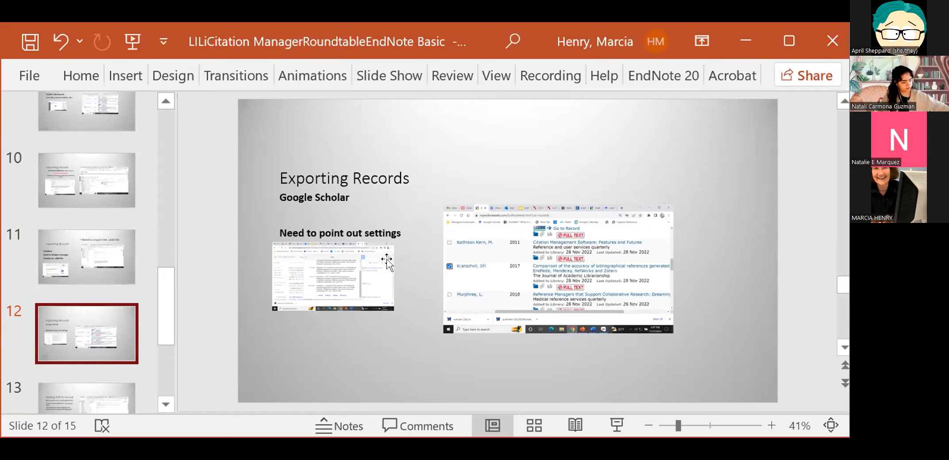
pyautogui.moveTo(372, 280)
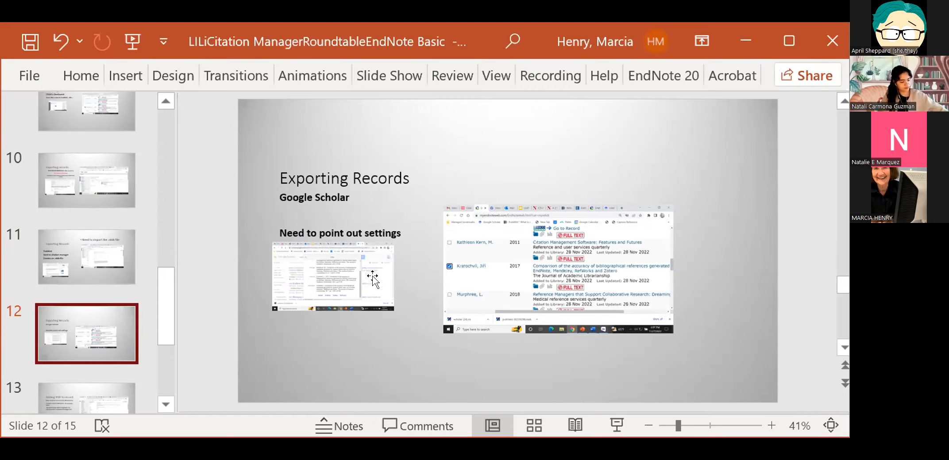
pyautogui.moveTo(336, 318)
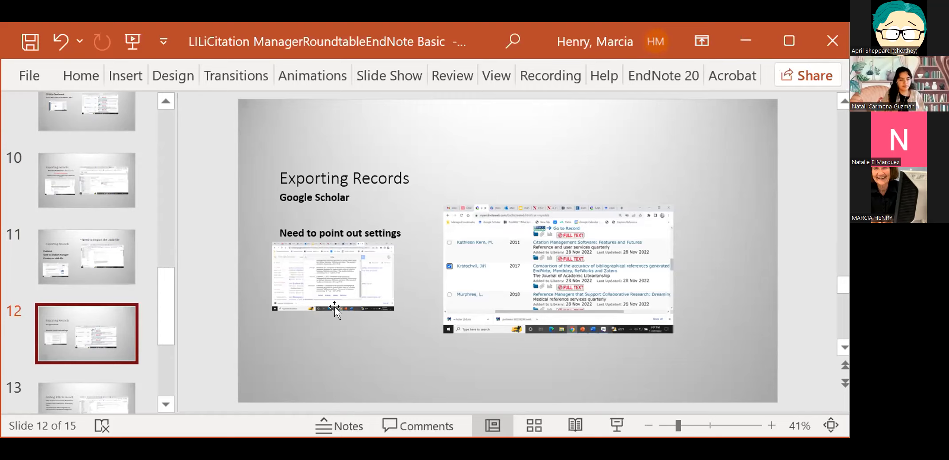
pyautogui.moveTo(359, 242)
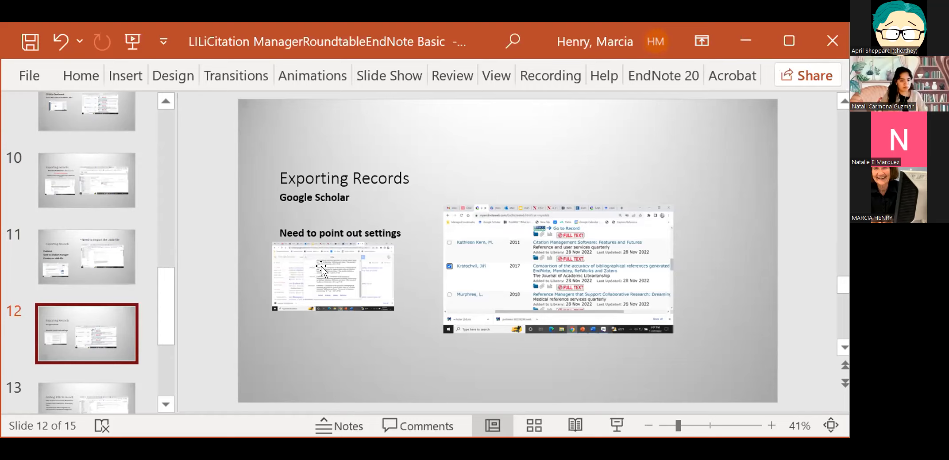
pyautogui.moveTo(312, 288)
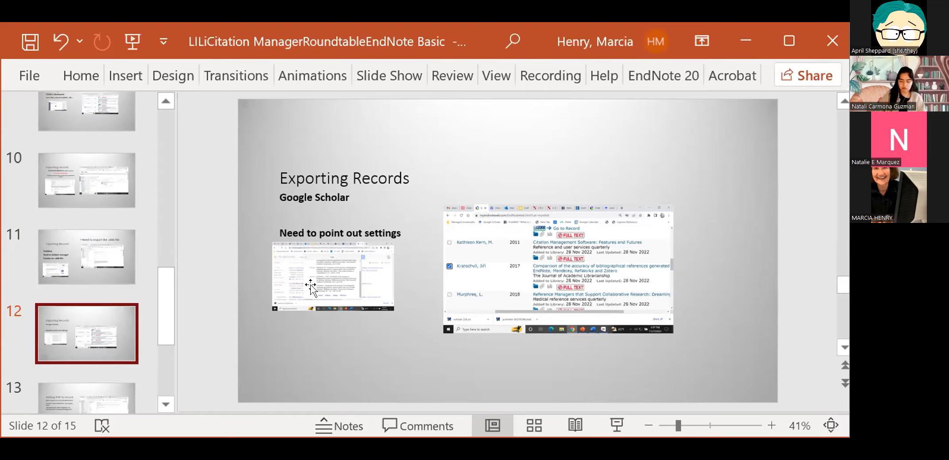
pyautogui.moveTo(332, 275)
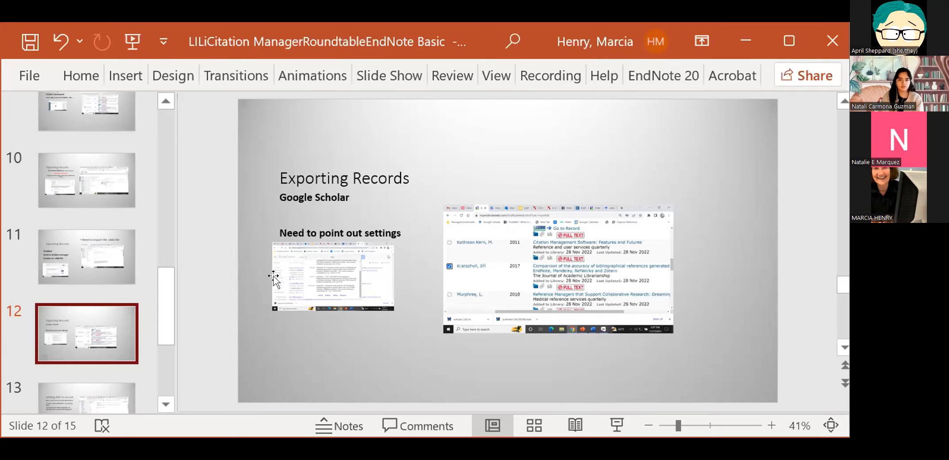
pyautogui.moveTo(549, 286)
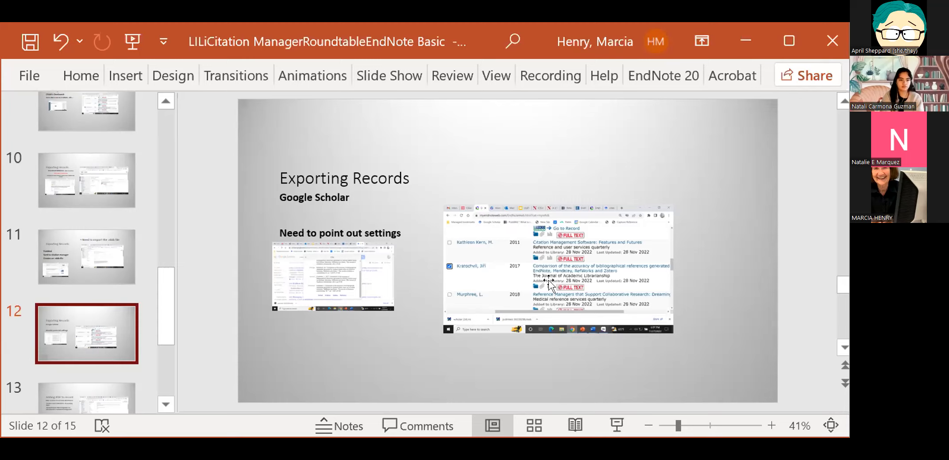
pyautogui.moveTo(634, 308)
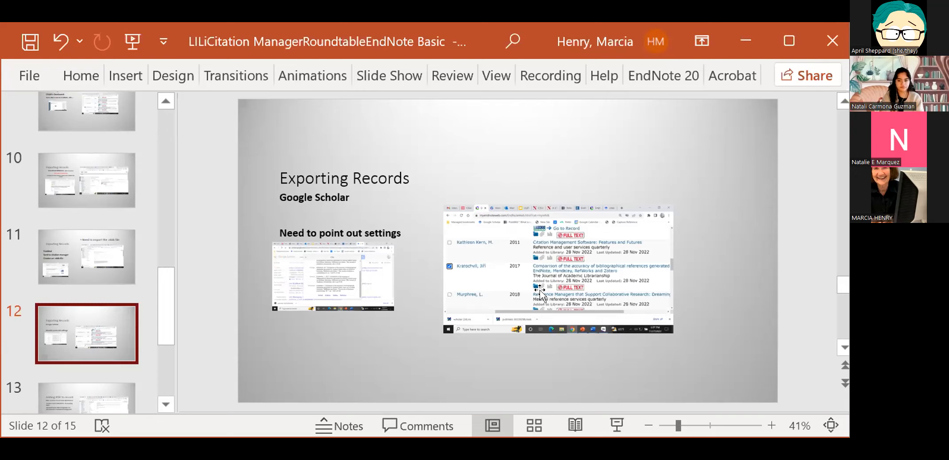
pyautogui.moveTo(485, 286)
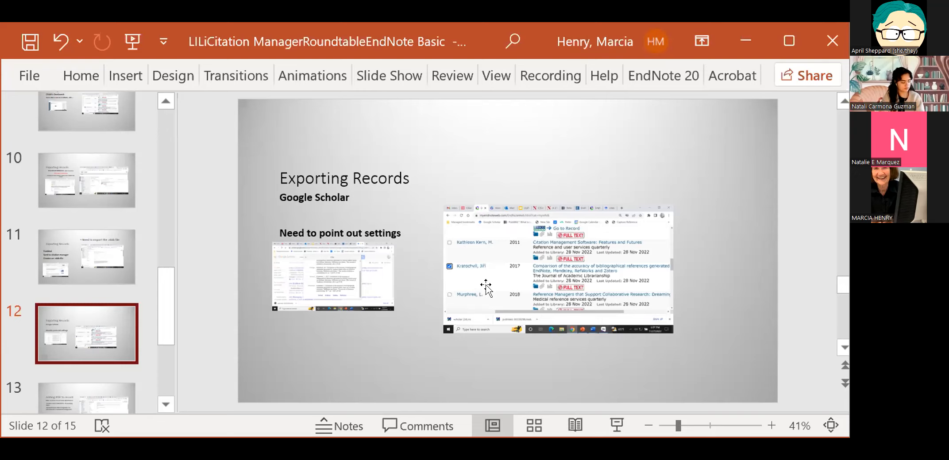
pyautogui.moveTo(557, 254)
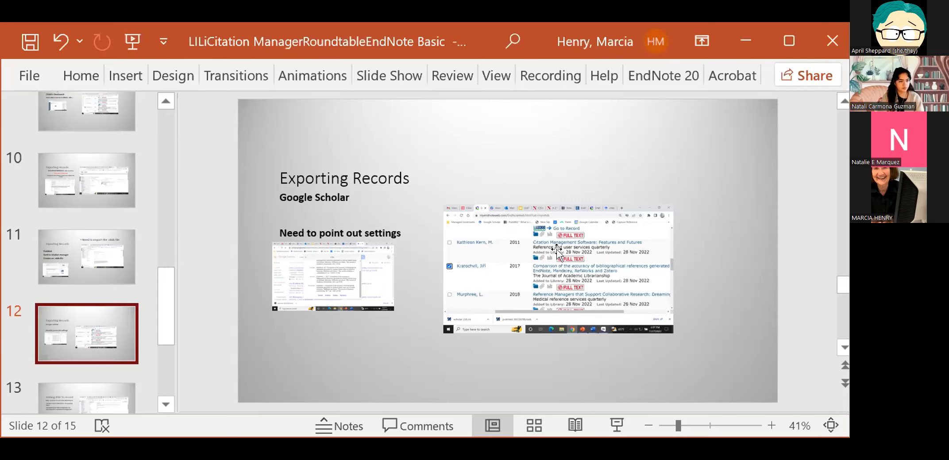
pyautogui.moveTo(557, 261)
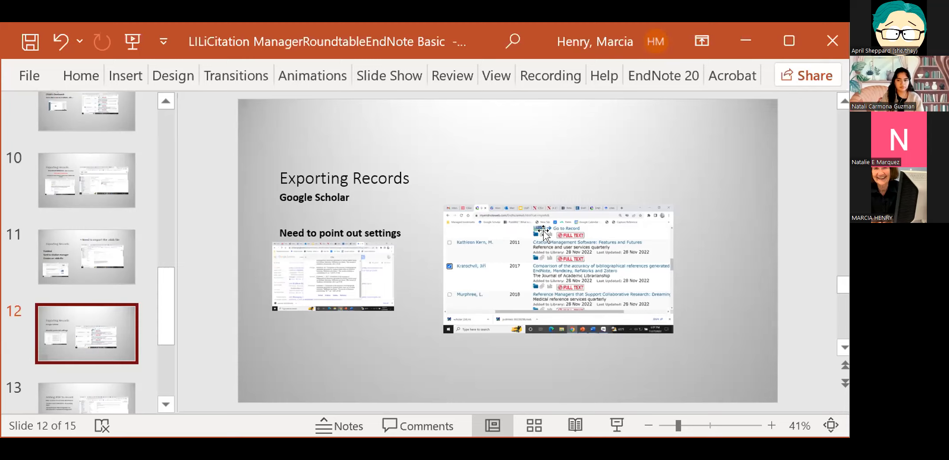
pyautogui.moveTo(541, 241)
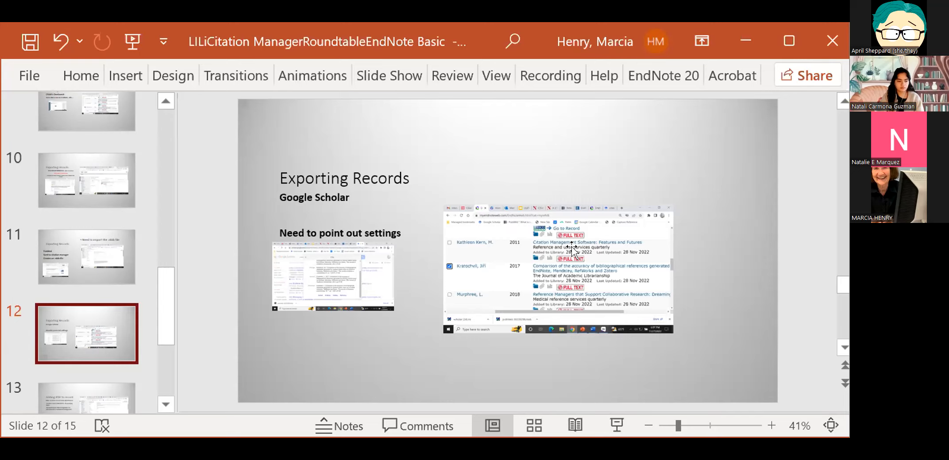
pyautogui.moveTo(573, 247)
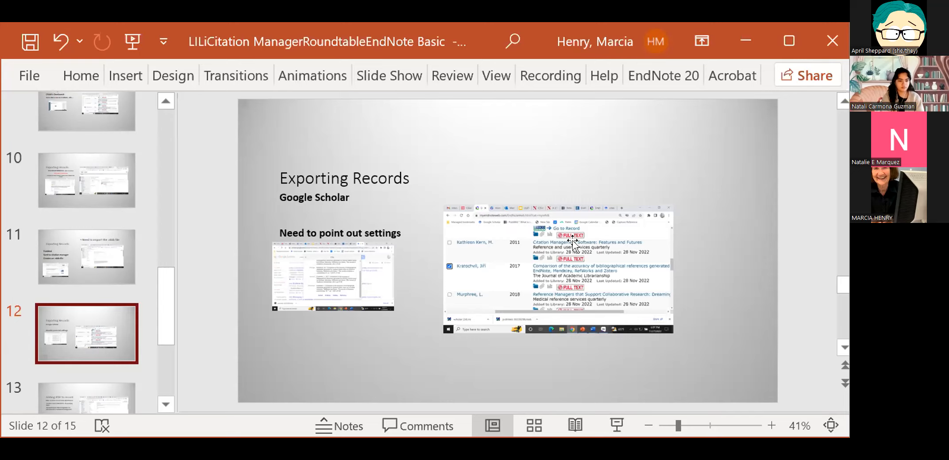
pyautogui.moveTo(251, 104)
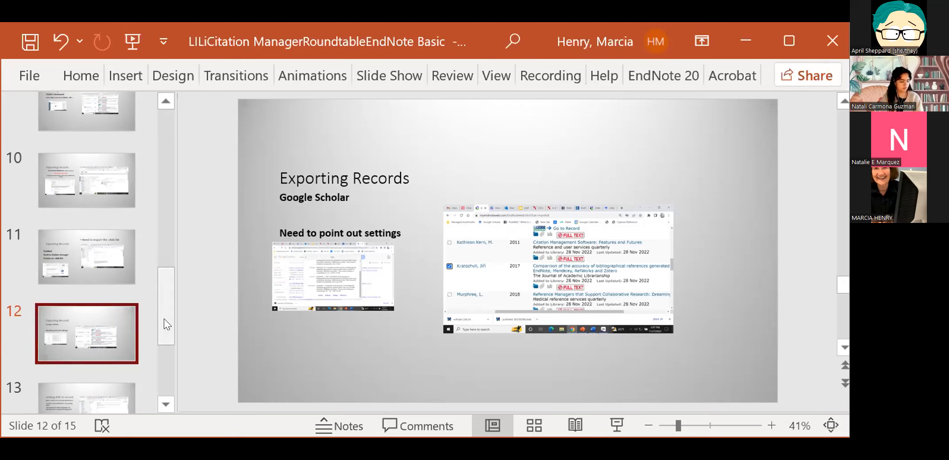
pyautogui.scroll(-3)
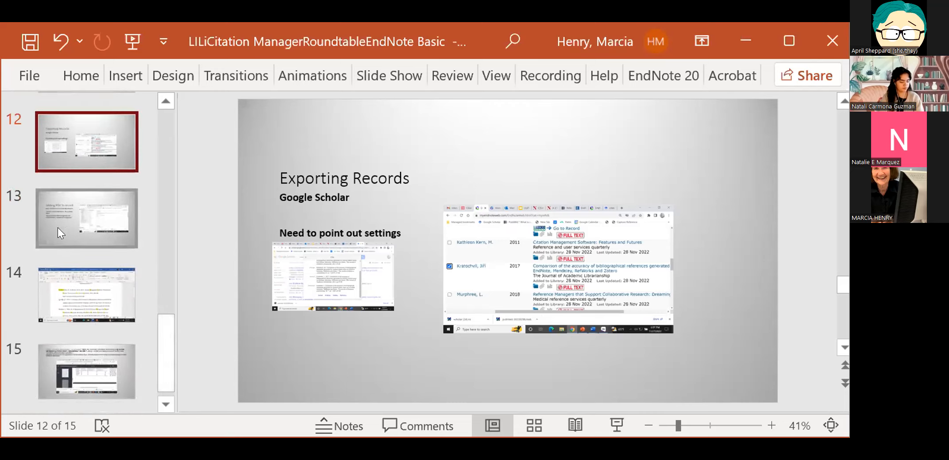
pyautogui.moveTo(68, 228)
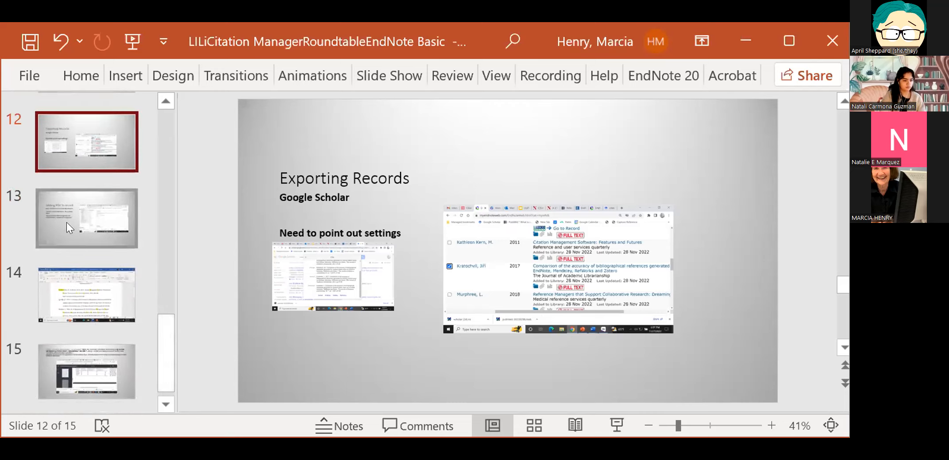
pyautogui.moveTo(87, 219)
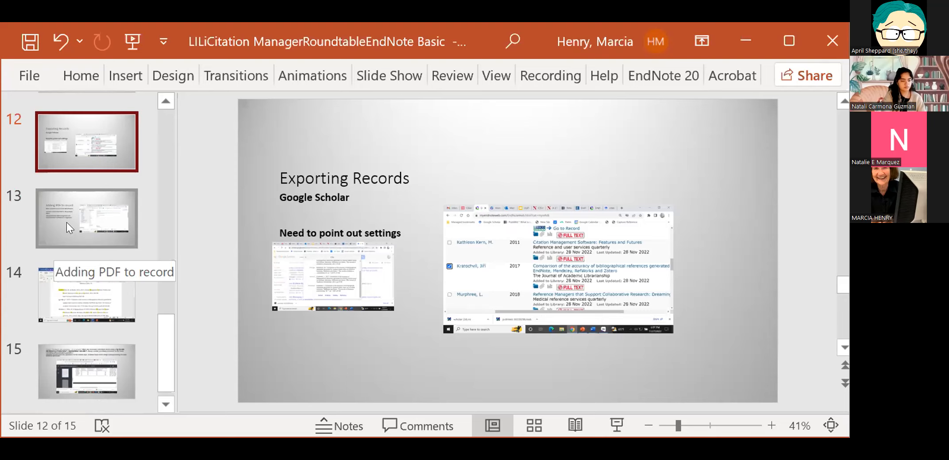
pyautogui.moveTo(122, 270)
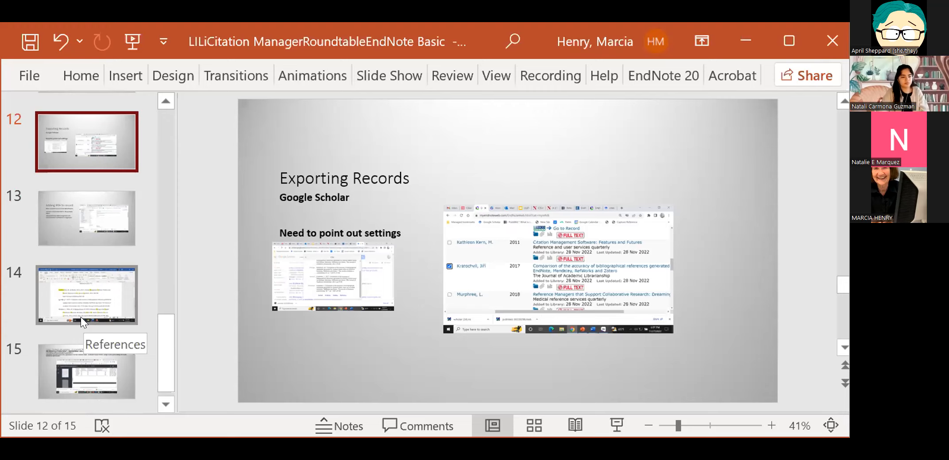
pyautogui.click(85, 295)
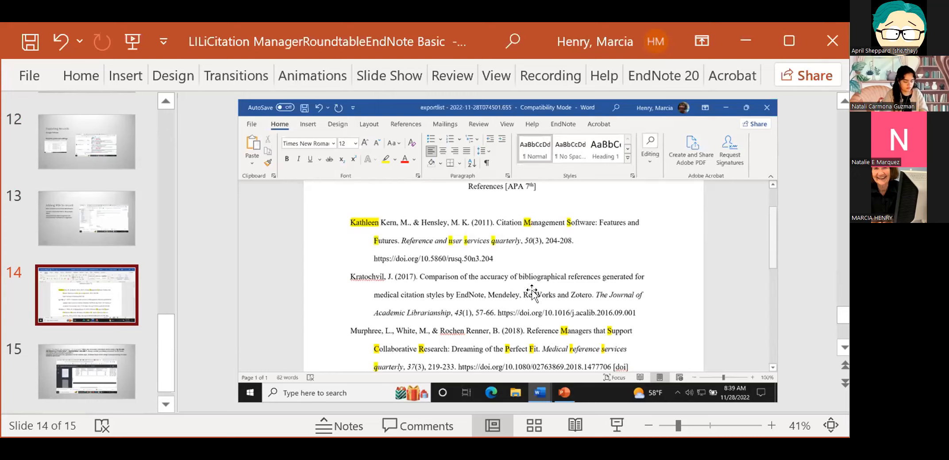
pyautogui.moveTo(732, 95)
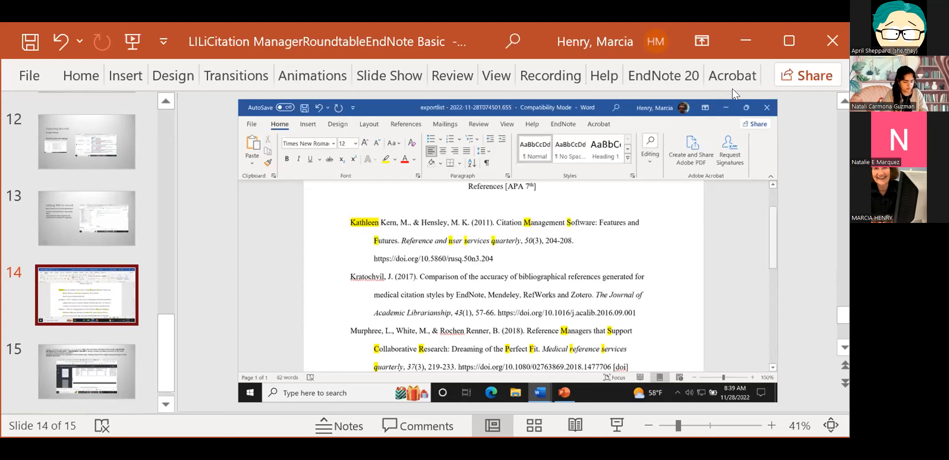
pyautogui.moveTo(733, 75)
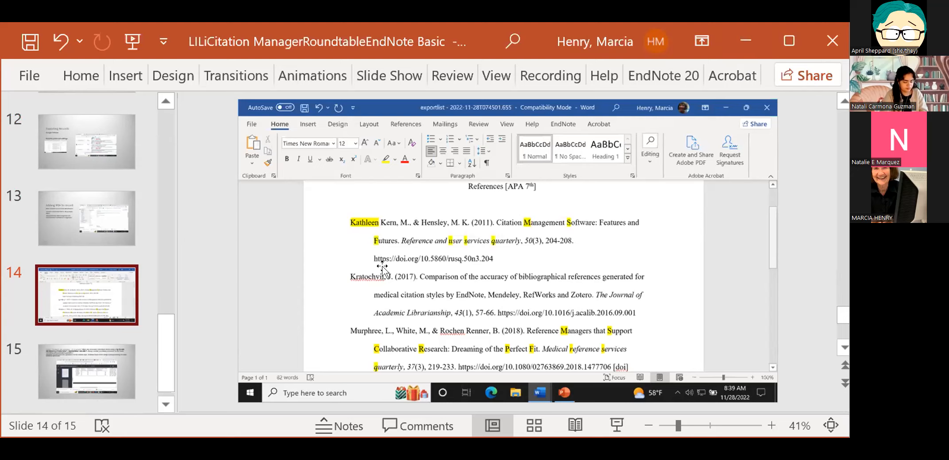
pyautogui.moveTo(383, 281)
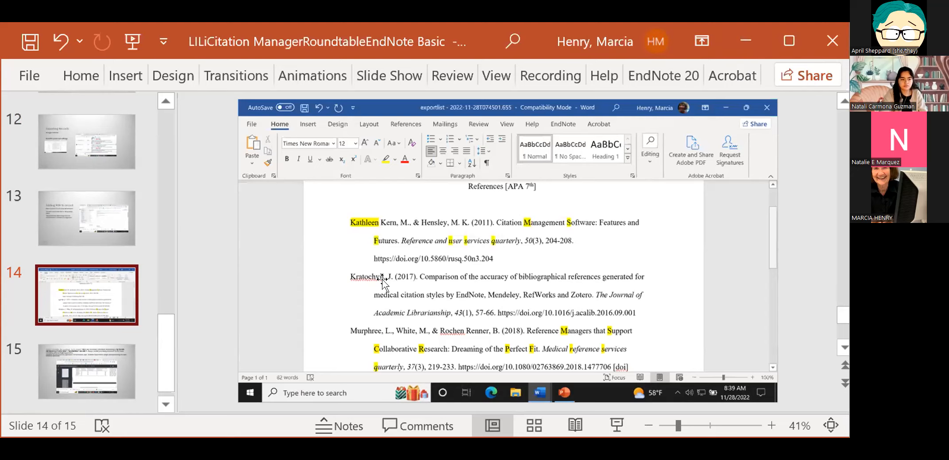
pyautogui.moveTo(531, 282)
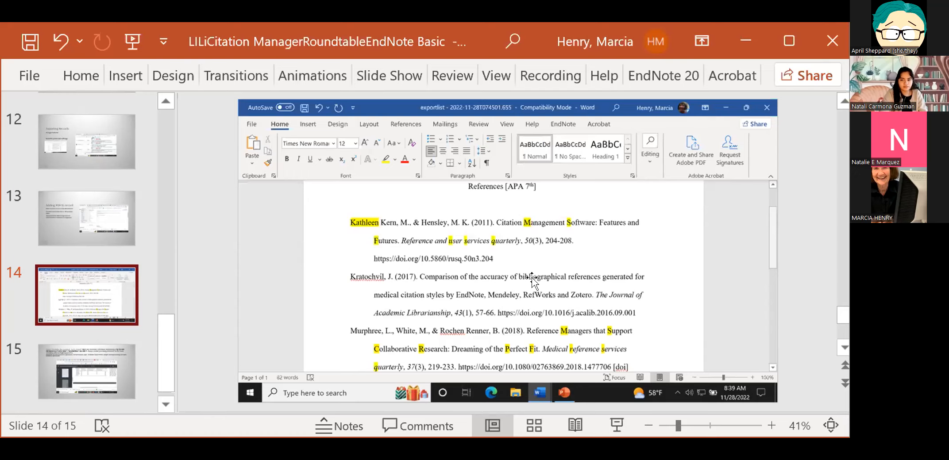
pyautogui.moveTo(471, 321)
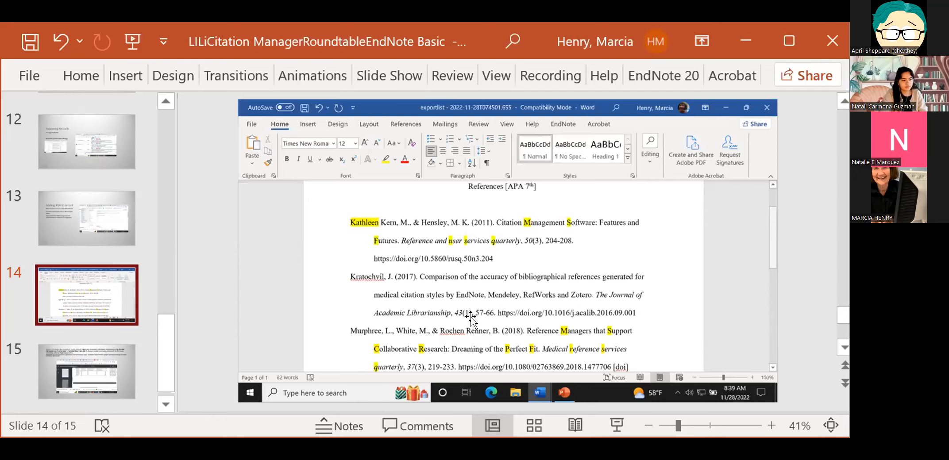
pyautogui.moveTo(514, 343)
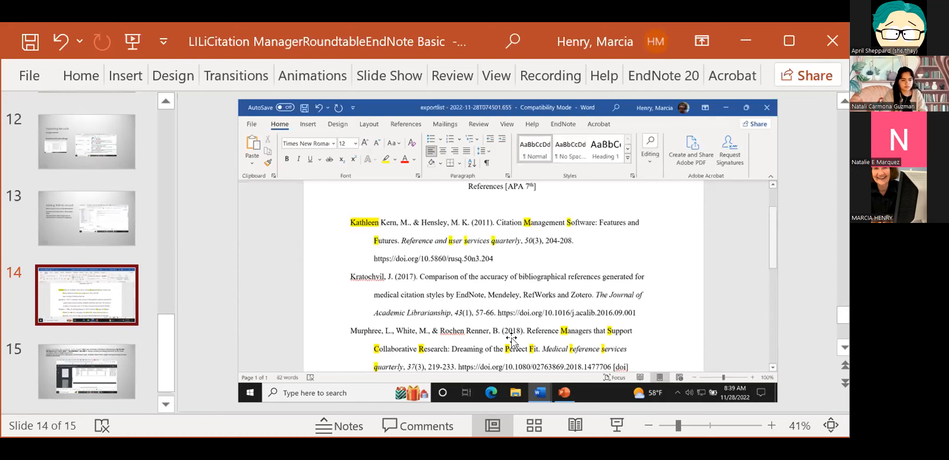
pyautogui.moveTo(616, 298)
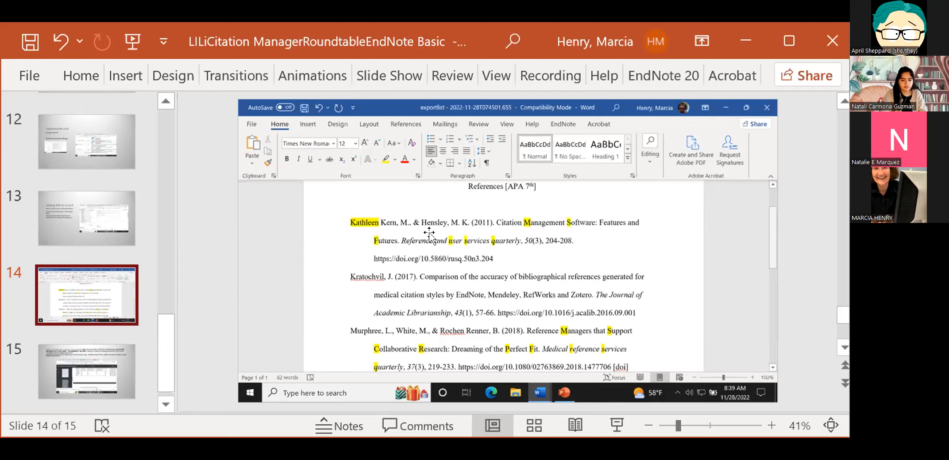
pyautogui.moveTo(426, 327)
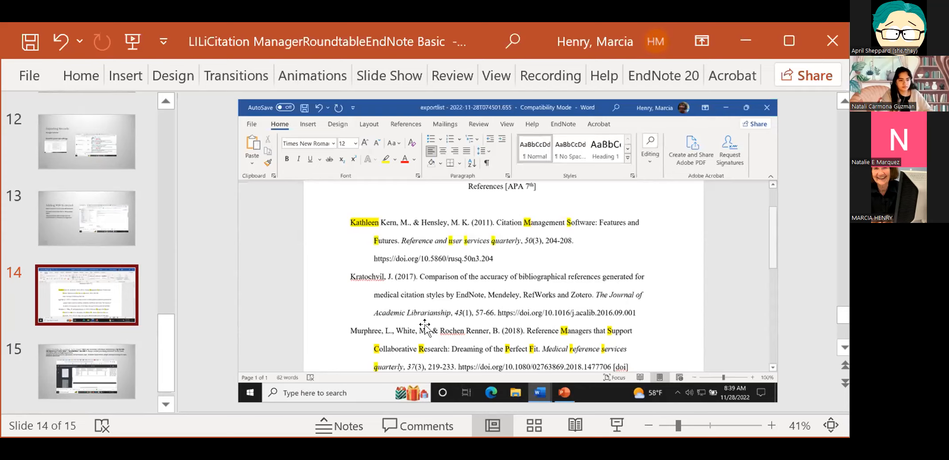
pyautogui.moveTo(417, 408)
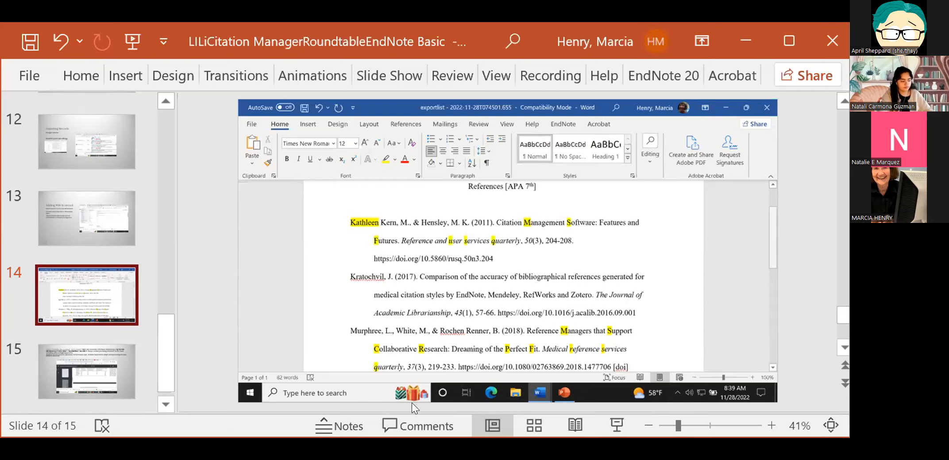
pyautogui.moveTo(426, 409)
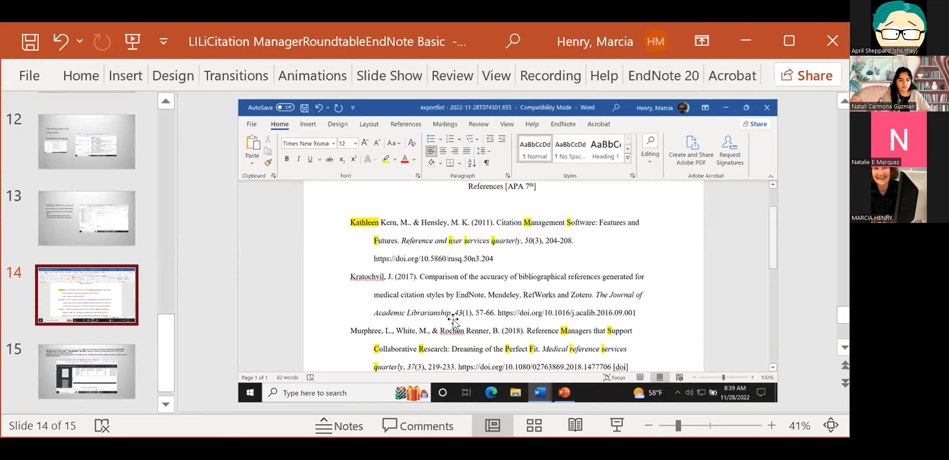
pyautogui.moveTo(476, 284)
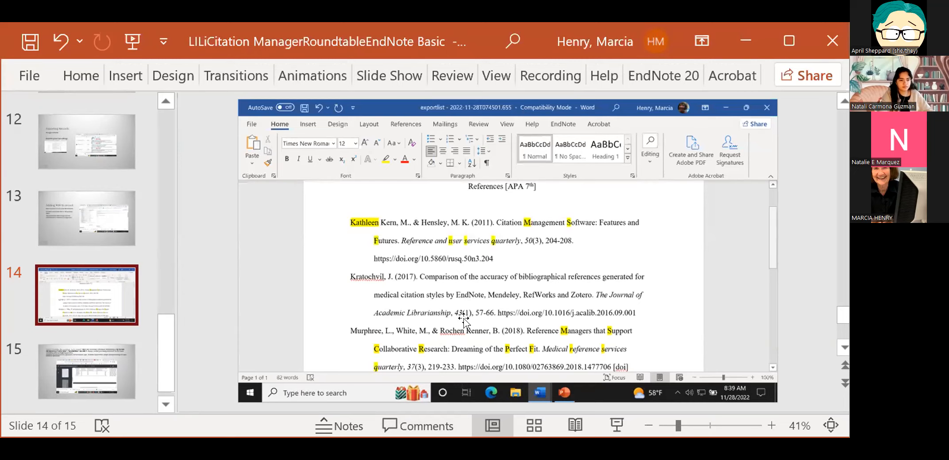
pyautogui.moveTo(472, 307)
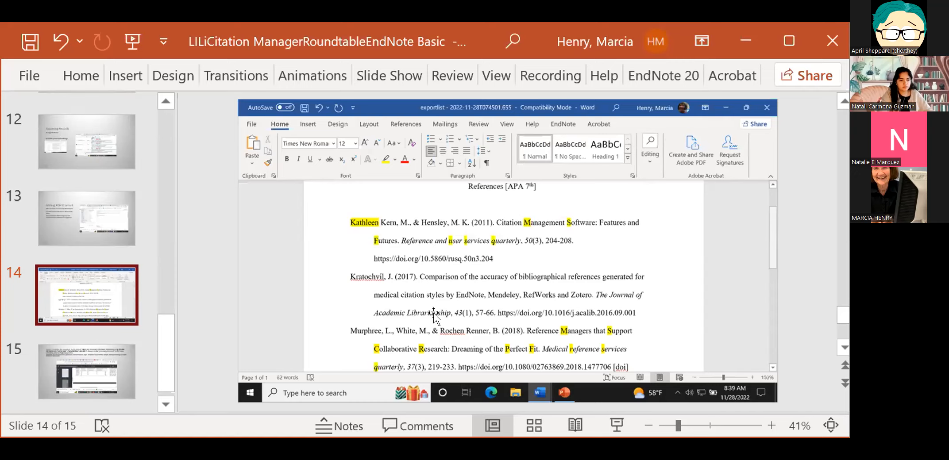
pyautogui.moveTo(759, 328)
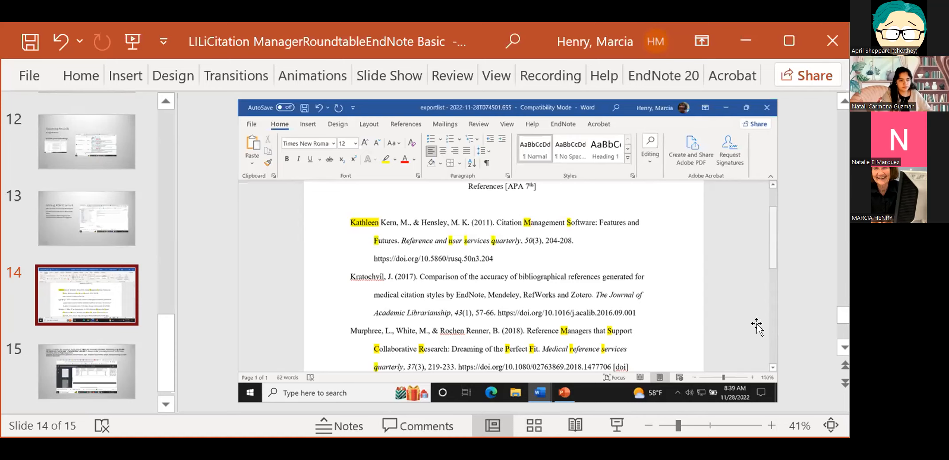
pyautogui.click(508, 251)
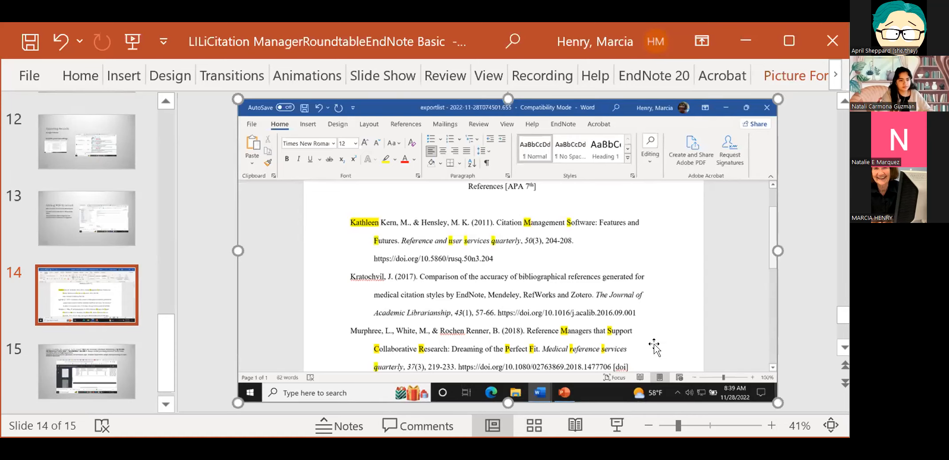
pyautogui.moveTo(231, 365)
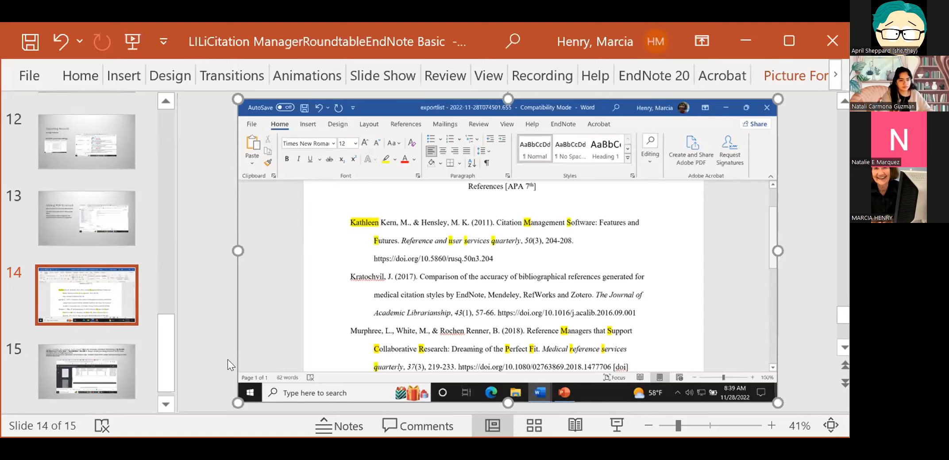
pyautogui.moveTo(149, 404)
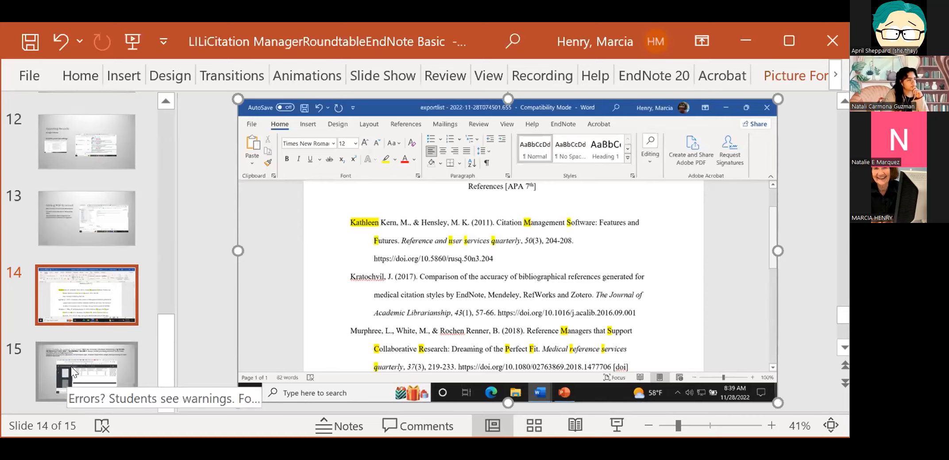
# - Show slide 15, Errors, with the reference manager error comparison table
pyautogui.click(87, 372)
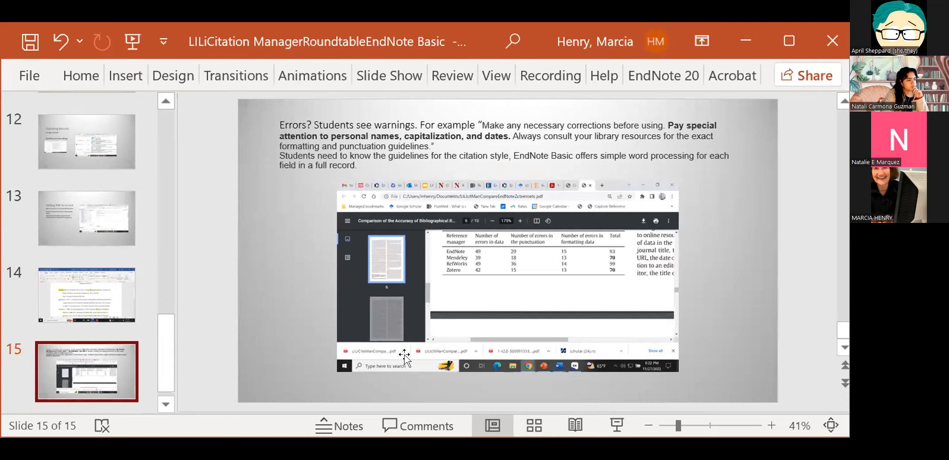
pyautogui.moveTo(467, 352)
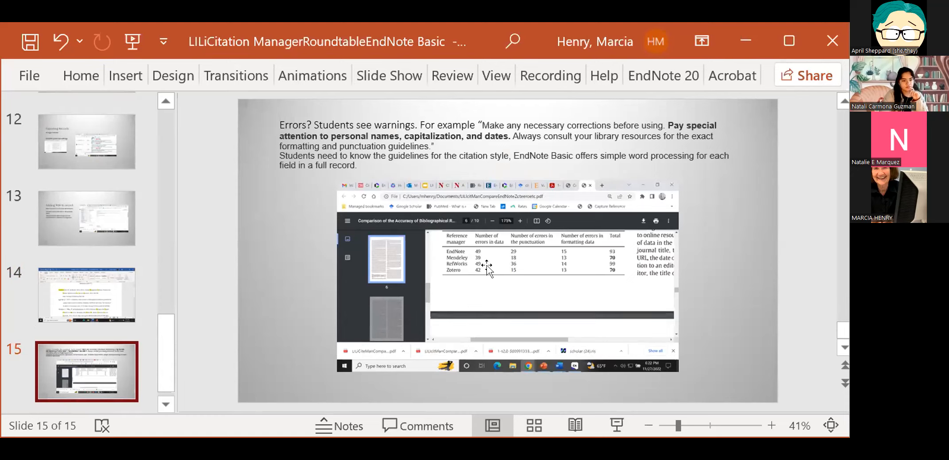
pyautogui.moveTo(472, 282)
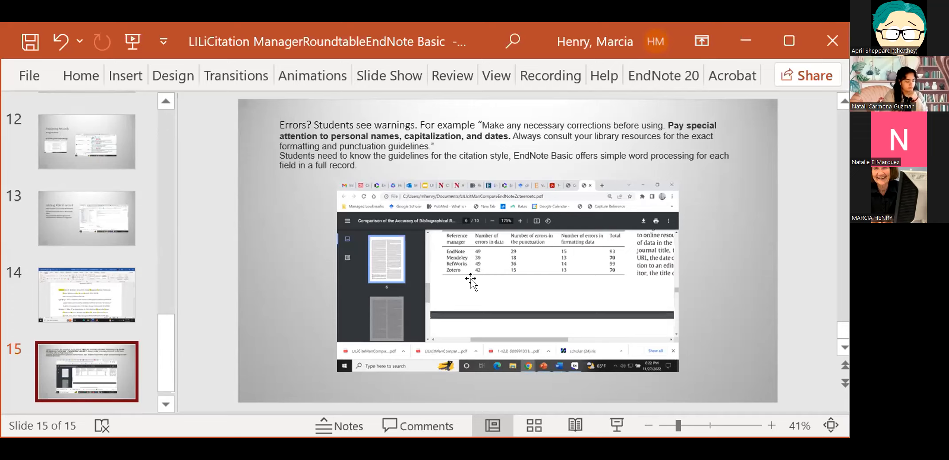
pyautogui.moveTo(487, 355)
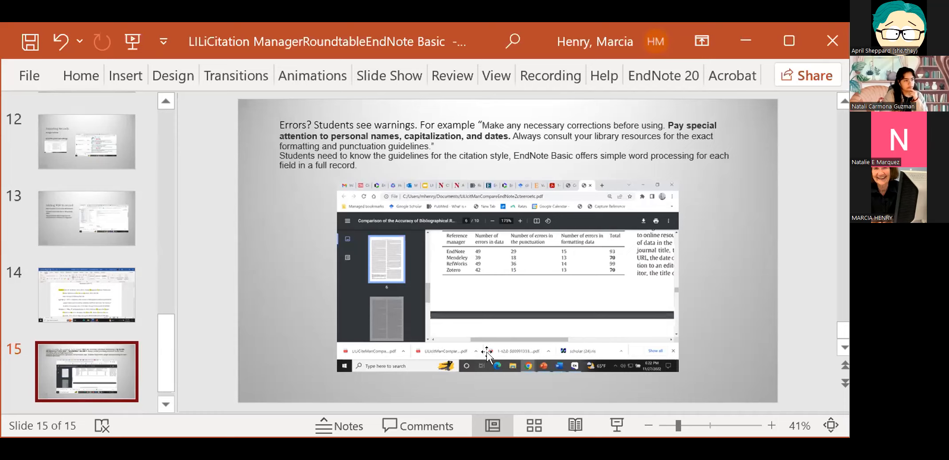
pyautogui.moveTo(340, 405)
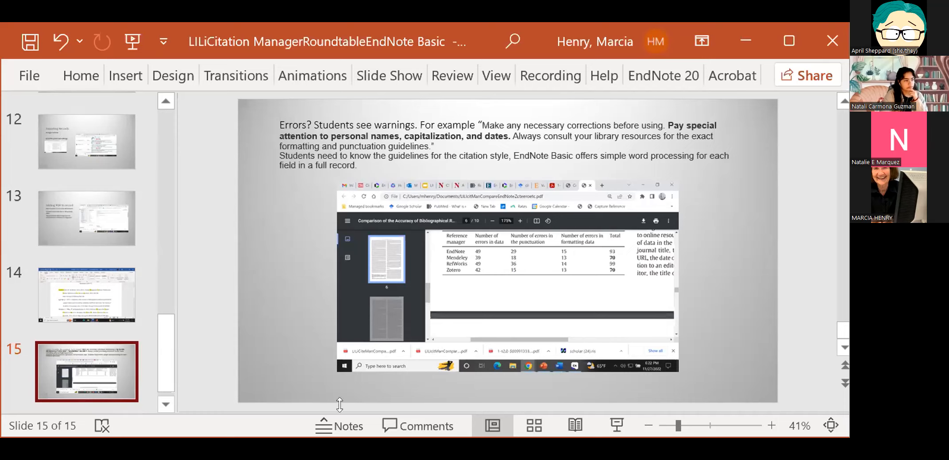
pyautogui.moveTo(234, 230)
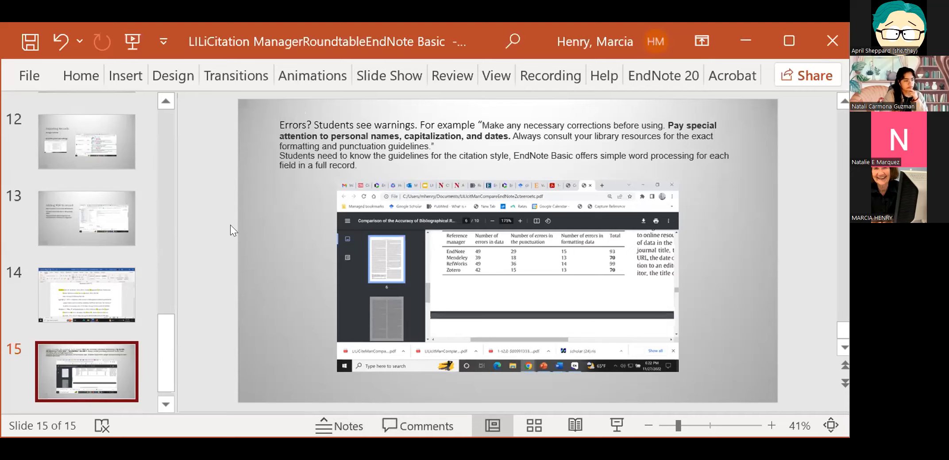
pyautogui.moveTo(788, 177)
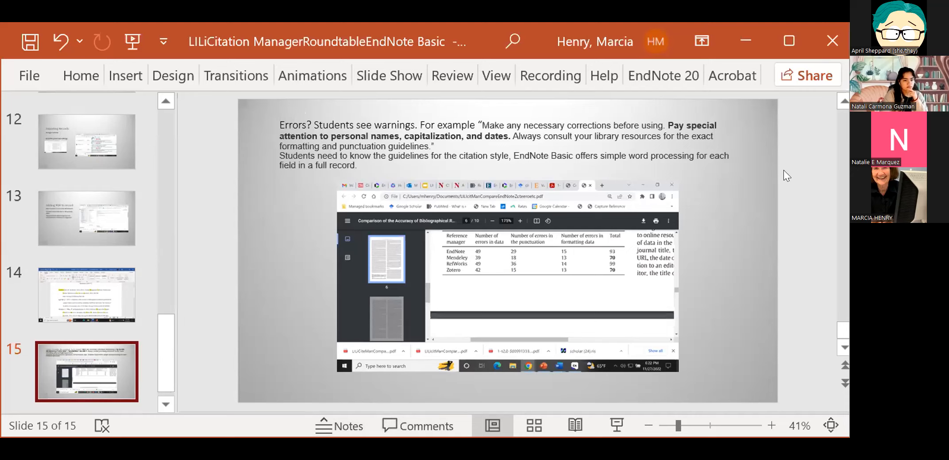
pyautogui.moveTo(440, 308)
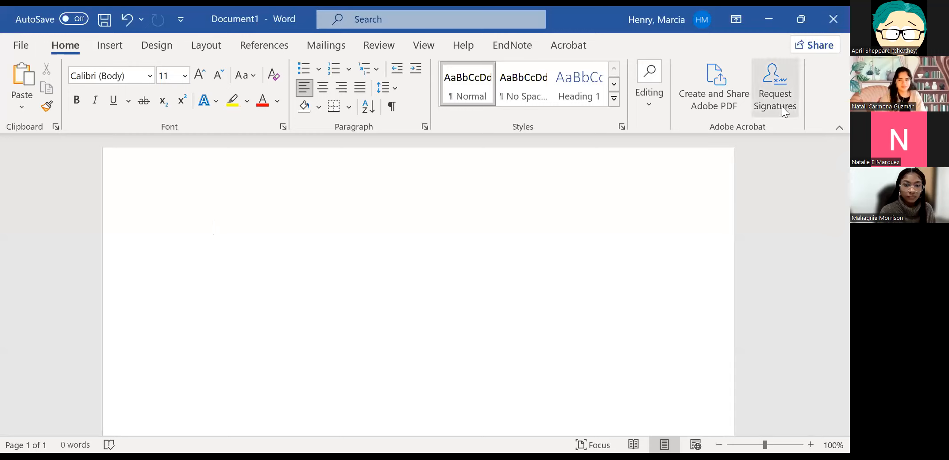
pyautogui.moveTo(439, 13)
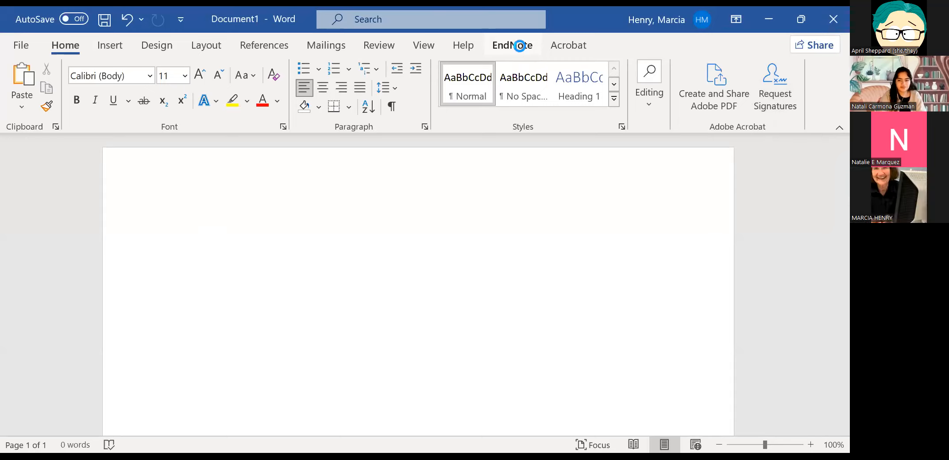
# - Show the EndNote citation tools in Word, with APA 7th as the style
pyautogui.click(512, 46)
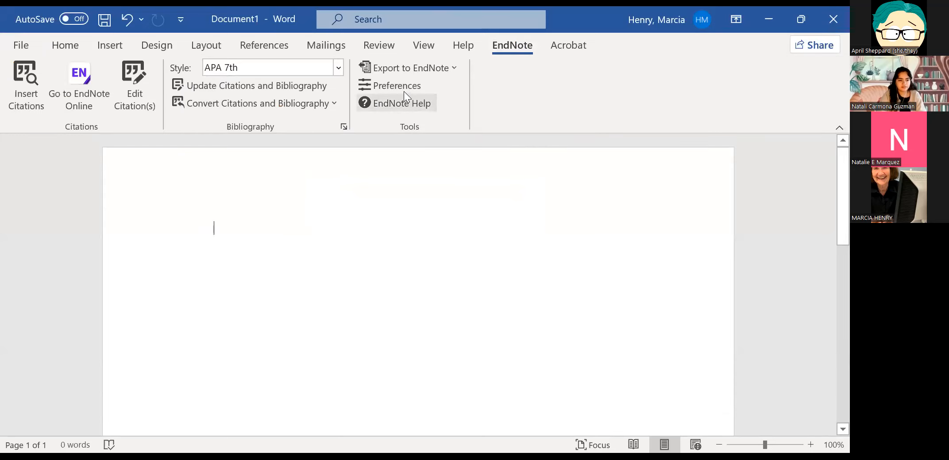
pyautogui.click(397, 85)
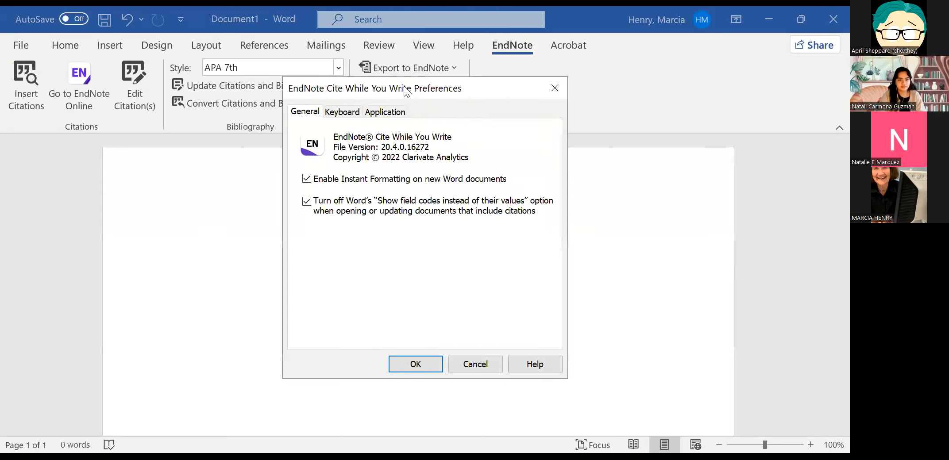
pyautogui.click(385, 111)
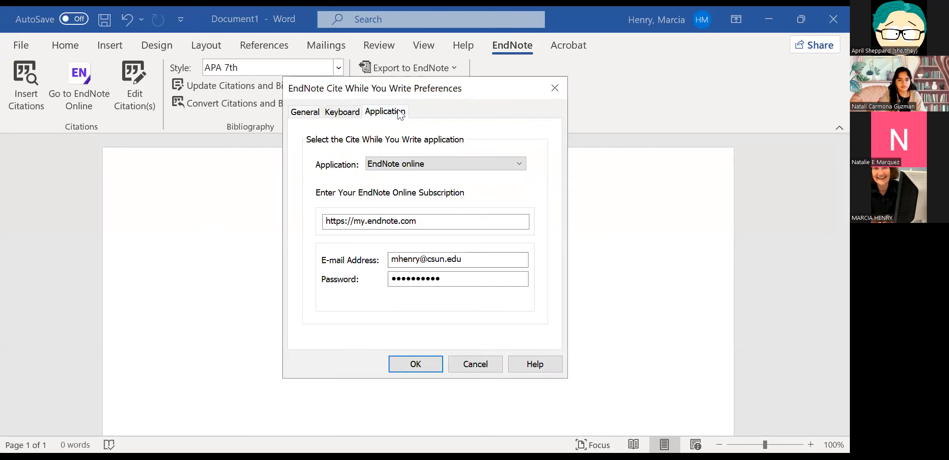
pyautogui.click(444, 164)
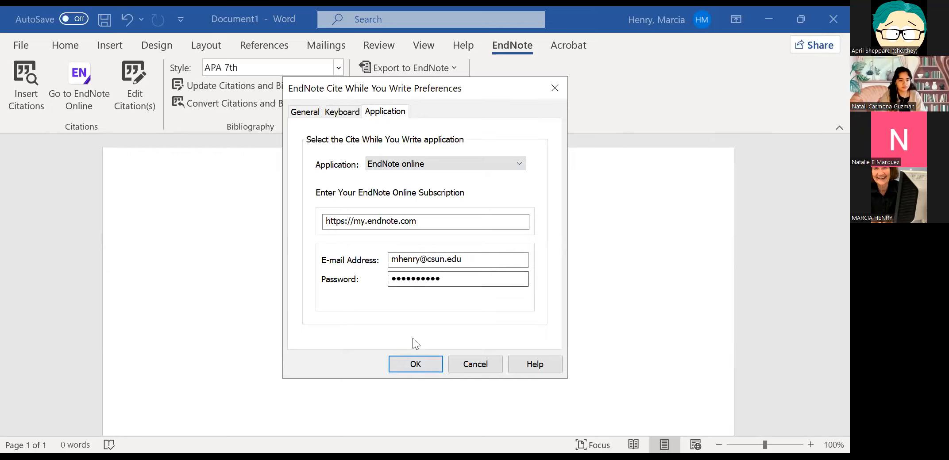
pyautogui.click(415, 364)
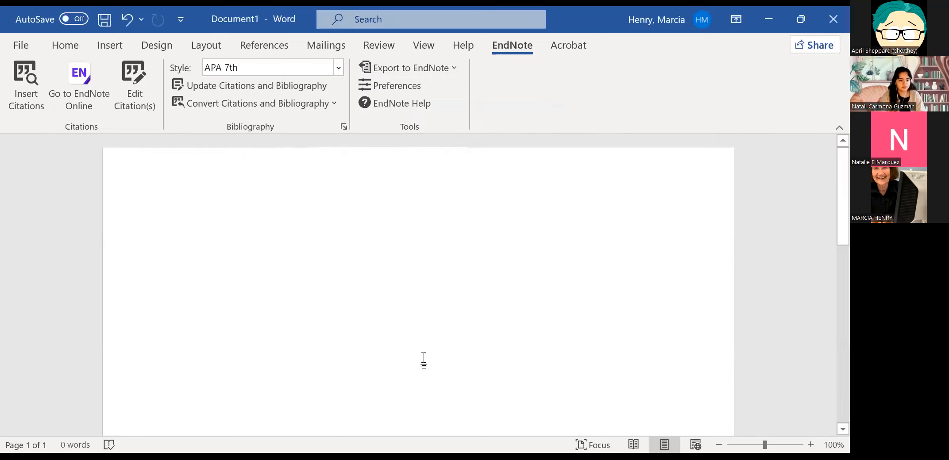
pyautogui.click(214, 228)
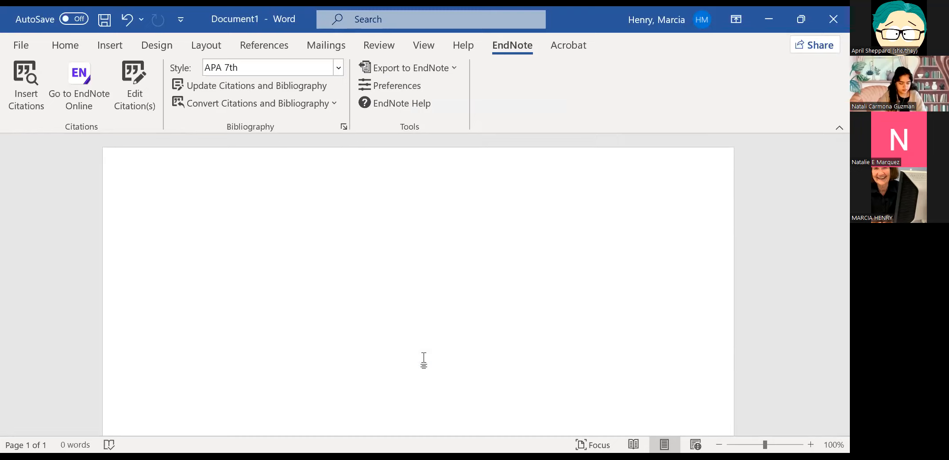
pyautogui.click(214, 228)
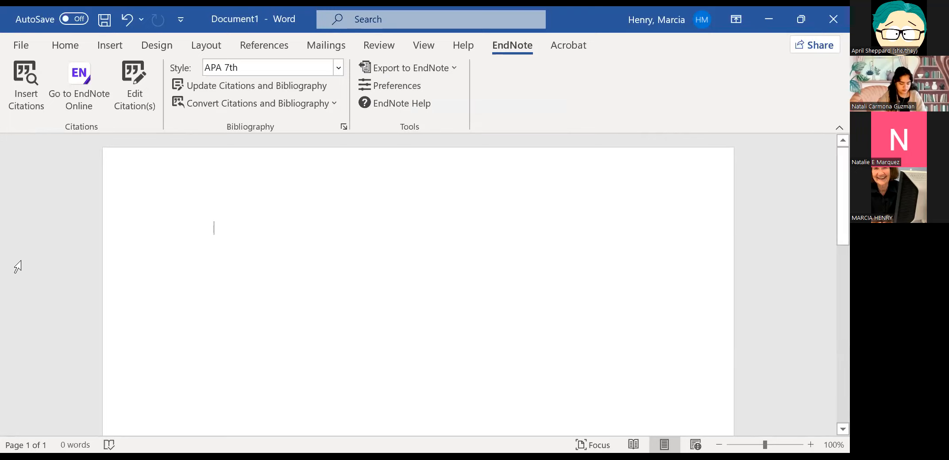
pyautogui.moveTo(18, 327)
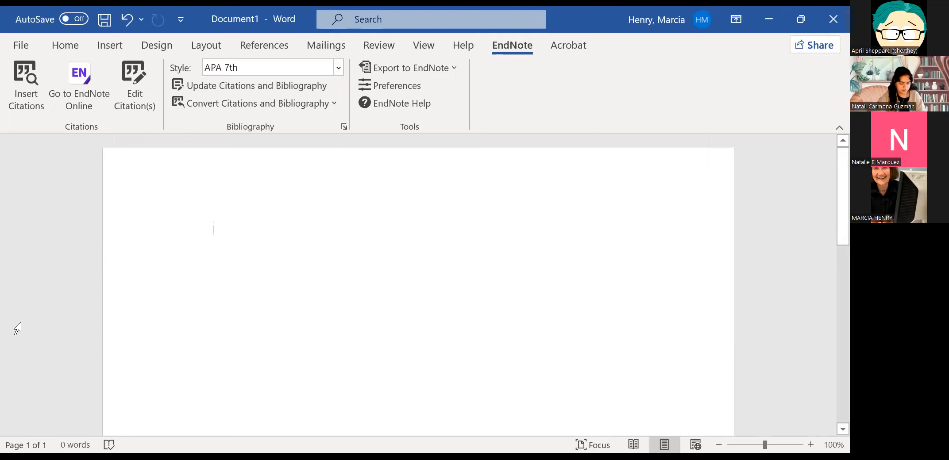
pyautogui.moveTo(19, 296)
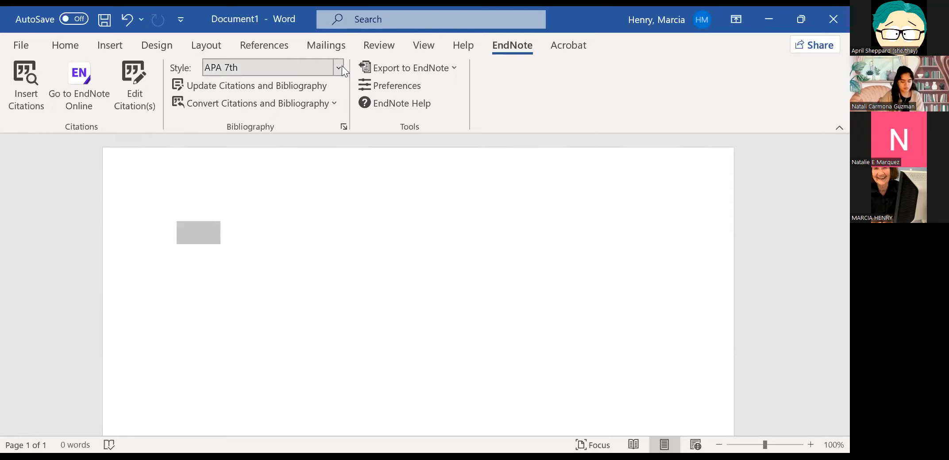
pyautogui.moveTo(338, 67)
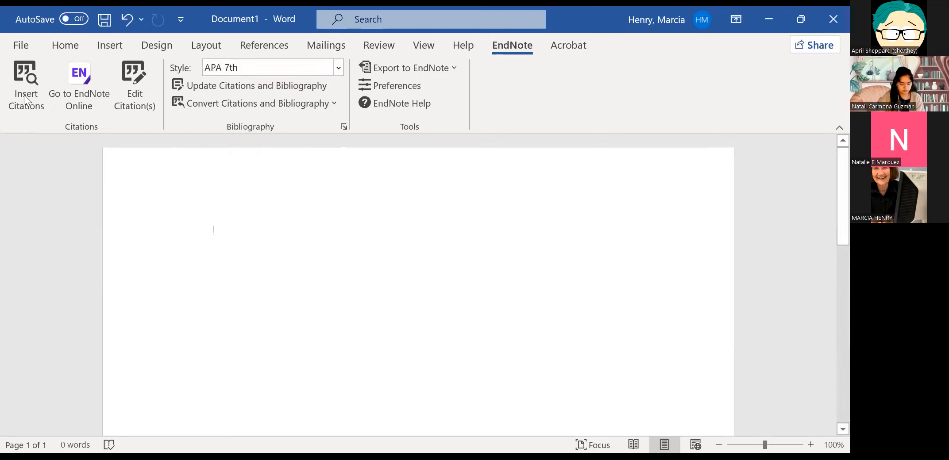
pyautogui.moveTo(25, 85)
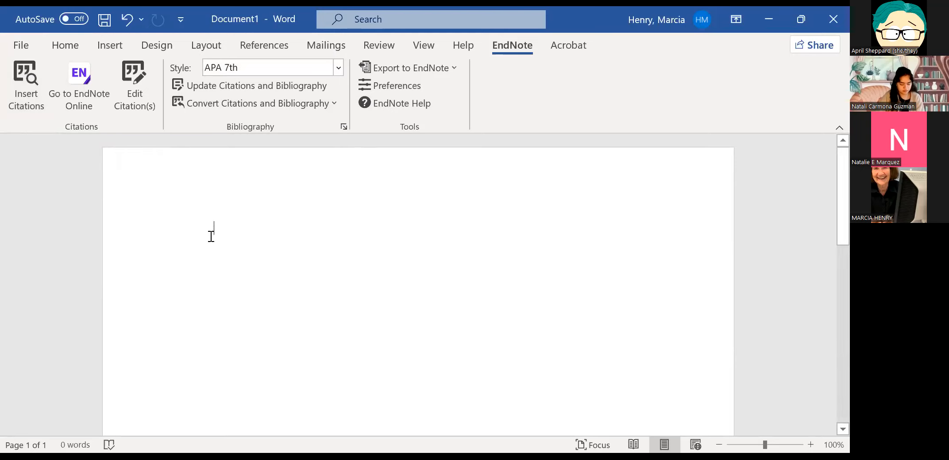
pyautogui.moveTo(273, 222)
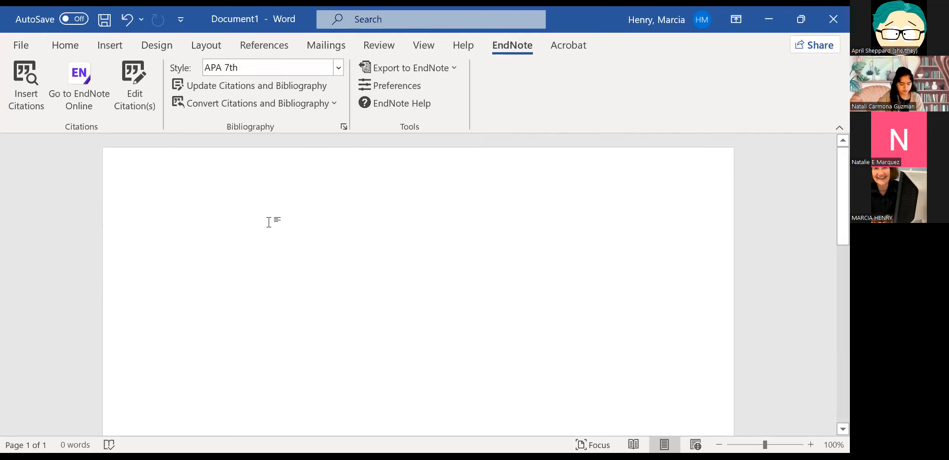
# - Enter the words 'Giving credit' in the blank Word document
pyautogui.write('givin')
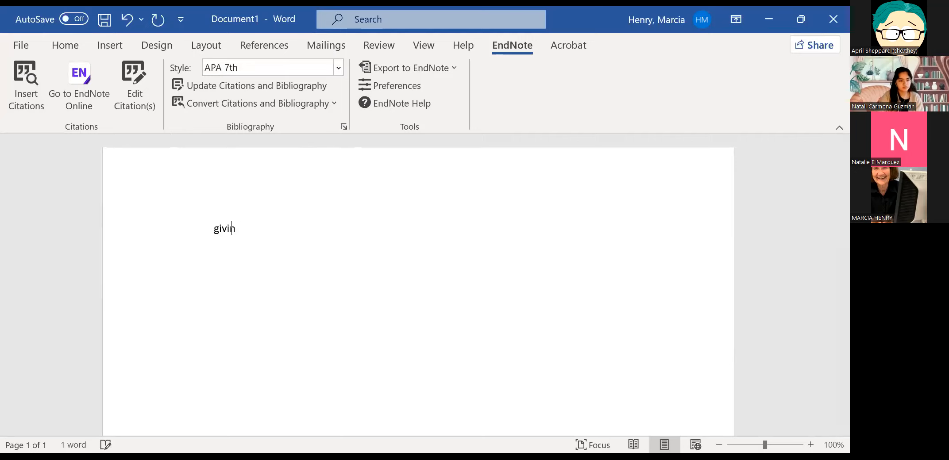
pyautogui.write('Giving cr')
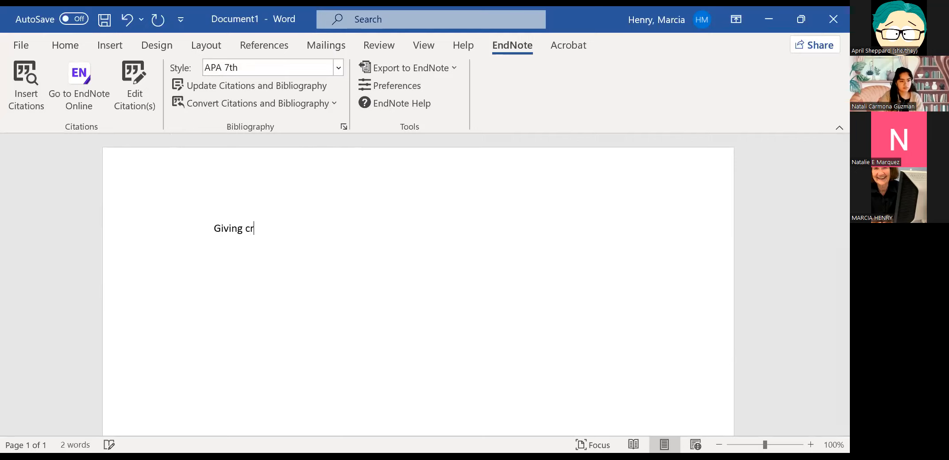
pyautogui.write('edit')
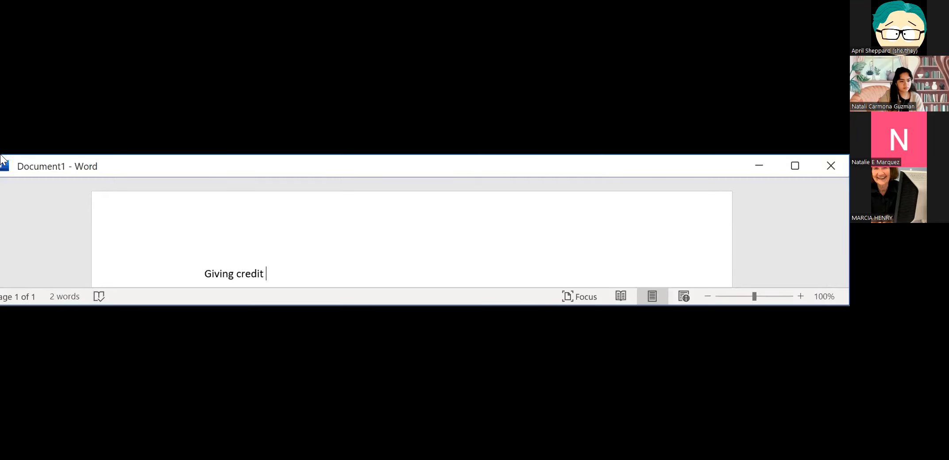
pyautogui.moveTo(466, 265)
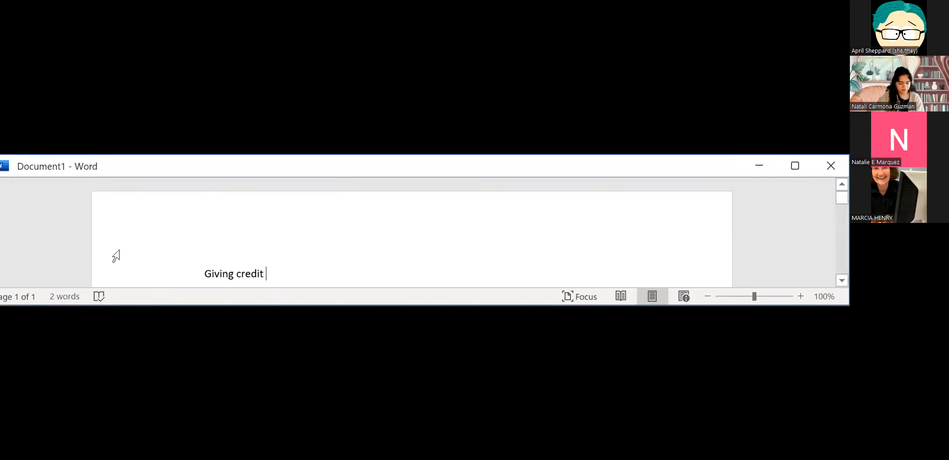
pyautogui.moveTo(715, 220)
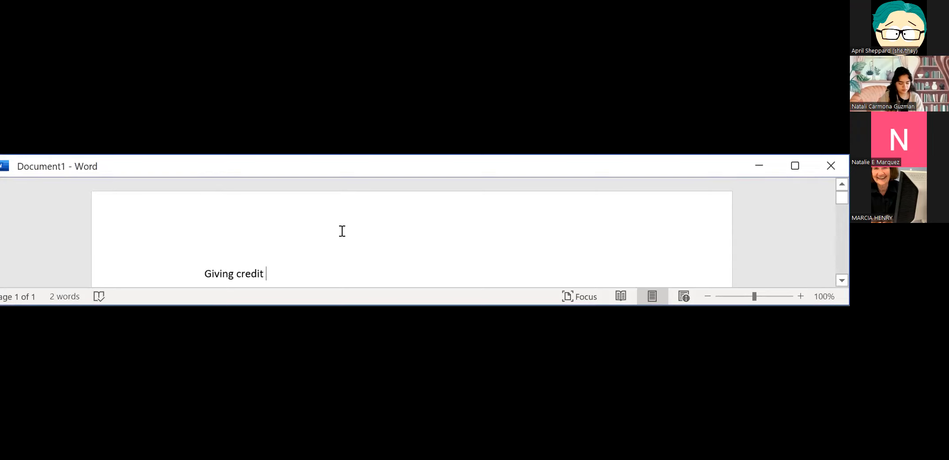
pyautogui.moveTo(338, 250)
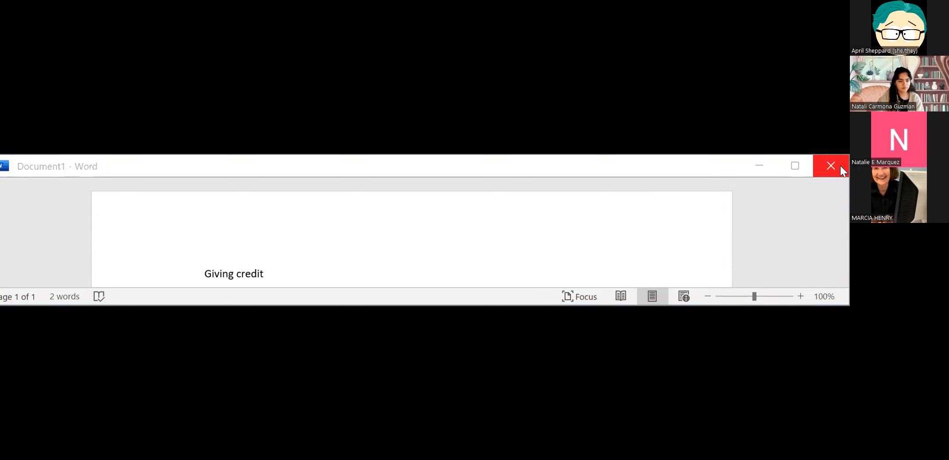
pyautogui.click(830, 166)
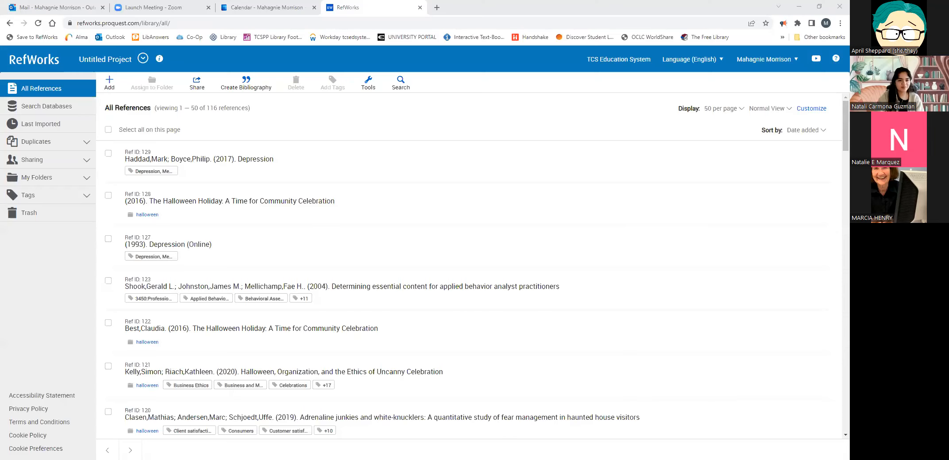
pyautogui.moveTo(313, 362)
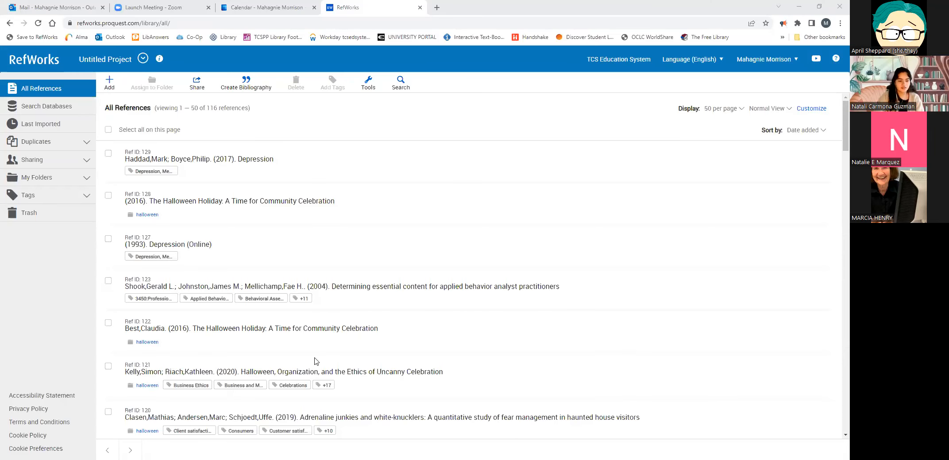
pyautogui.moveTo(2, 450)
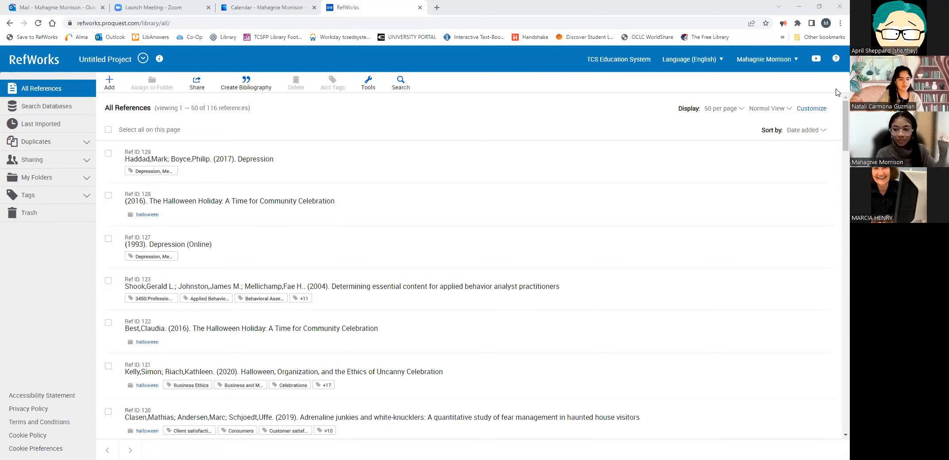
pyautogui.moveTo(789, 185)
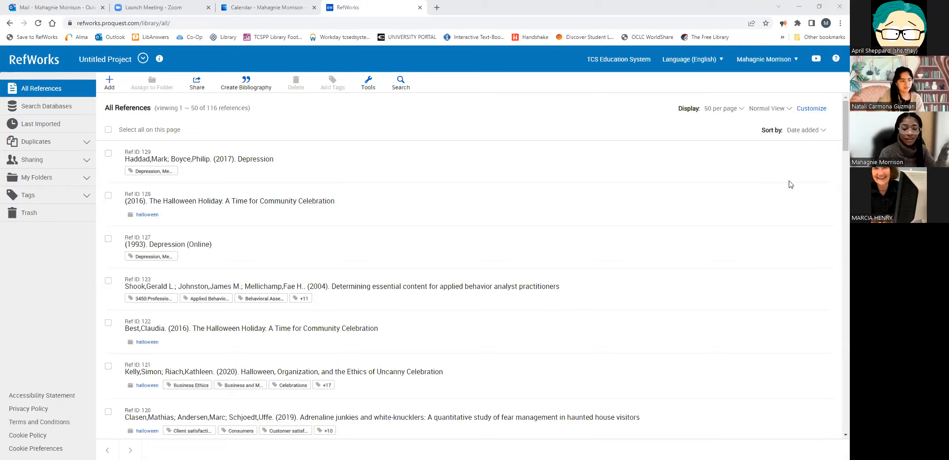
pyautogui.moveTo(269, 270)
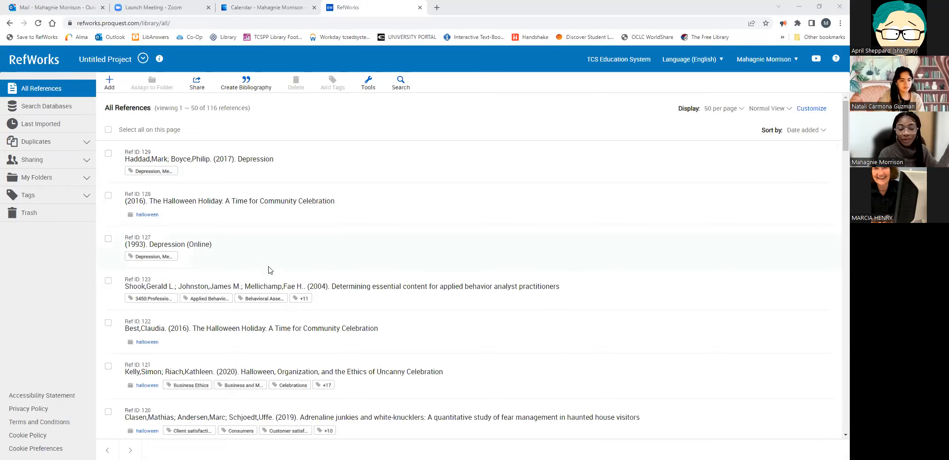
pyautogui.moveTo(270, 257)
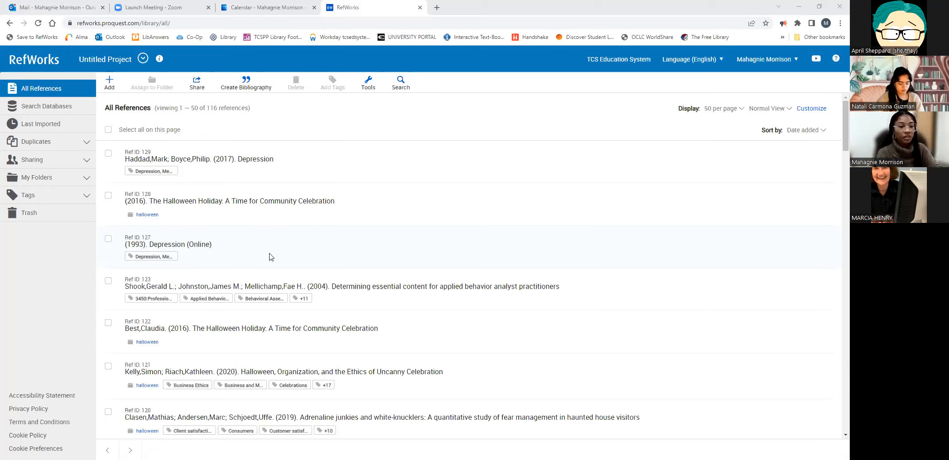
pyautogui.moveTo(177, 151)
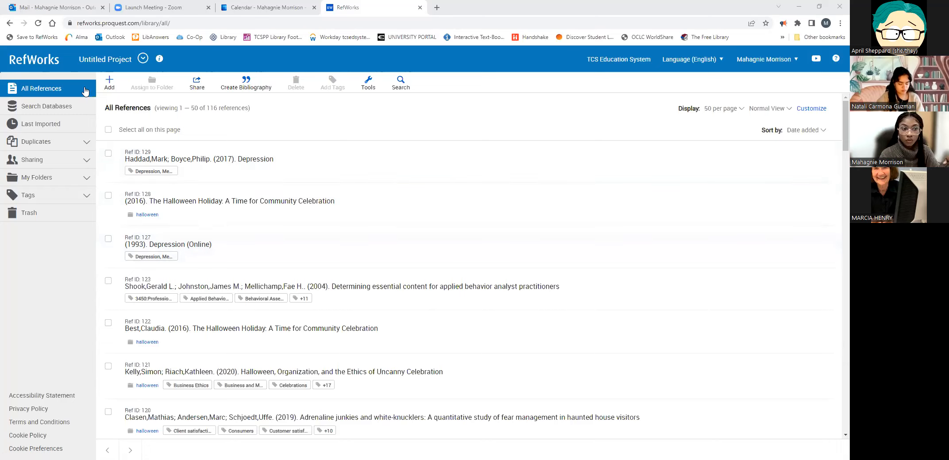
pyautogui.moveTo(552, 217)
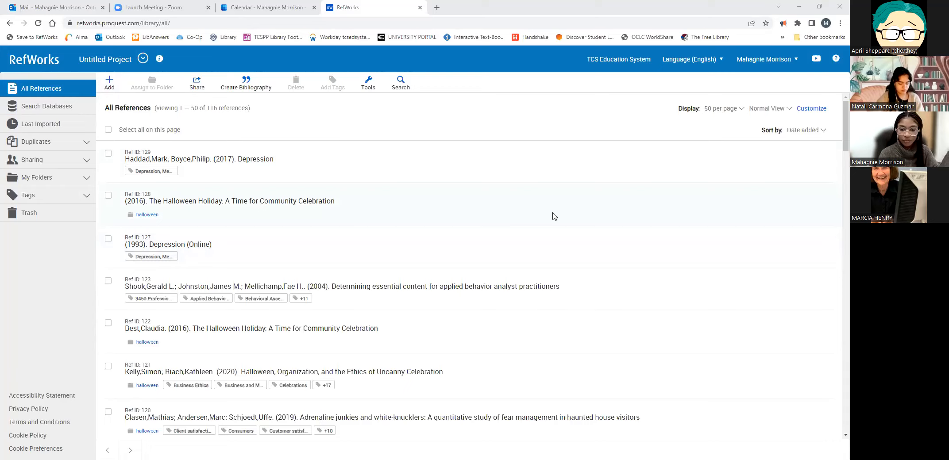
pyautogui.moveTo(568, 211)
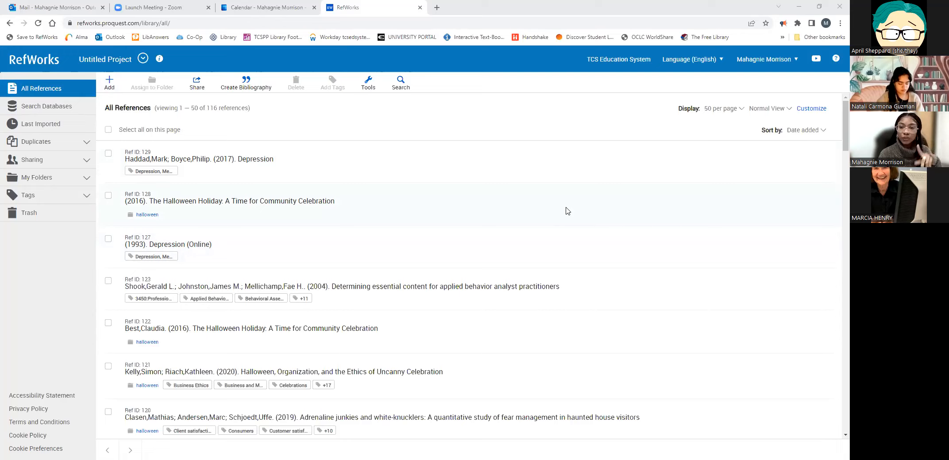
pyautogui.moveTo(785, 124)
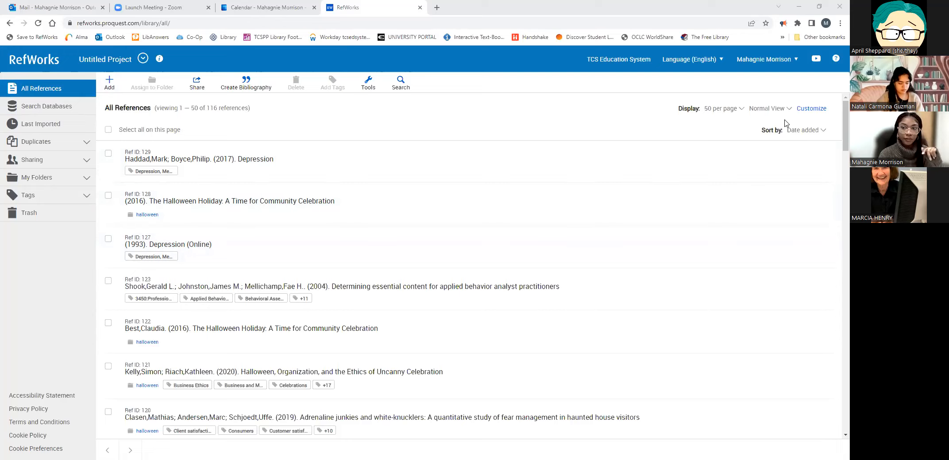
pyautogui.moveTo(479, 111)
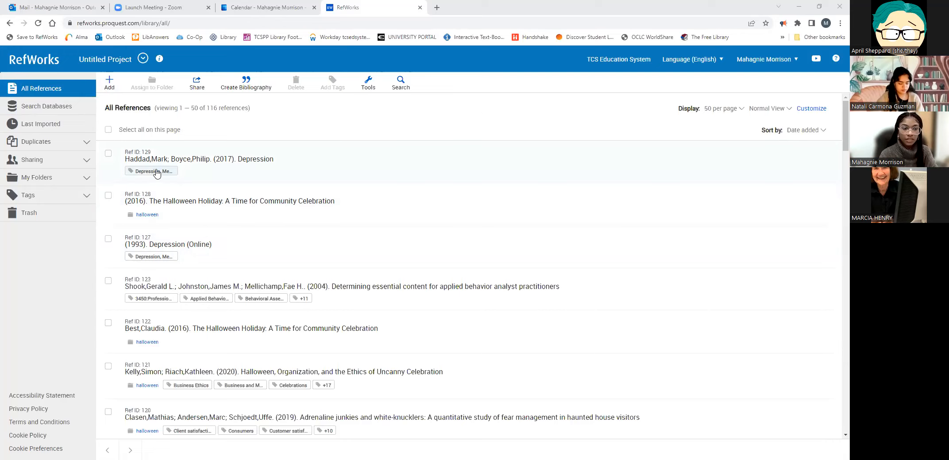
pyautogui.moveTo(146, 216)
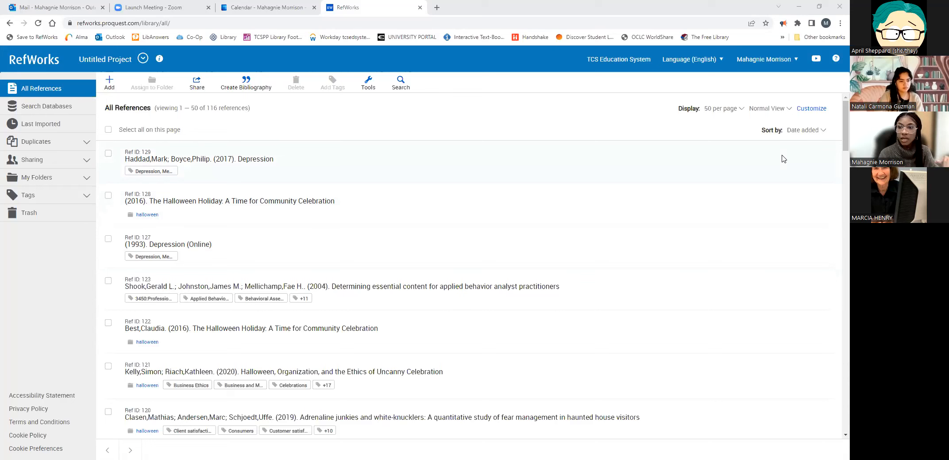
# - Switch the reference display from Normal View to Citation View in APA 7th
pyautogui.click(768, 108)
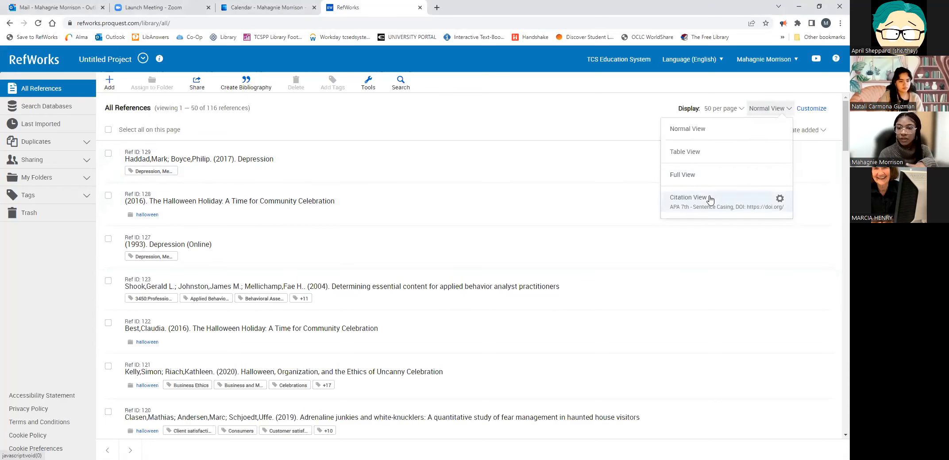
pyautogui.click(688, 197)
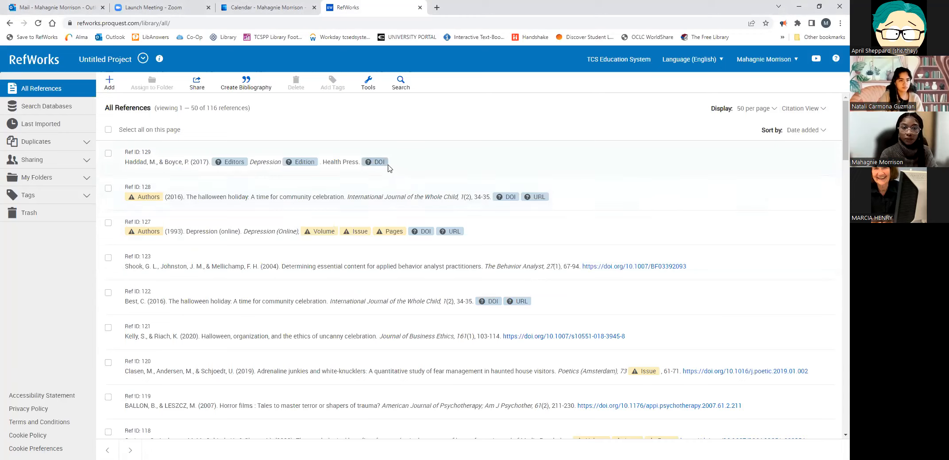
pyautogui.moveTo(368, 161)
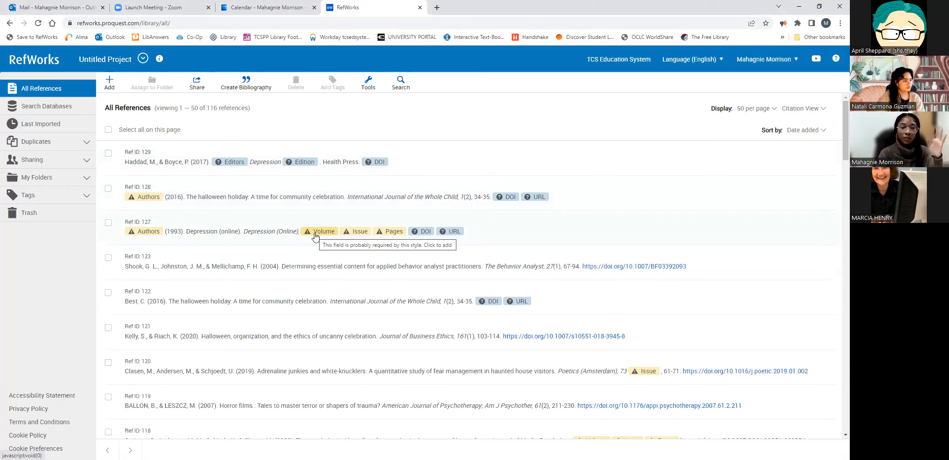
pyautogui.moveTo(531, 238)
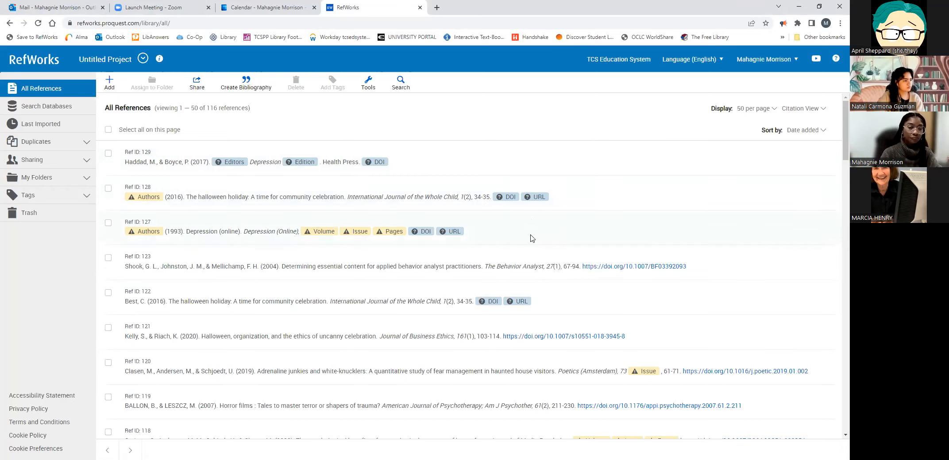
pyautogui.moveTo(631, 145)
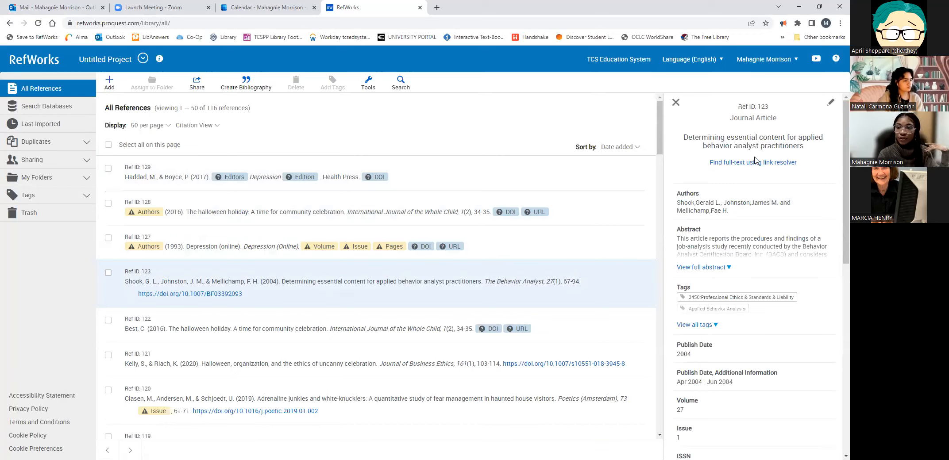
pyautogui.moveTo(703, 235)
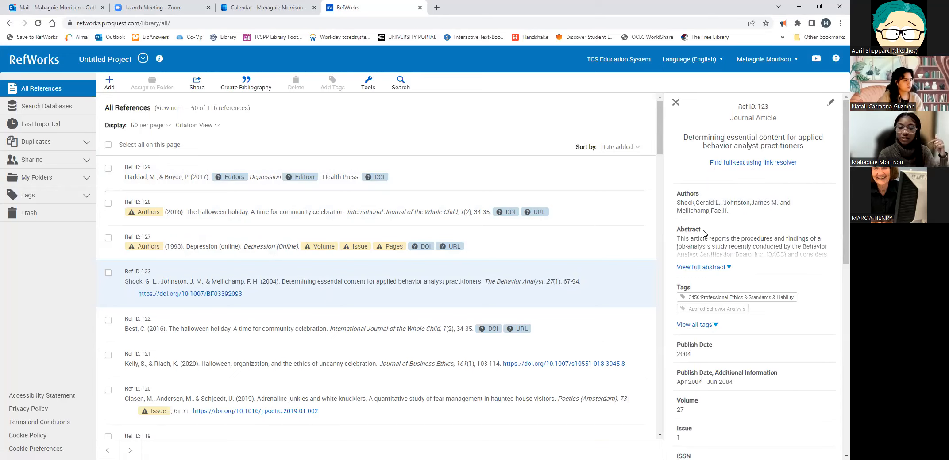
pyautogui.moveTo(730, 199)
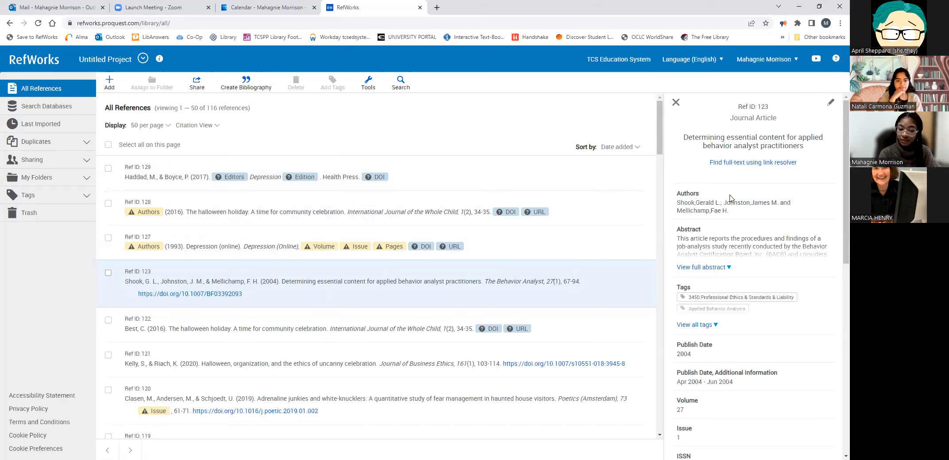
pyautogui.scroll(-3)
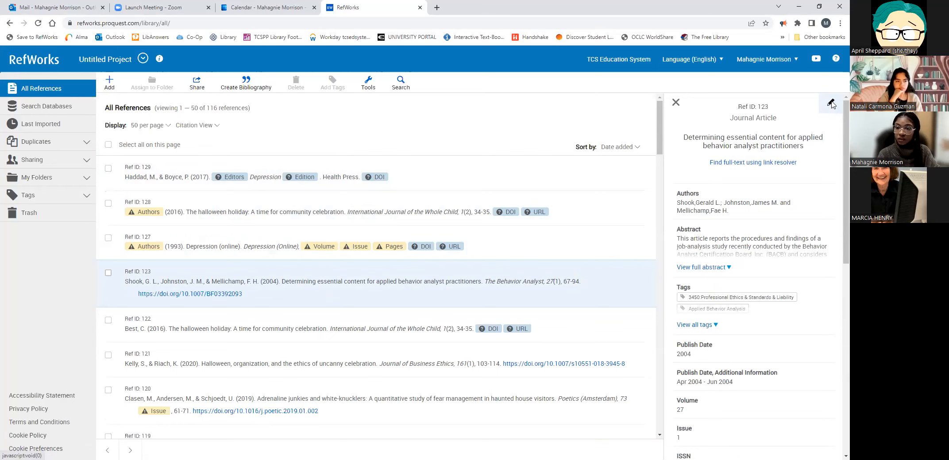
# - Review the Ref ID 123 record's fields in the edit form, then close it
pyautogui.click(830, 103)
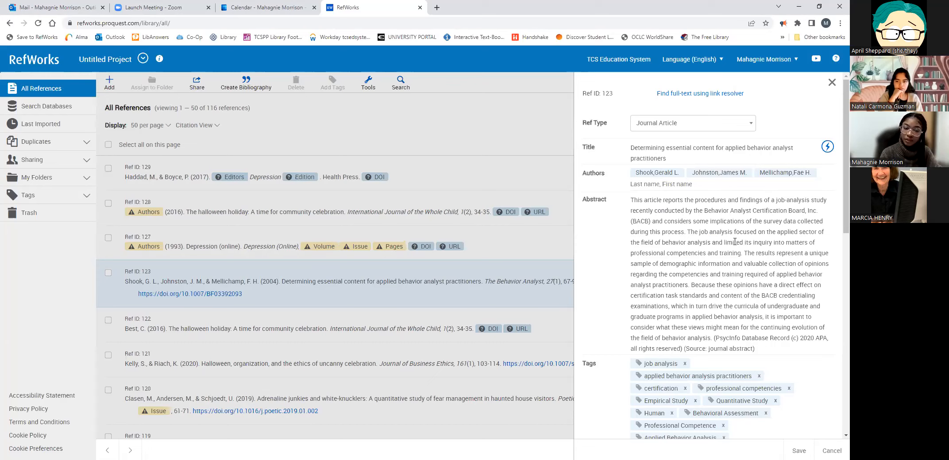
pyautogui.moveTo(717, 287)
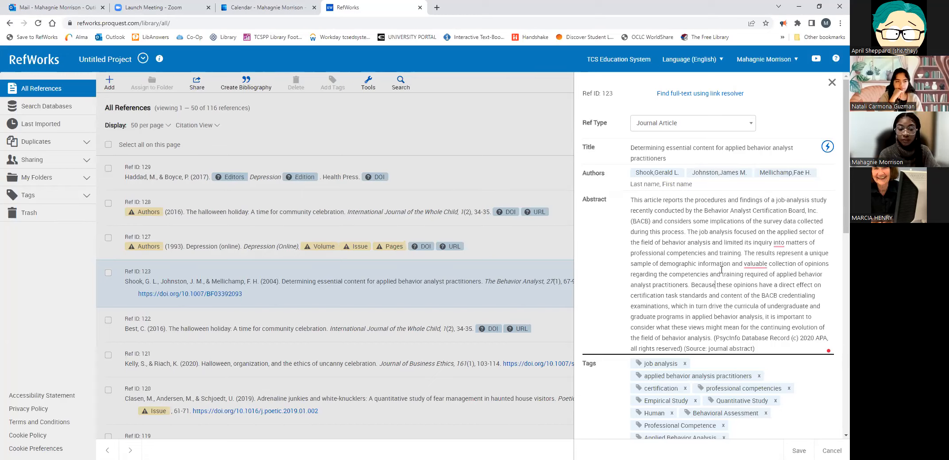
pyautogui.scroll(-3)
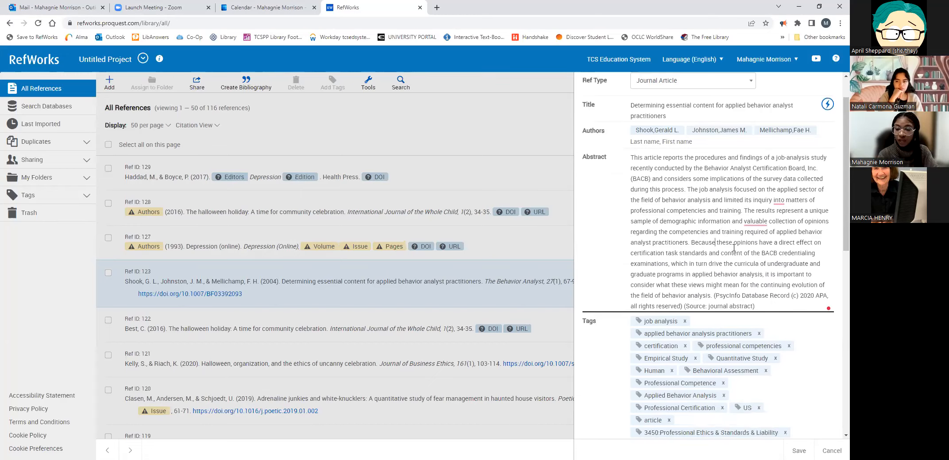
pyautogui.scroll(-3)
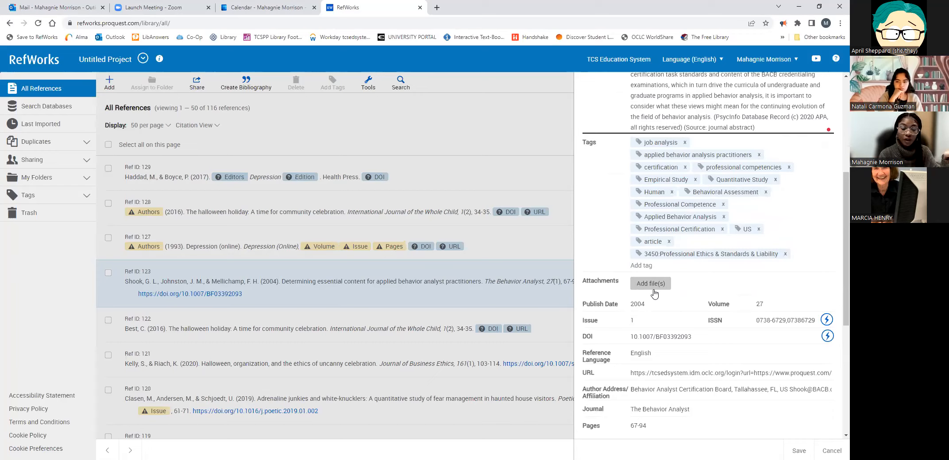
pyautogui.moveTo(653, 288)
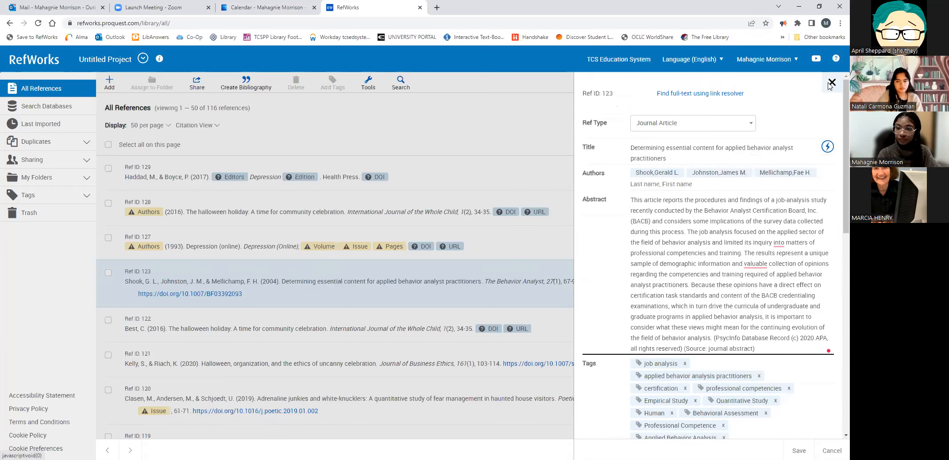
pyautogui.click(831, 82)
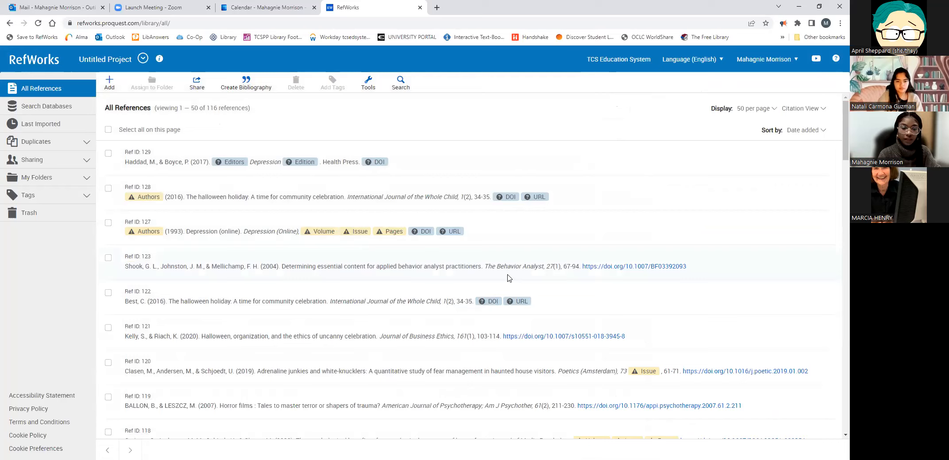
pyautogui.moveTo(507, 273)
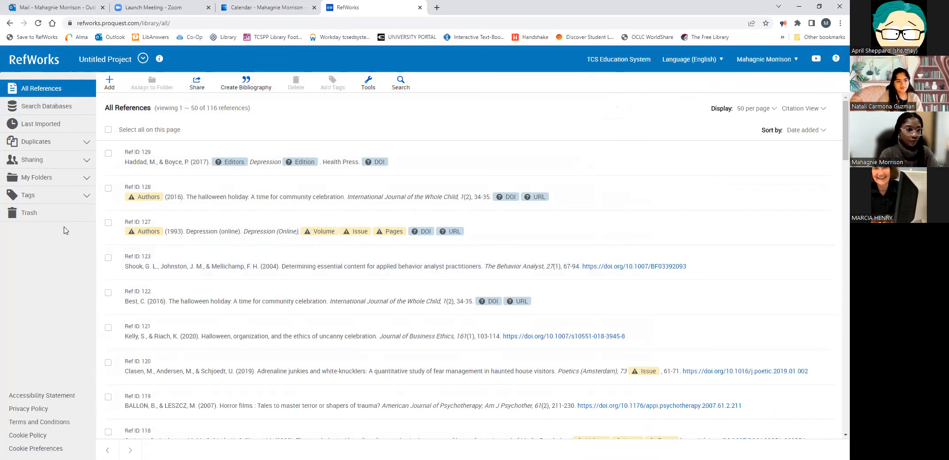
pyautogui.moveTo(40, 123)
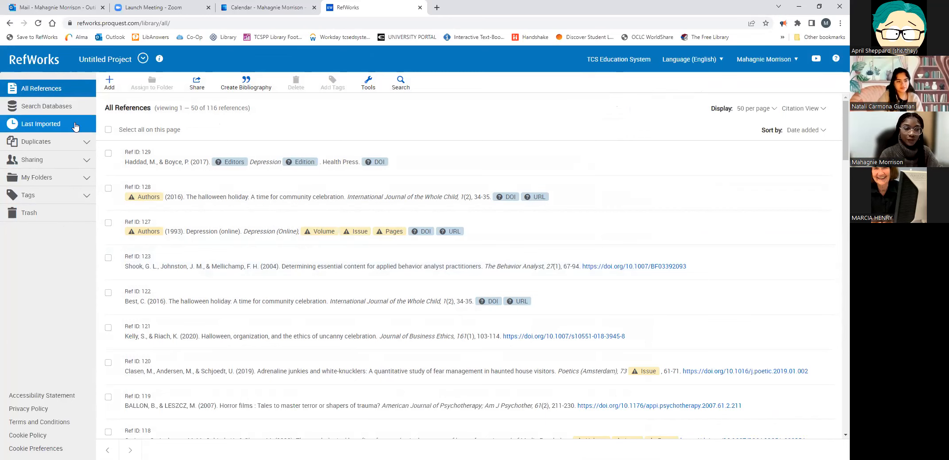
# - Show the Last Imported list of 3 references and expand the Duplicates options
pyautogui.click(41, 124)
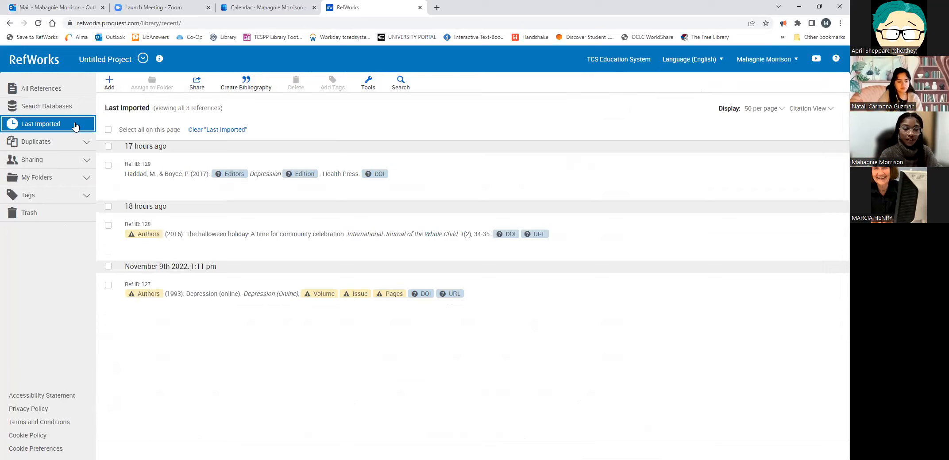
pyautogui.moveTo(58, 141)
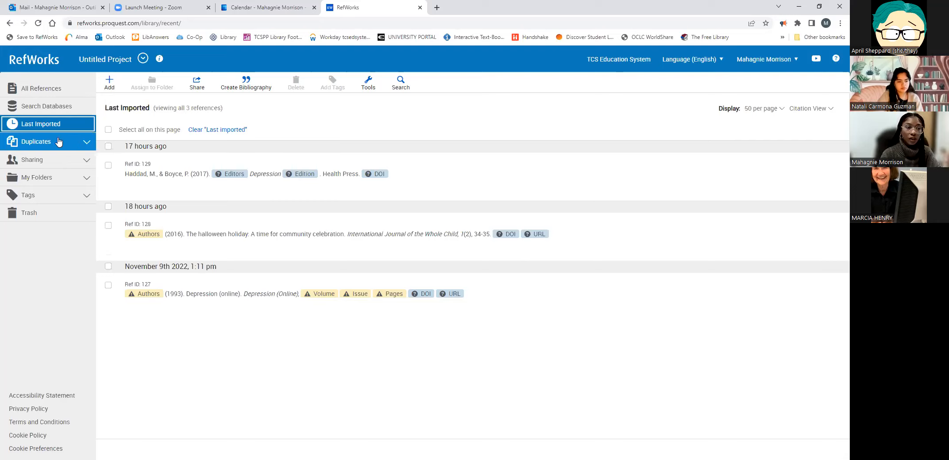
pyautogui.click(37, 142)
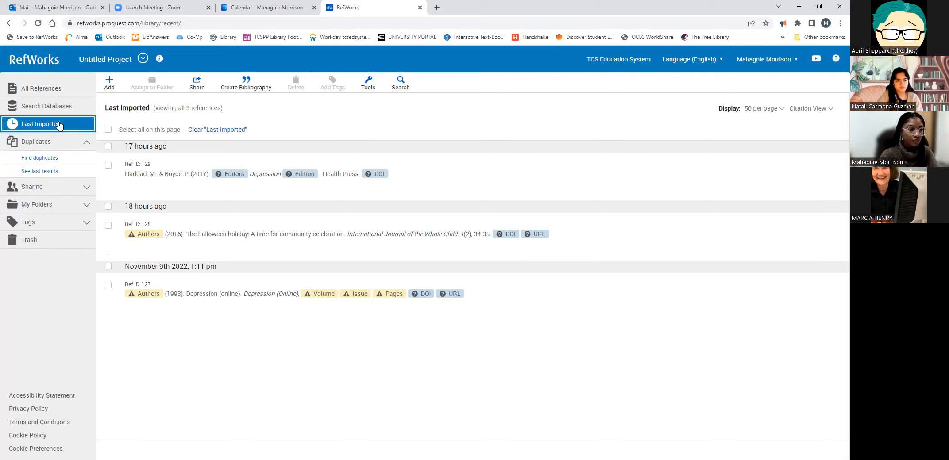
# - Collapse Duplicates, look at the shared folders under Sharing, then collapse it
pyautogui.click(36, 141)
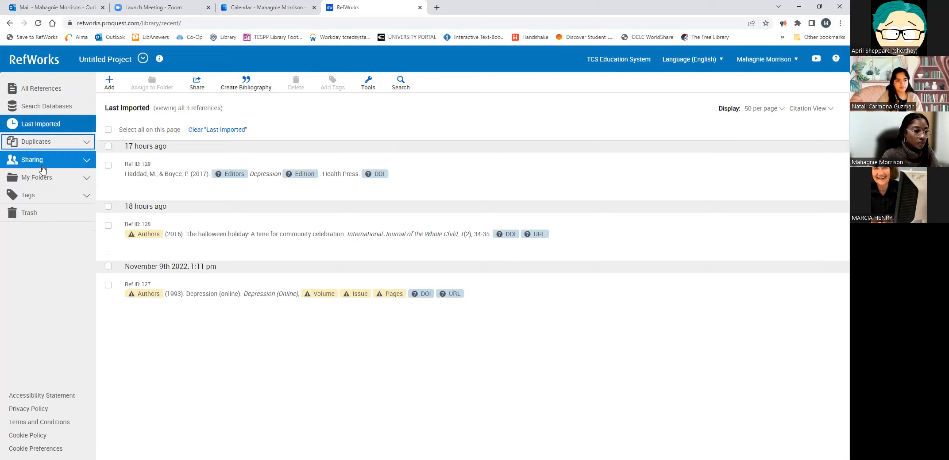
pyautogui.click(32, 159)
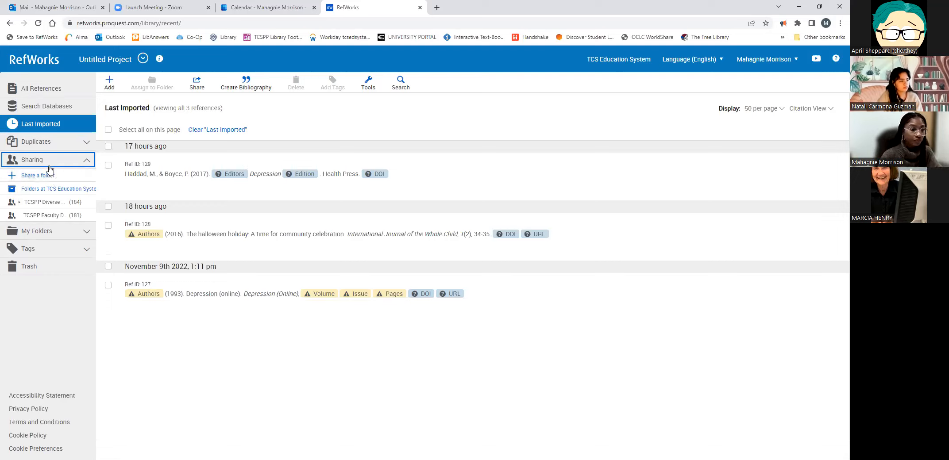
pyautogui.click(31, 159)
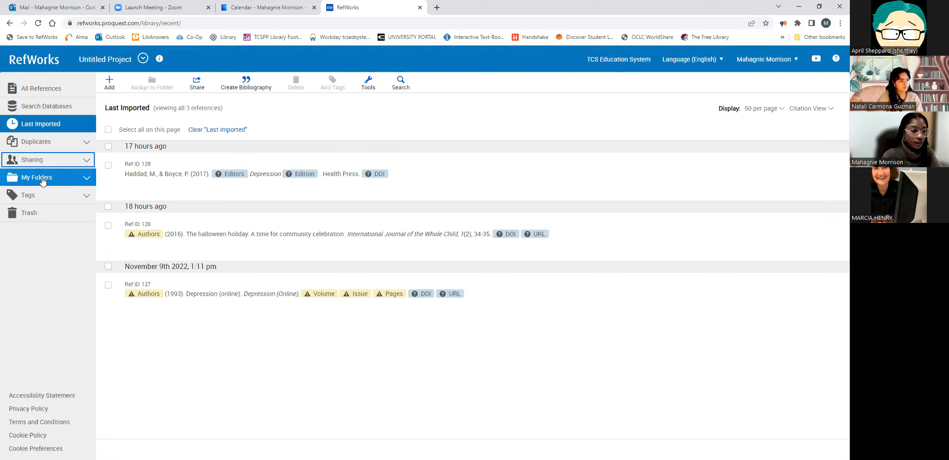
# - Expand My Folders and show the halloween folder's 8 references
pyautogui.click(37, 177)
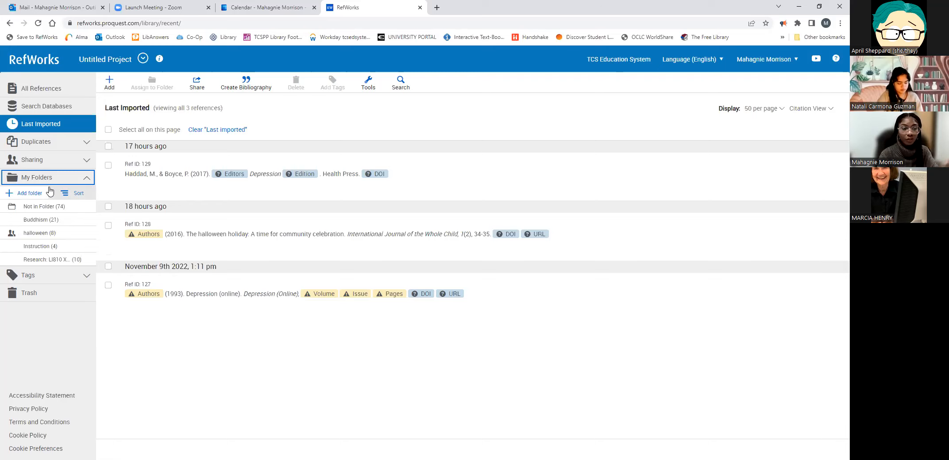
pyautogui.moveTo(50, 227)
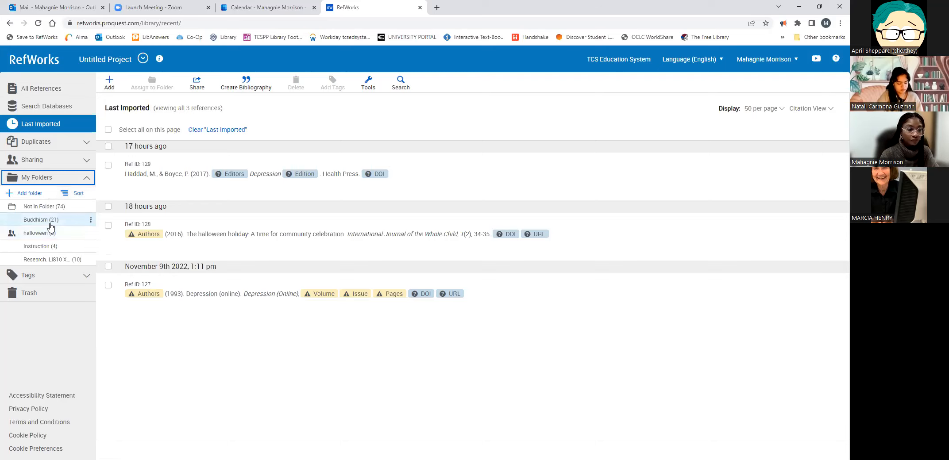
pyautogui.click(36, 233)
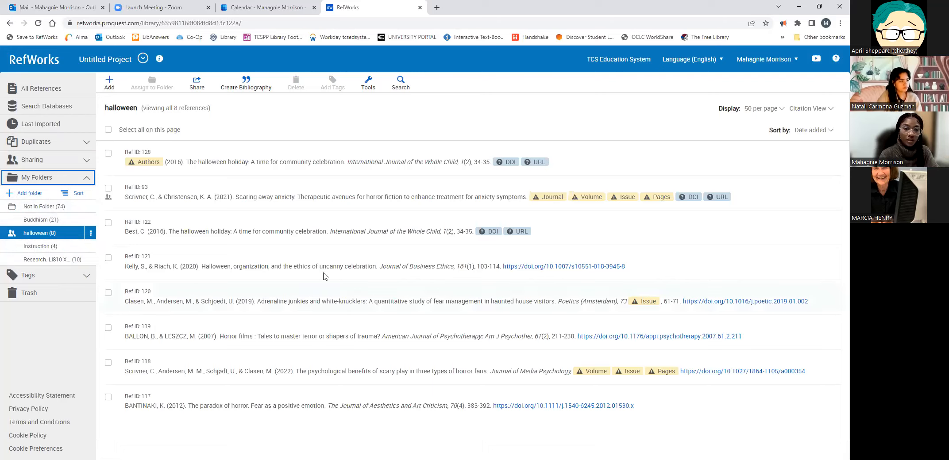
pyautogui.moveTo(274, 172)
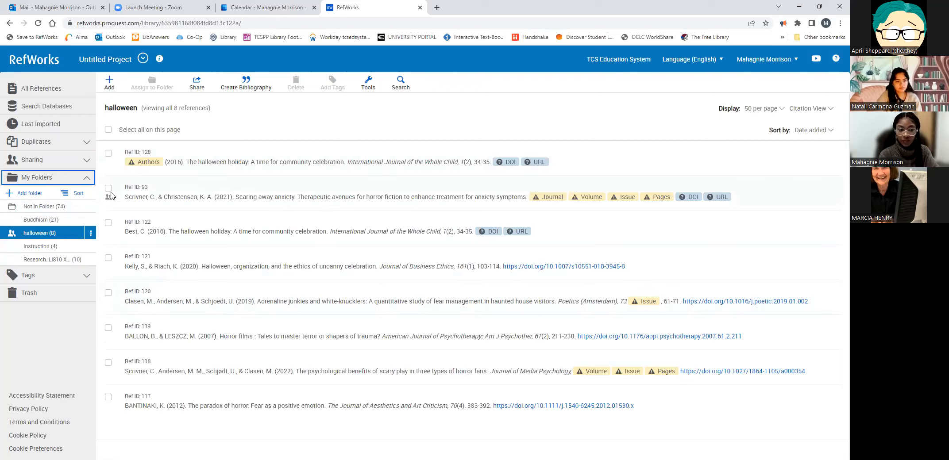
pyautogui.moveTo(122, 185)
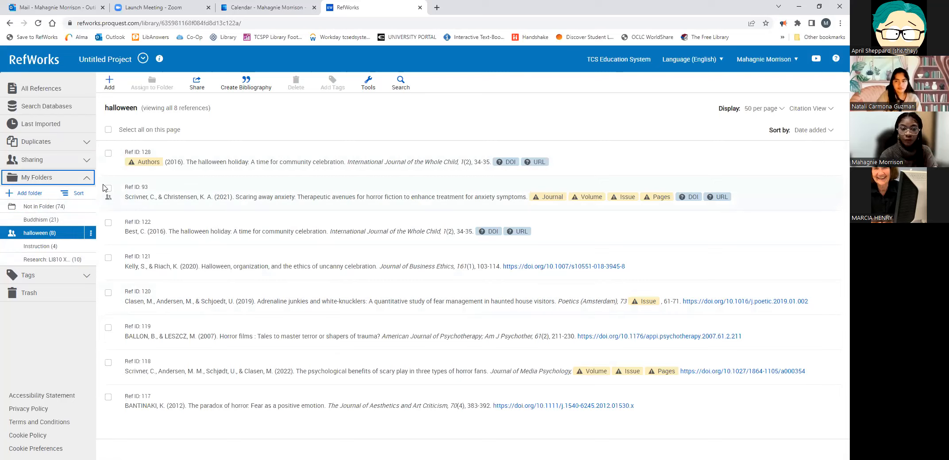
pyautogui.moveTo(271, 209)
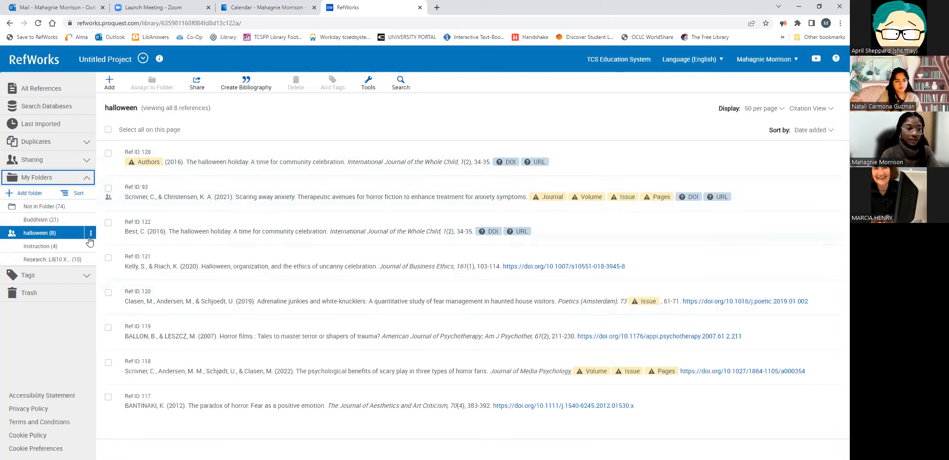
pyautogui.moveTo(90, 233)
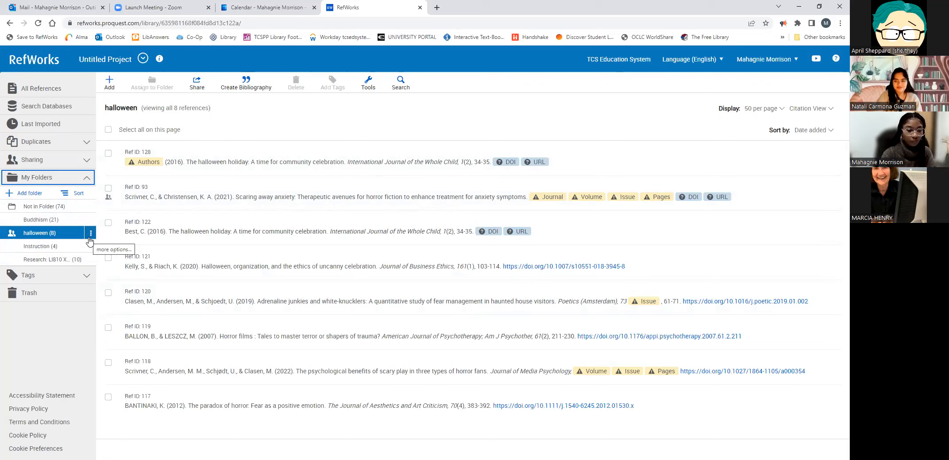
pyautogui.click(90, 233)
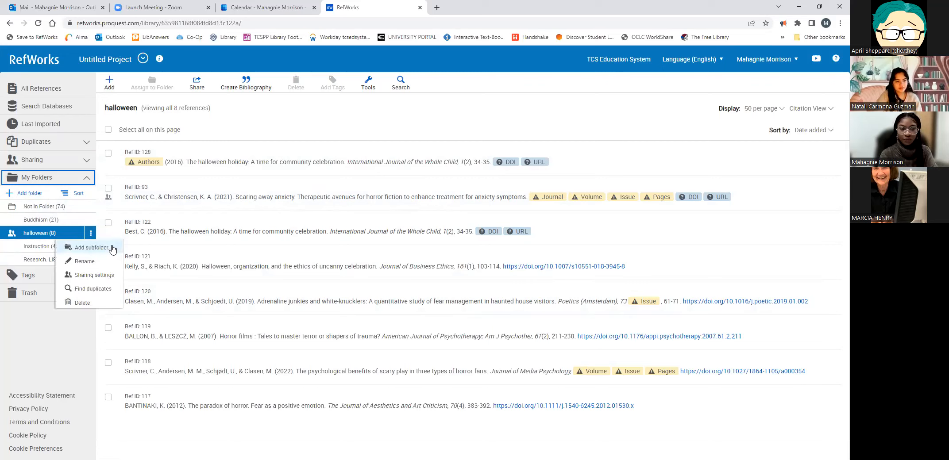
pyautogui.moveTo(88, 274)
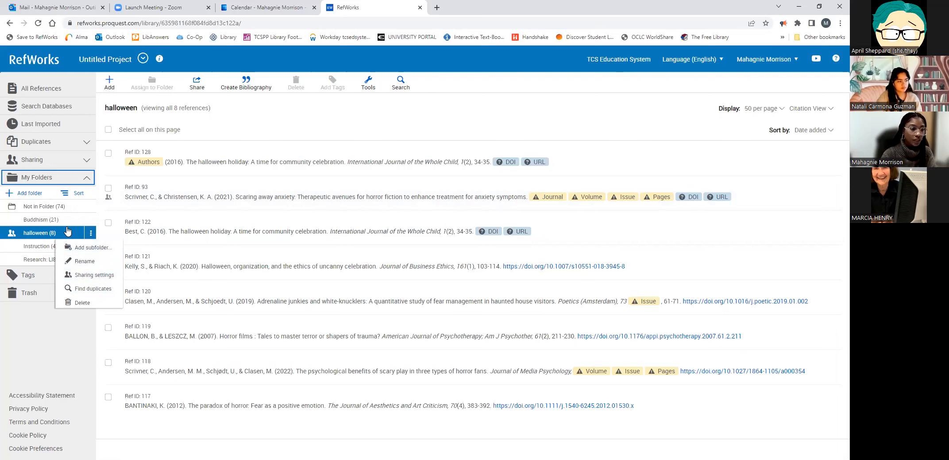
pyautogui.click(37, 259)
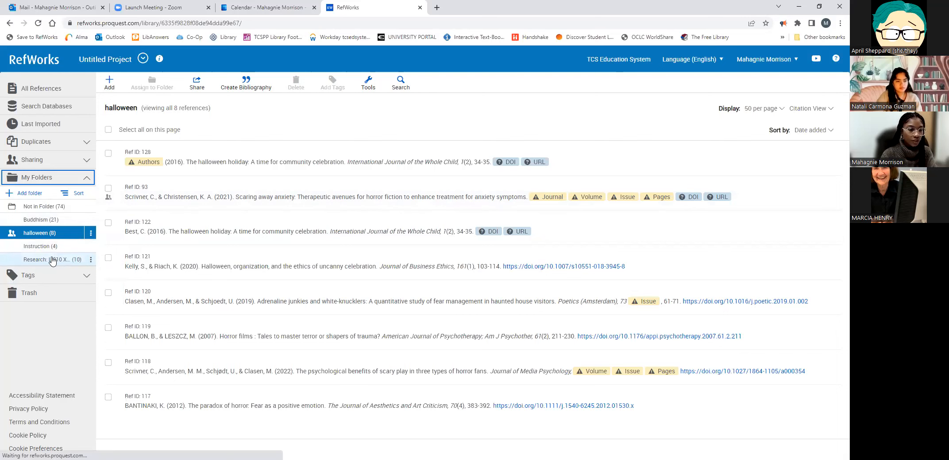
# - Move the Wood & Almeida (2017) reference from the Research folder to the trash
pyautogui.click(47, 259)
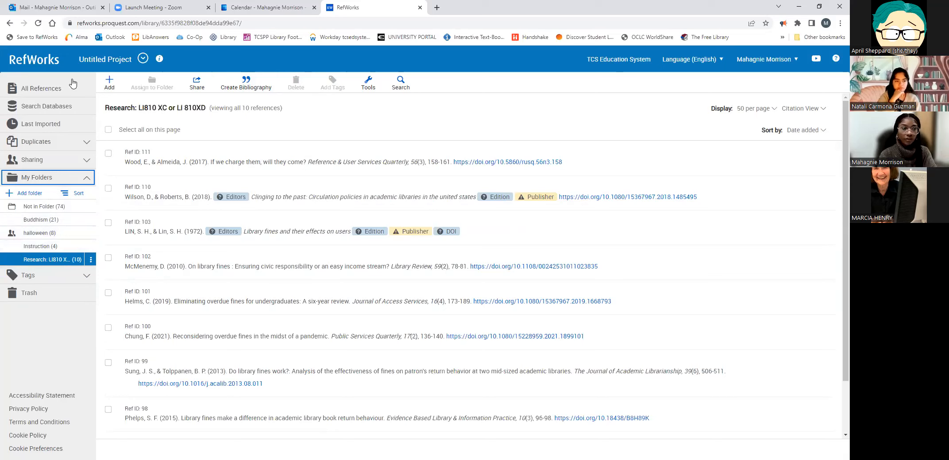
pyautogui.moveTo(121, 190)
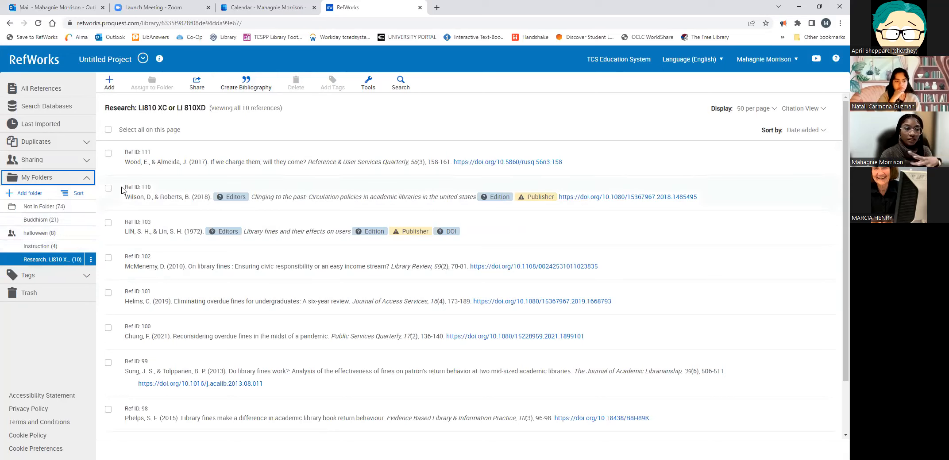
pyautogui.moveTo(109, 192)
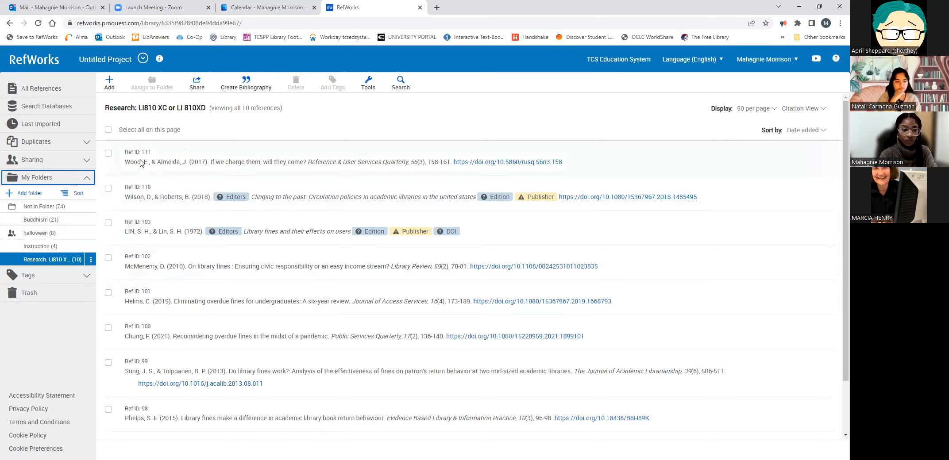
pyautogui.click(108, 153)
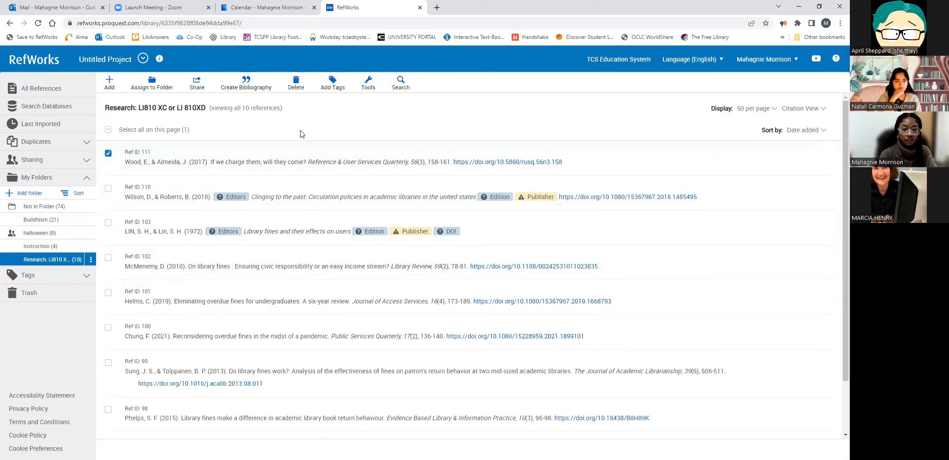
pyautogui.click(296, 81)
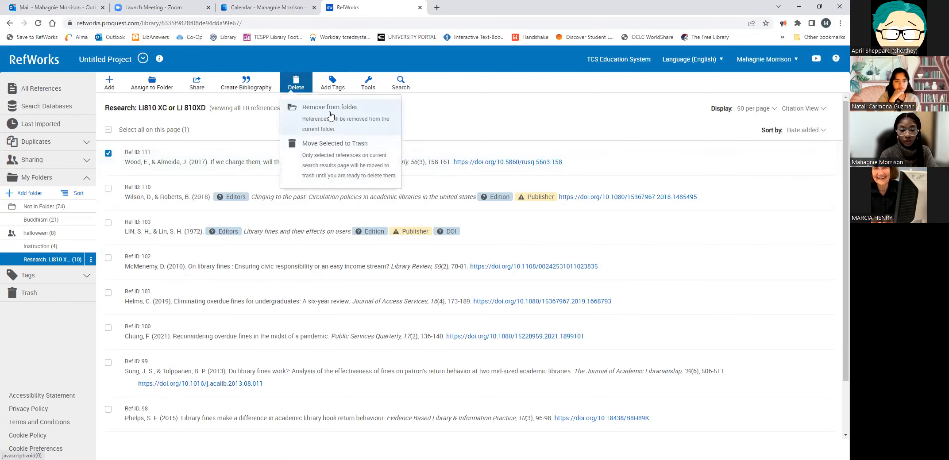
pyautogui.moveTo(370, 167)
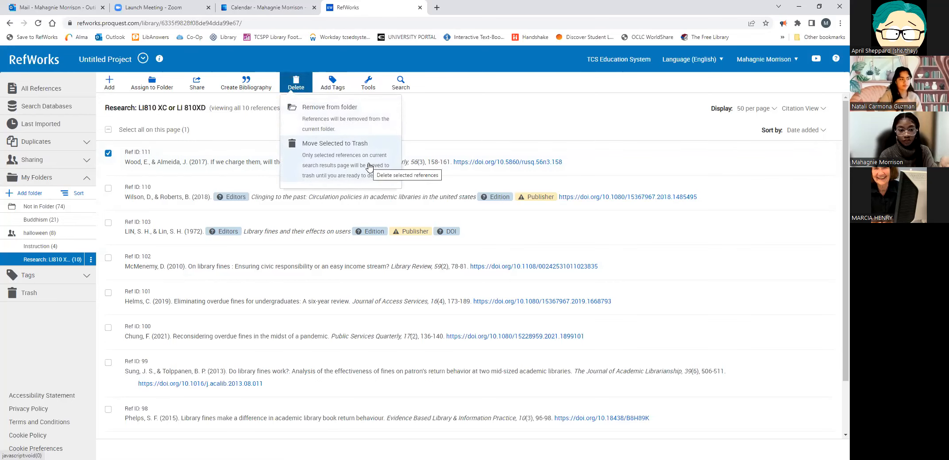
pyautogui.click(335, 143)
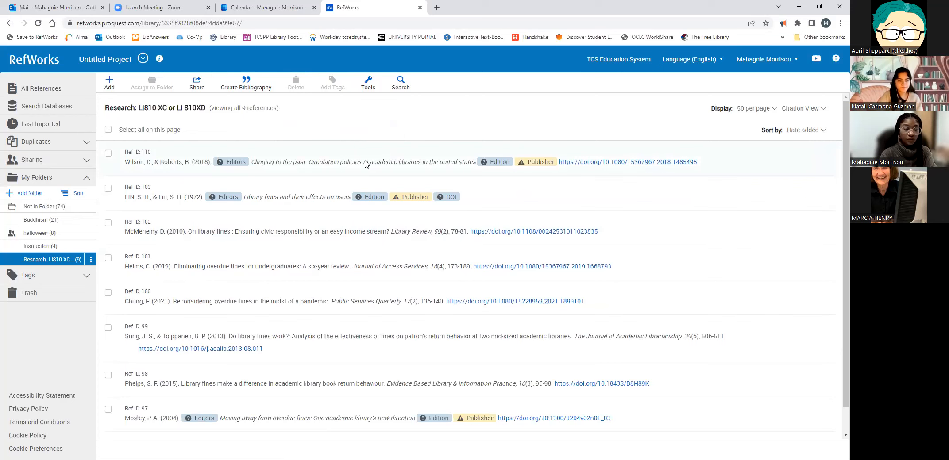
# - Permanently delete the Wood & Almeida reference from Trash and collapse My Folders
pyautogui.click(29, 293)
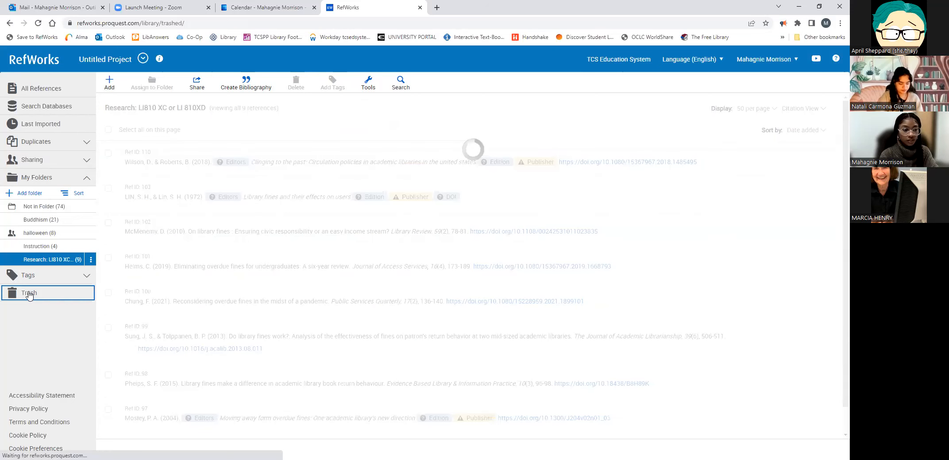
pyautogui.click(28, 293)
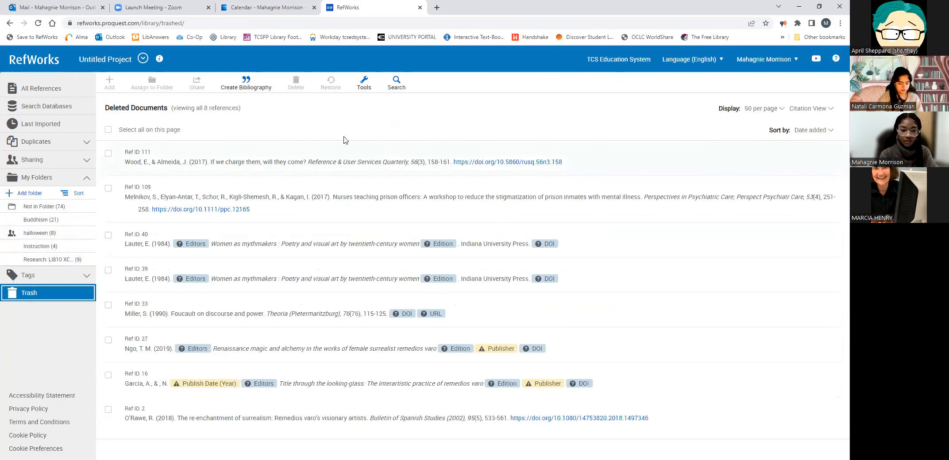
pyautogui.moveTo(370, 146)
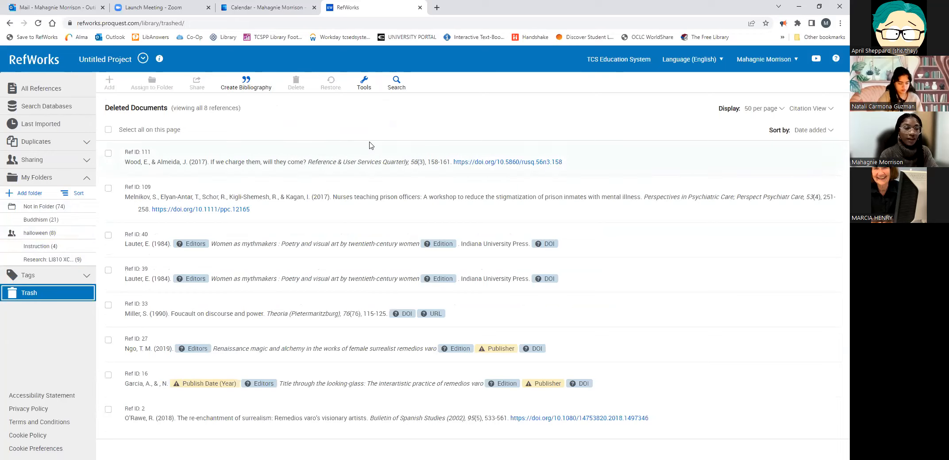
pyautogui.moveTo(97, 163)
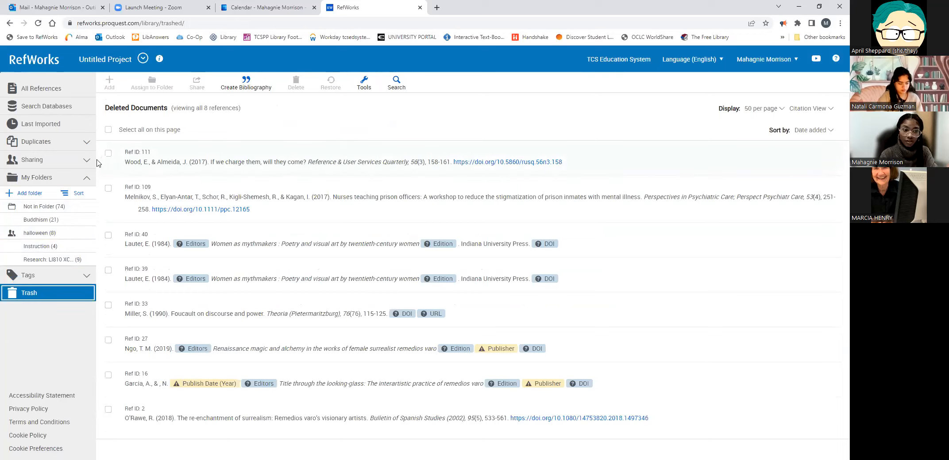
pyautogui.click(296, 81)
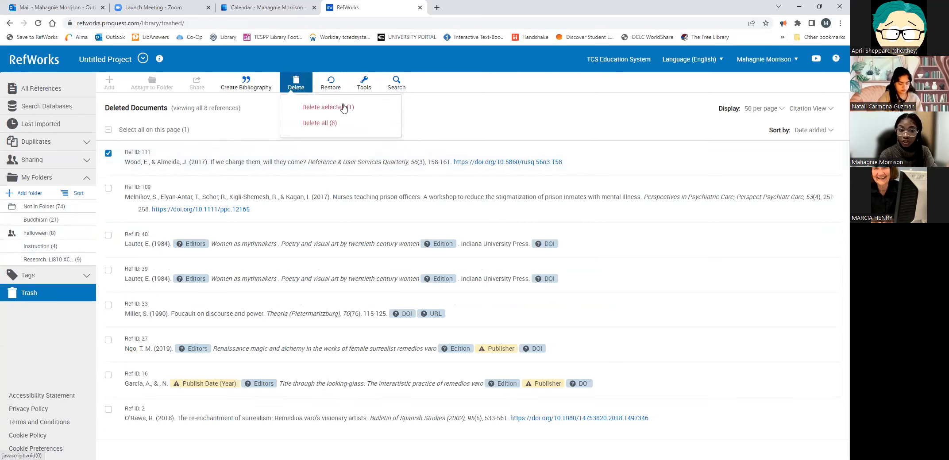
pyautogui.click(327, 107)
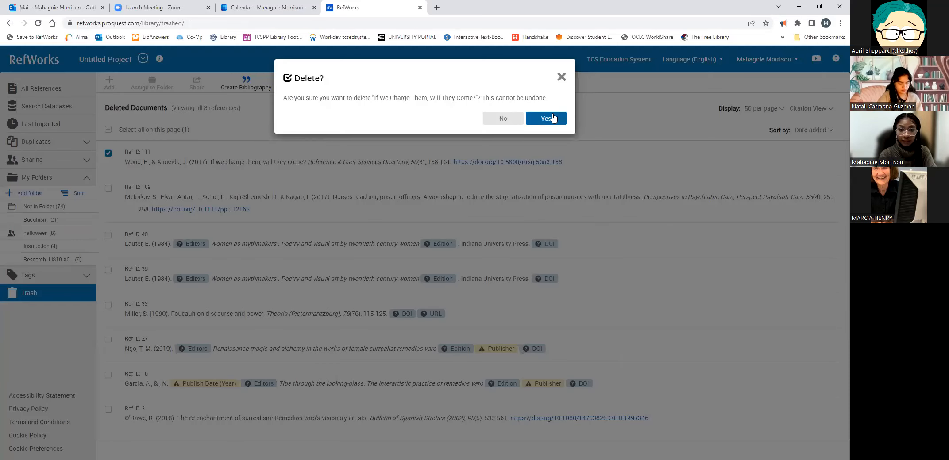
pyautogui.click(544, 118)
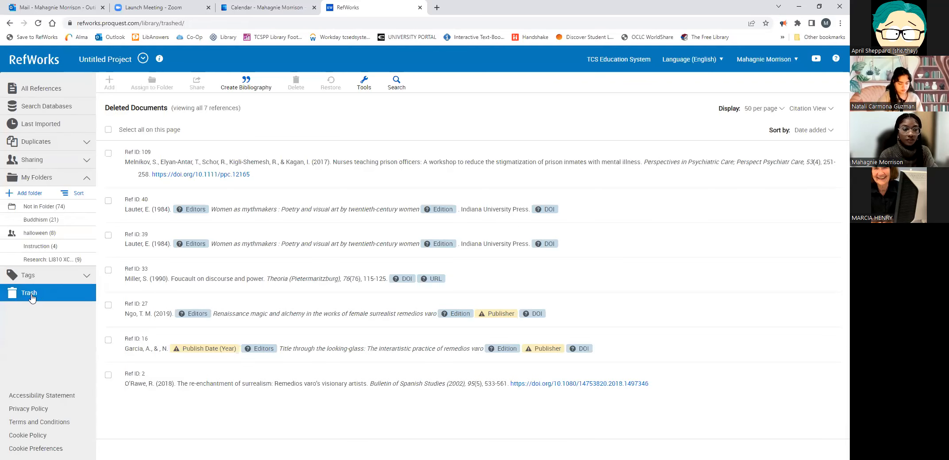
pyautogui.moveTo(52, 292)
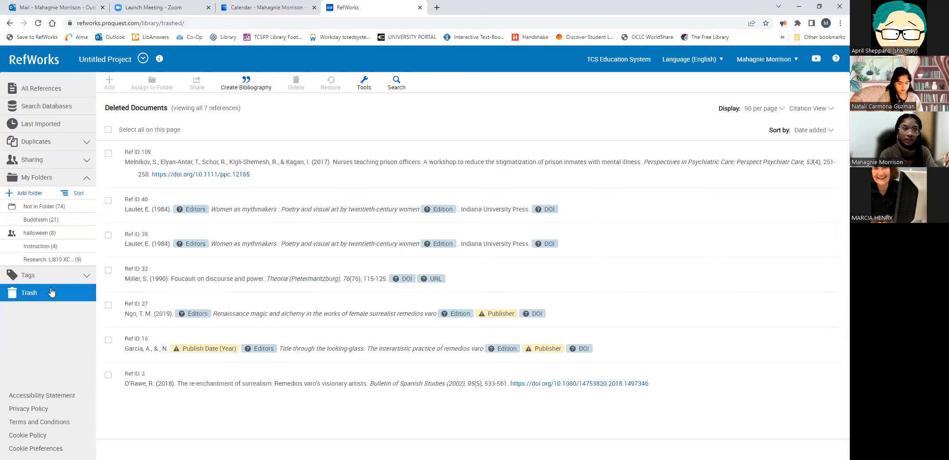
pyautogui.moveTo(427, 330)
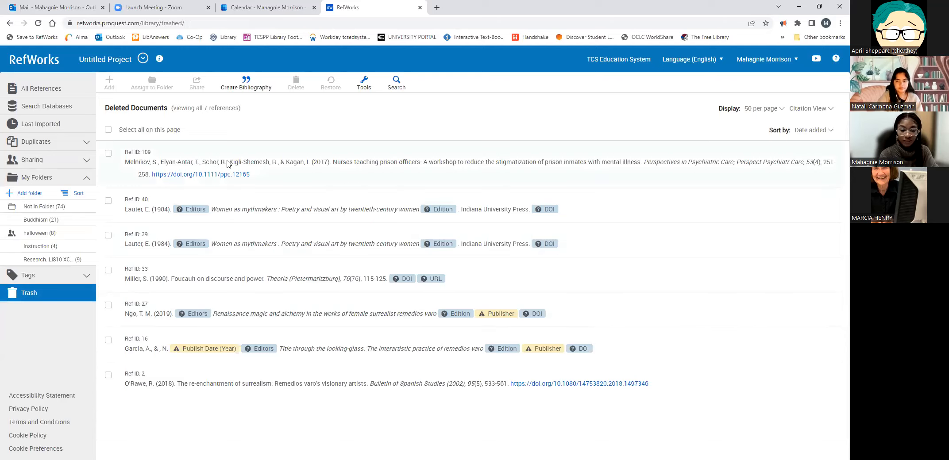
pyautogui.moveTo(227, 174)
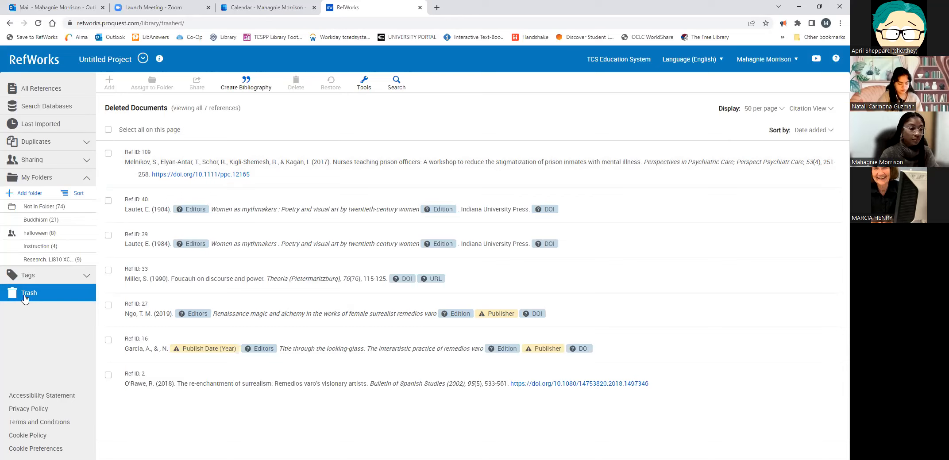
pyautogui.click(37, 177)
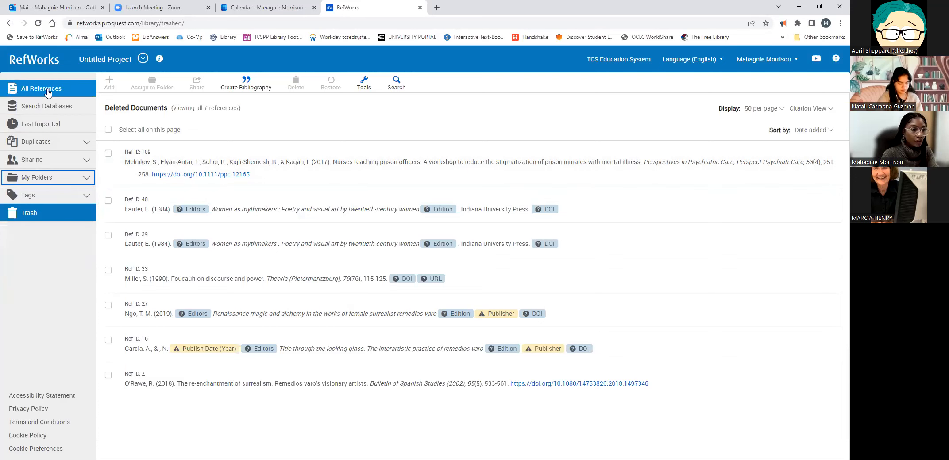
# - Show all 115 references and reveal the Add choices: upload, import, create new reference
pyautogui.click(41, 89)
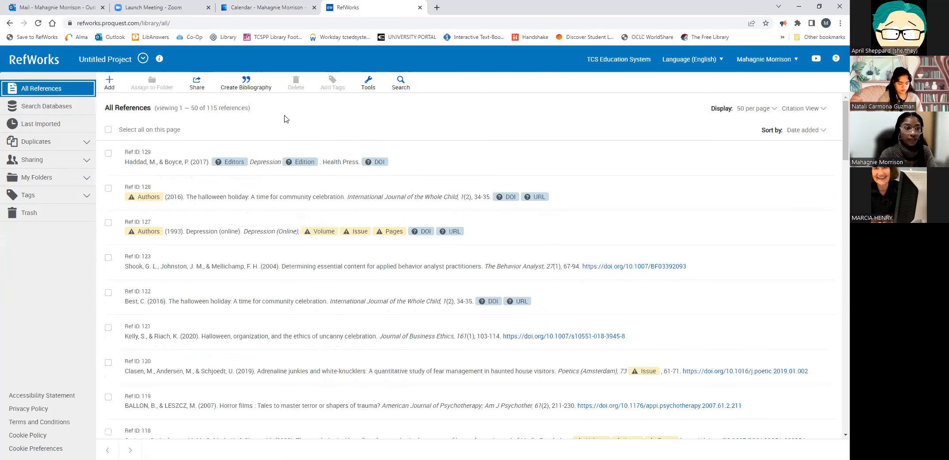
pyautogui.click(109, 82)
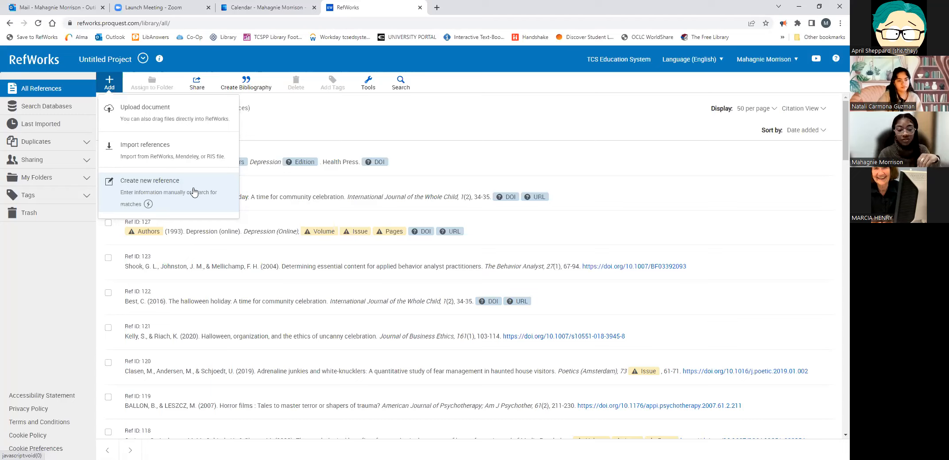
pyautogui.moveTo(171, 167)
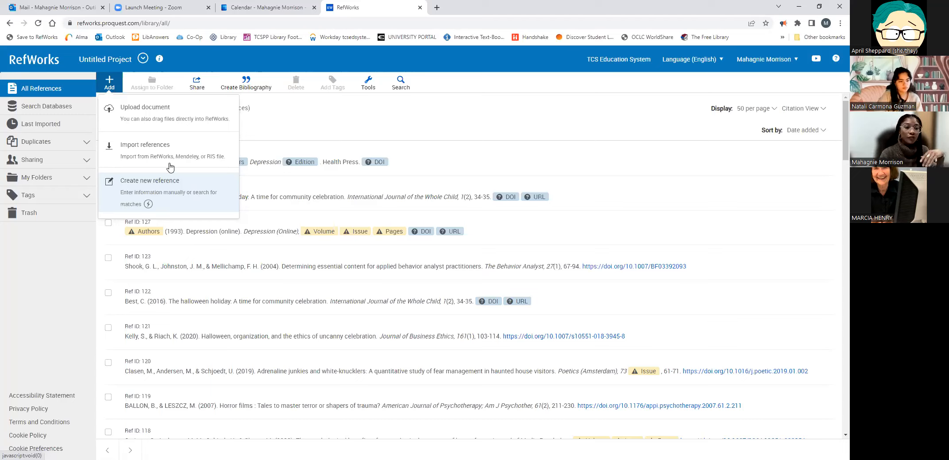
pyautogui.moveTo(129, 125)
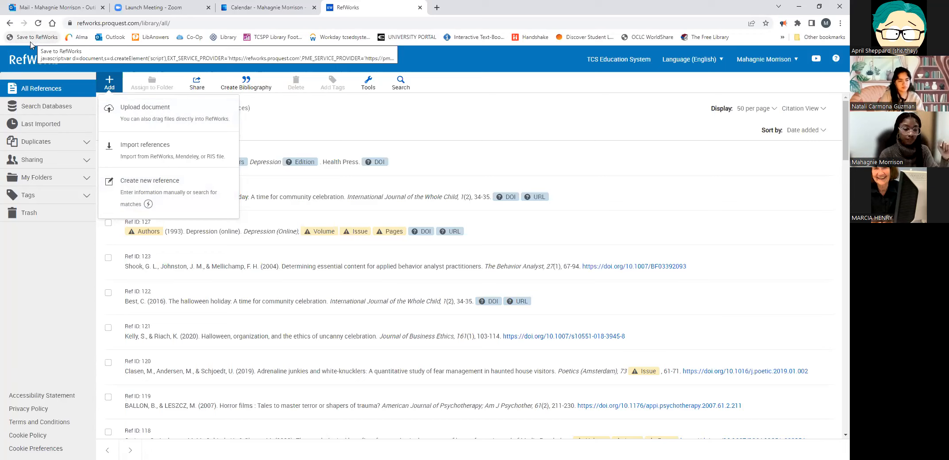
pyautogui.click(247, 83)
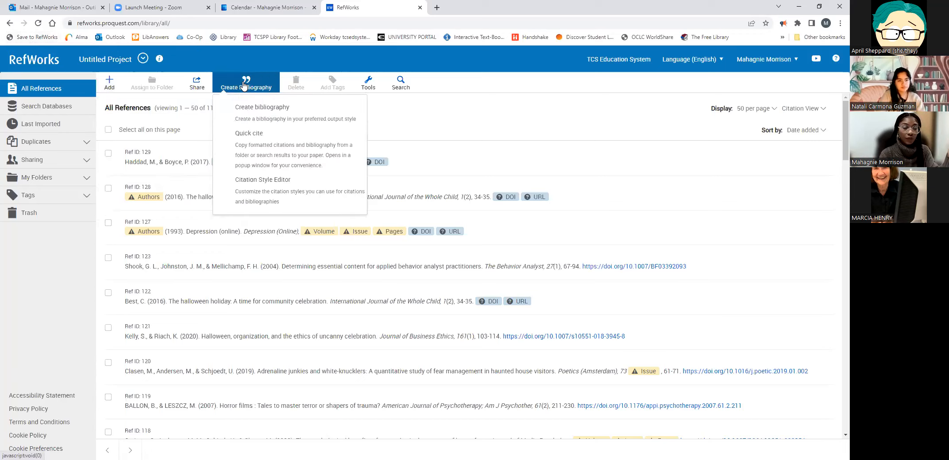
pyautogui.moveTo(278, 112)
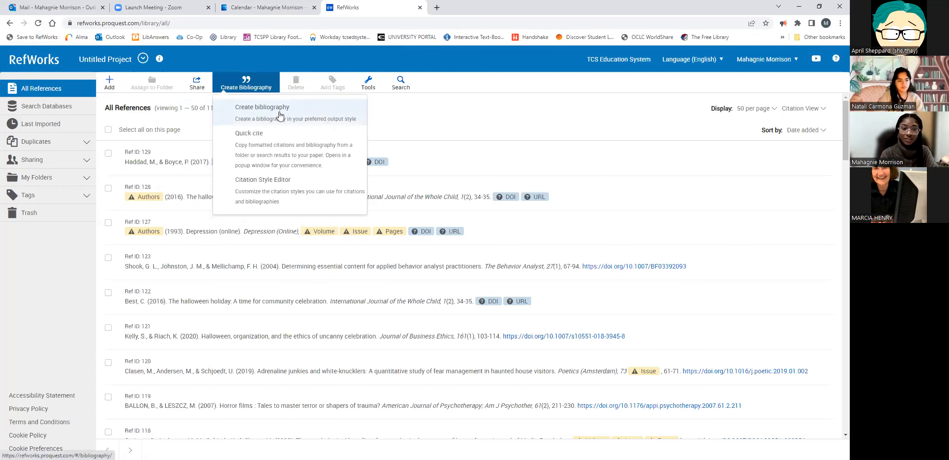
pyautogui.click(262, 107)
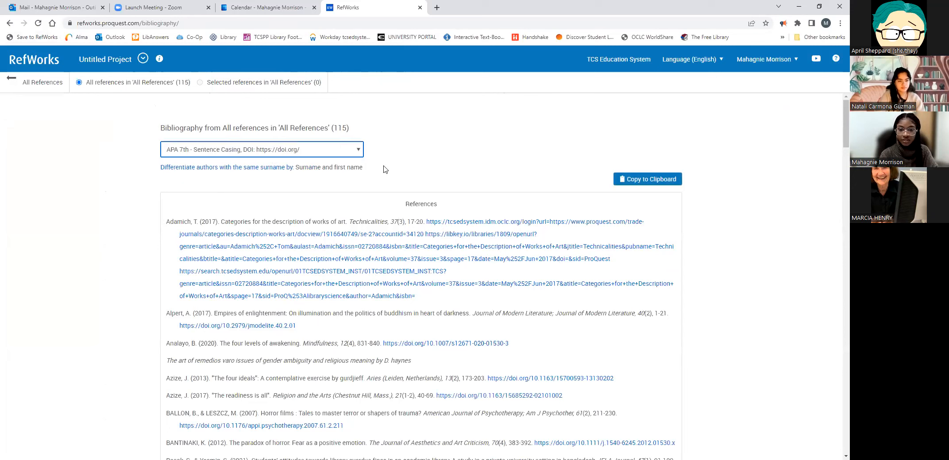
pyautogui.click(646, 179)
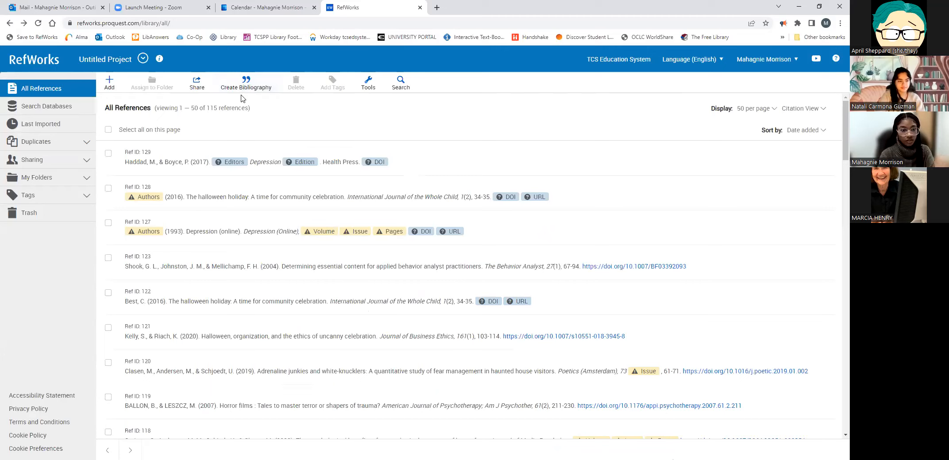
# - Start quick-cite and continue with APA 7th as the citation style
pyautogui.click(246, 83)
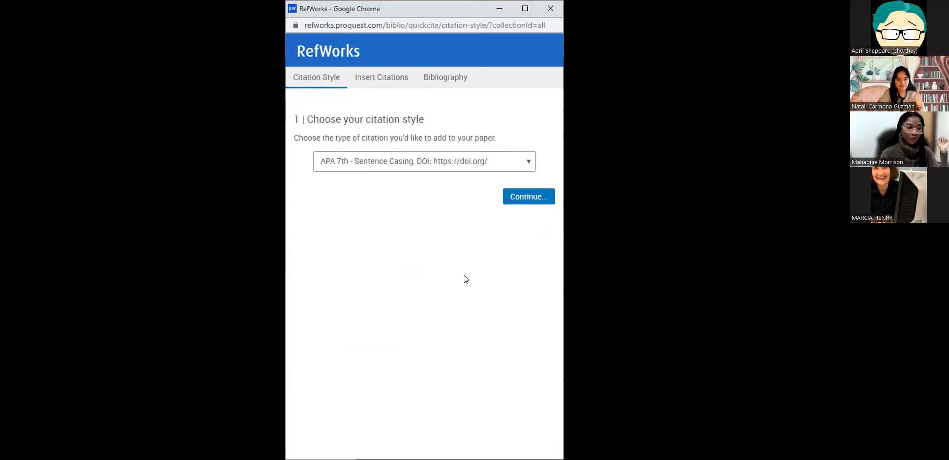
pyautogui.moveTo(466, 146)
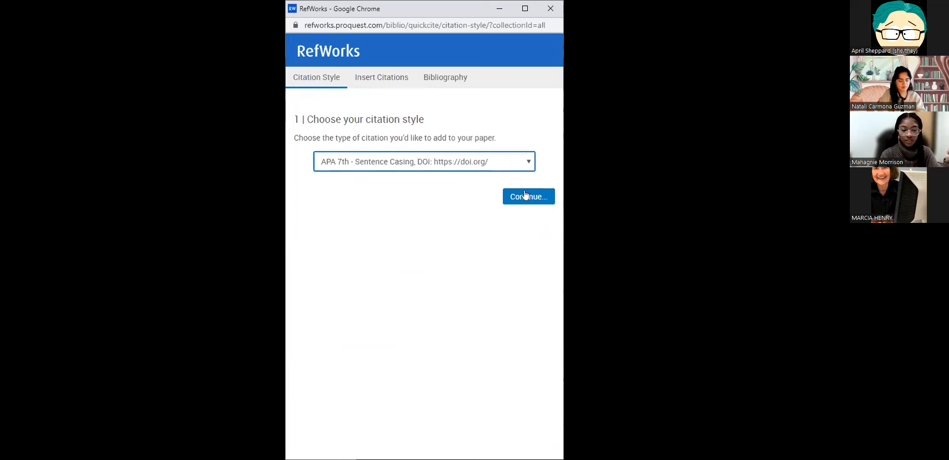
pyautogui.click(527, 197)
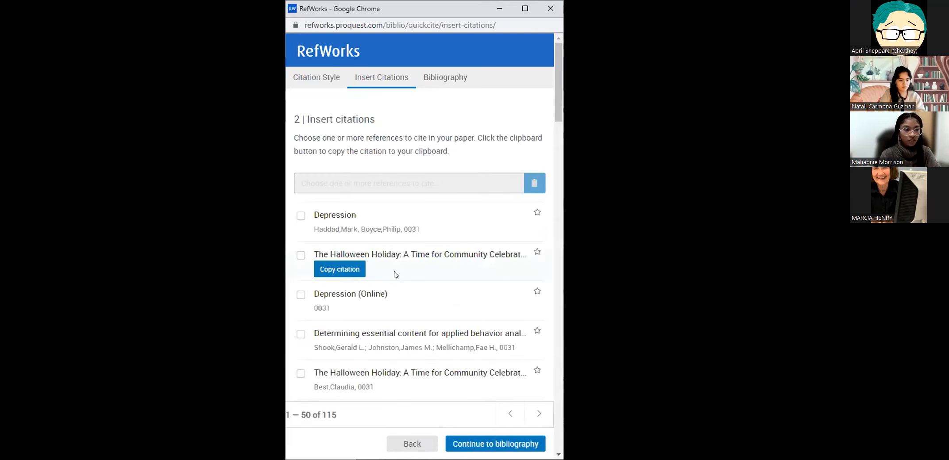
# - Check four references: The Halloween Holiday, Depression (Online), applied behavior analysis, second Halloween Holiday
pyautogui.click(301, 255)
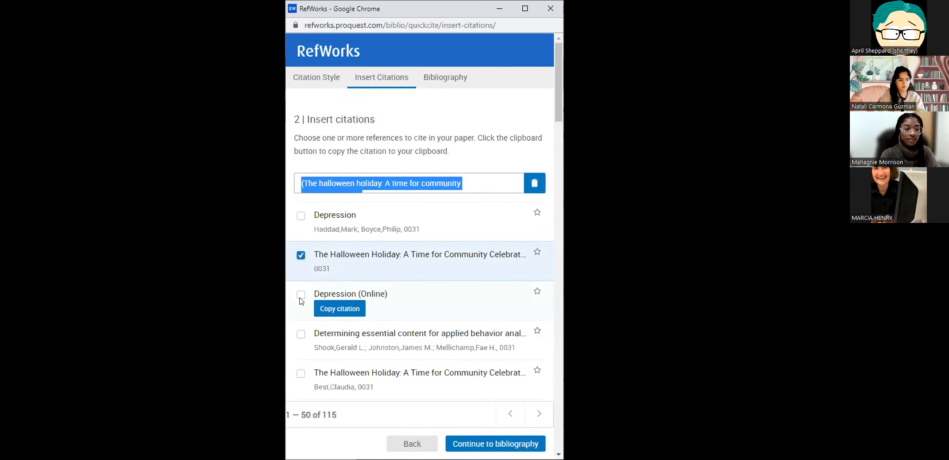
pyautogui.click(301, 295)
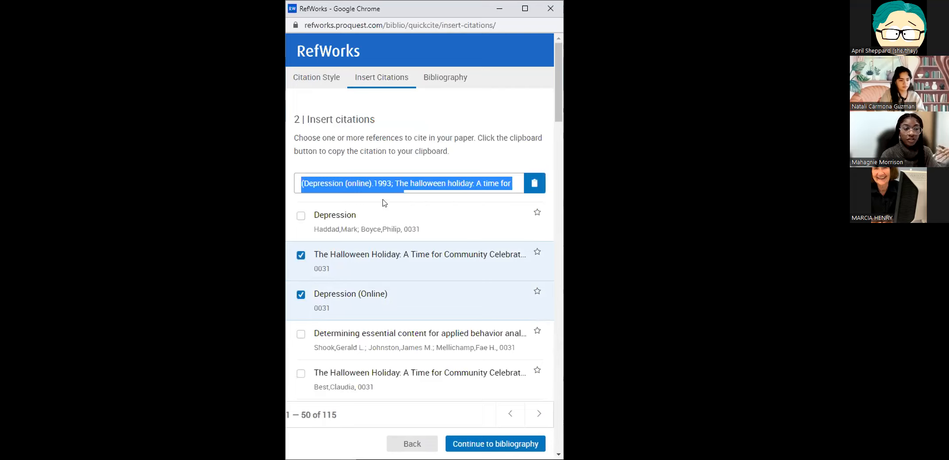
pyautogui.click(301, 334)
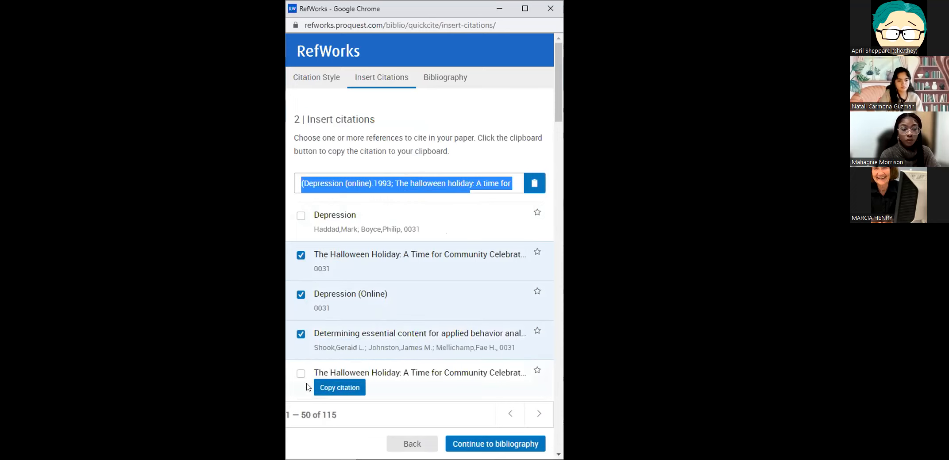
pyautogui.click(301, 373)
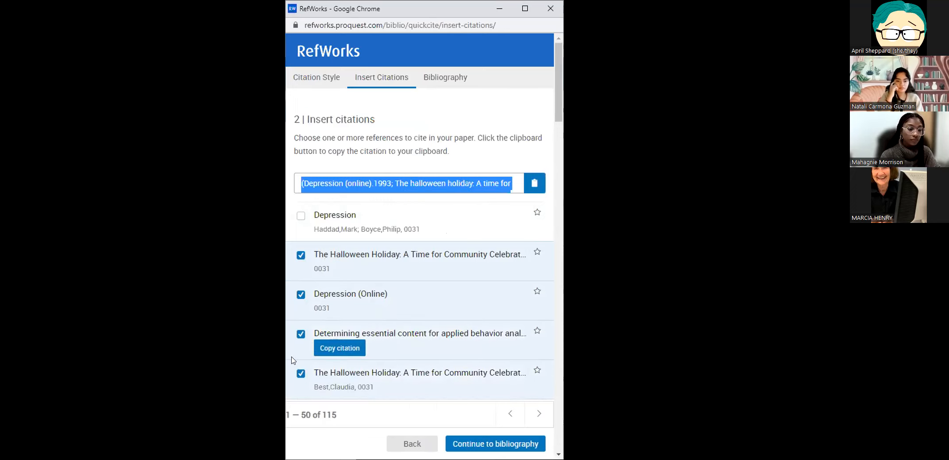
pyautogui.moveTo(292, 360)
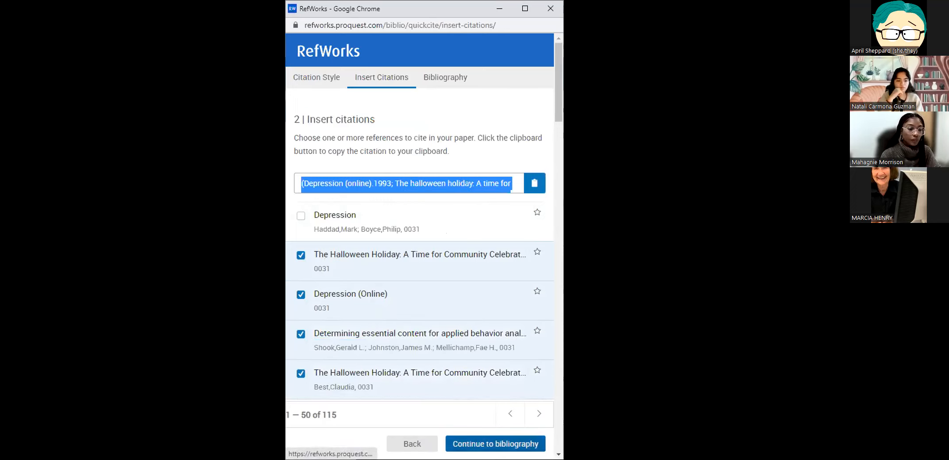
# - Build the bibliography with Include all on, copy it to the clipboard, and close quick-cite
pyautogui.click(495, 444)
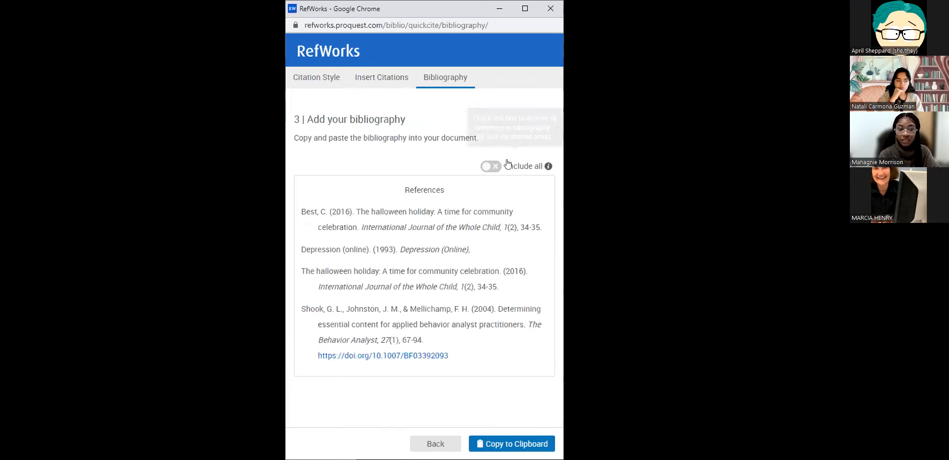
pyautogui.click(488, 167)
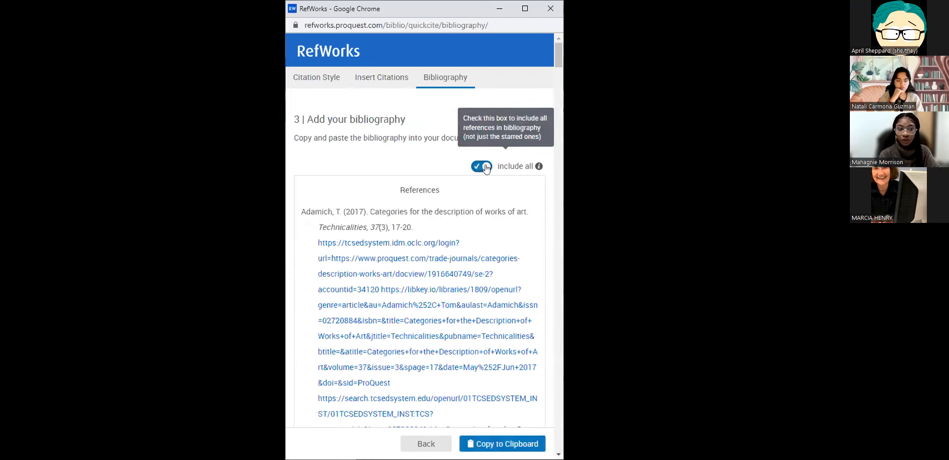
pyautogui.scroll(-3)
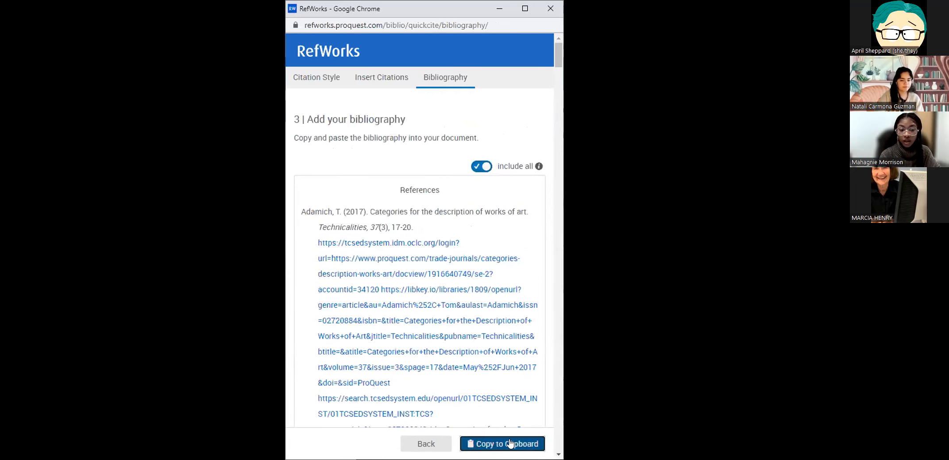
pyautogui.click(501, 445)
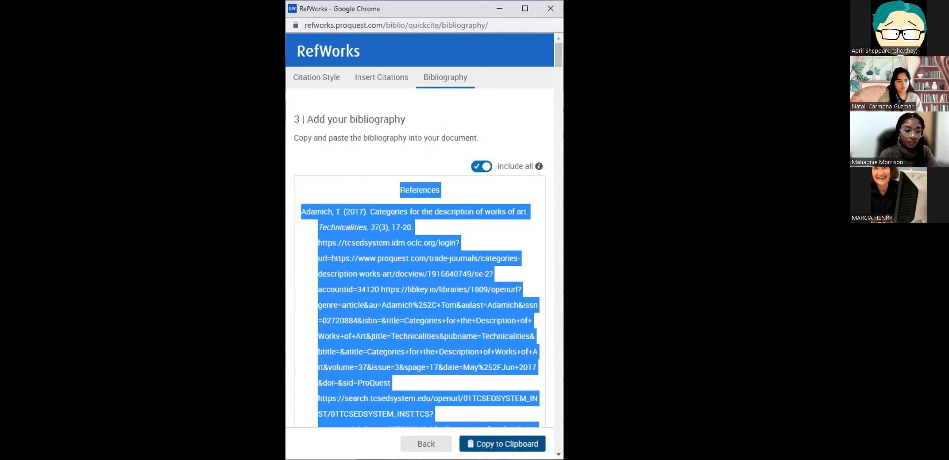
pyautogui.click(502, 444)
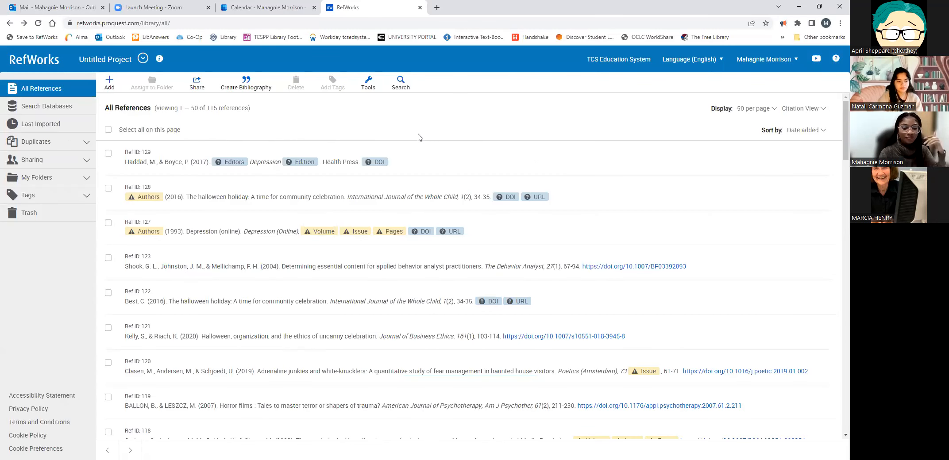
pyautogui.moveTo(427, 163)
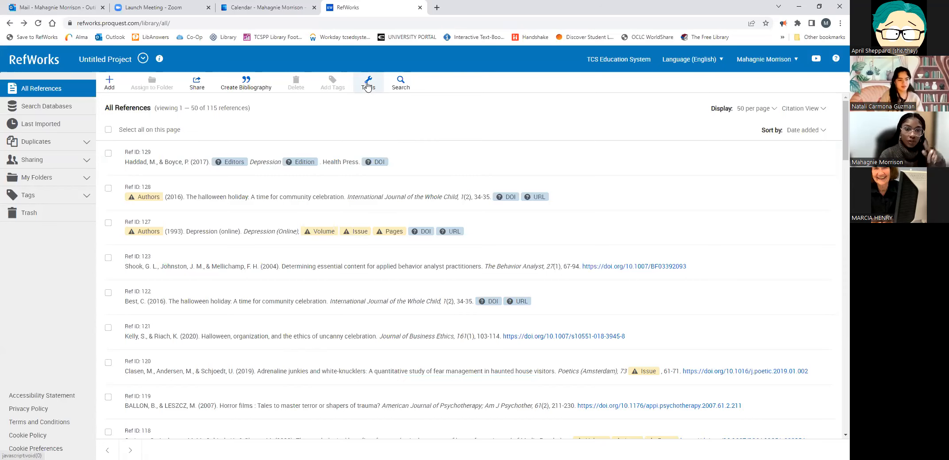
# - Load the Tools page from the toolbar's Tools menu
pyautogui.click(368, 82)
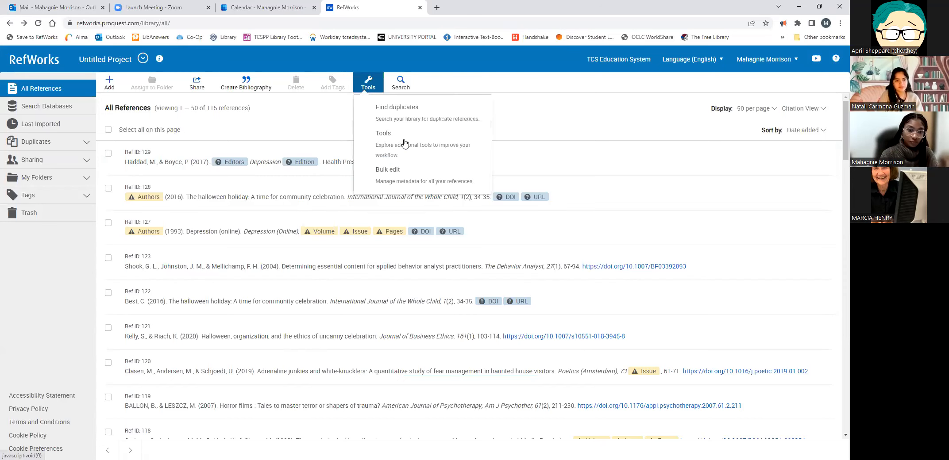
pyautogui.click(384, 133)
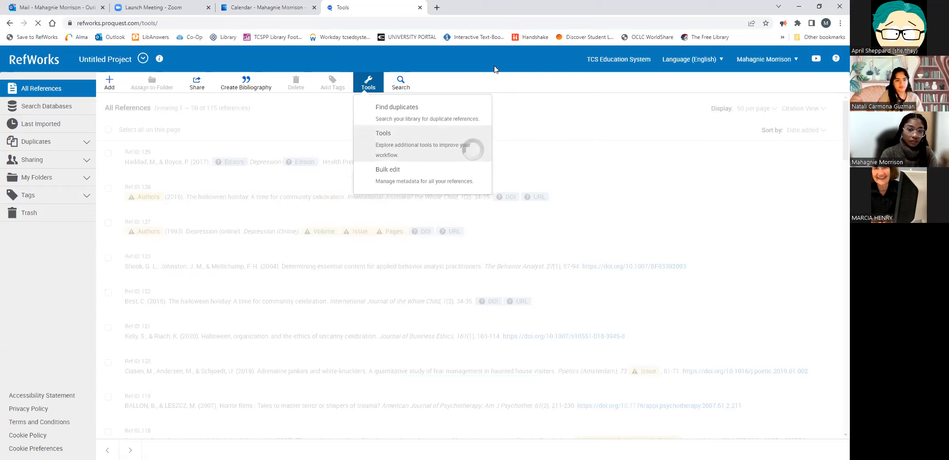
# - Reach the Save to RefWorks installer and the Microsoft Word add-ons section
pyautogui.click(384, 133)
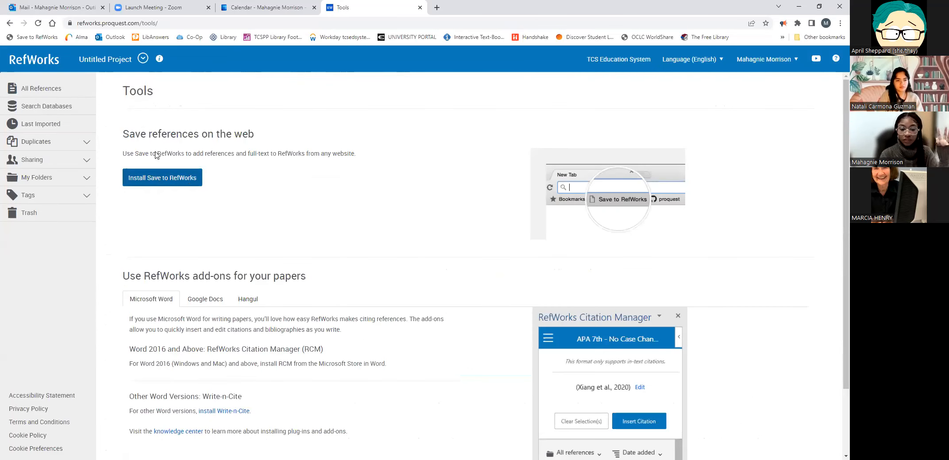
pyautogui.click(162, 177)
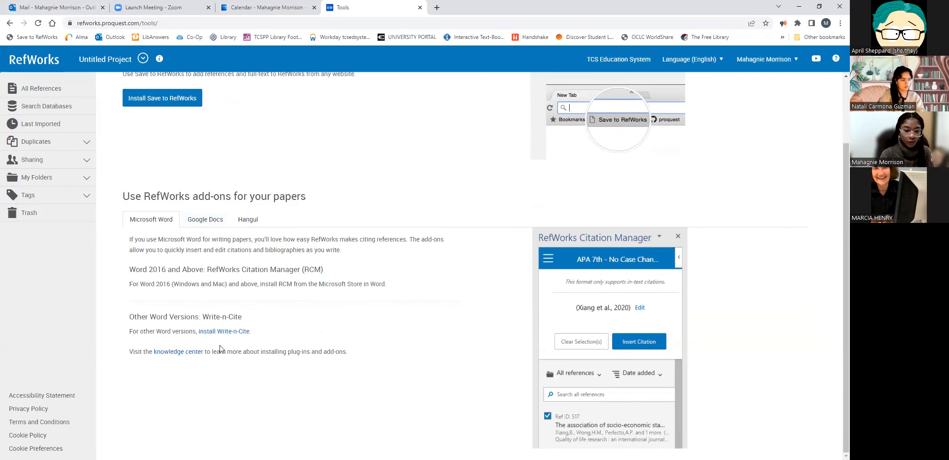
pyautogui.moveTo(415, 273)
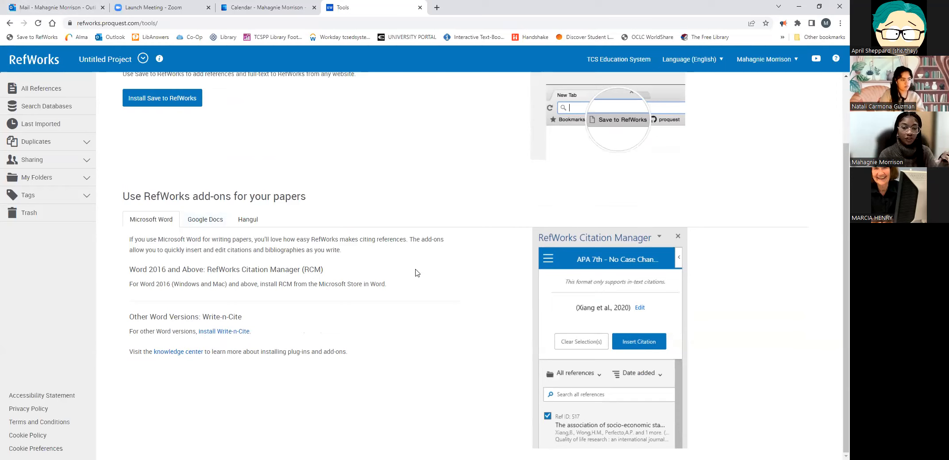
pyautogui.moveTo(405, 250)
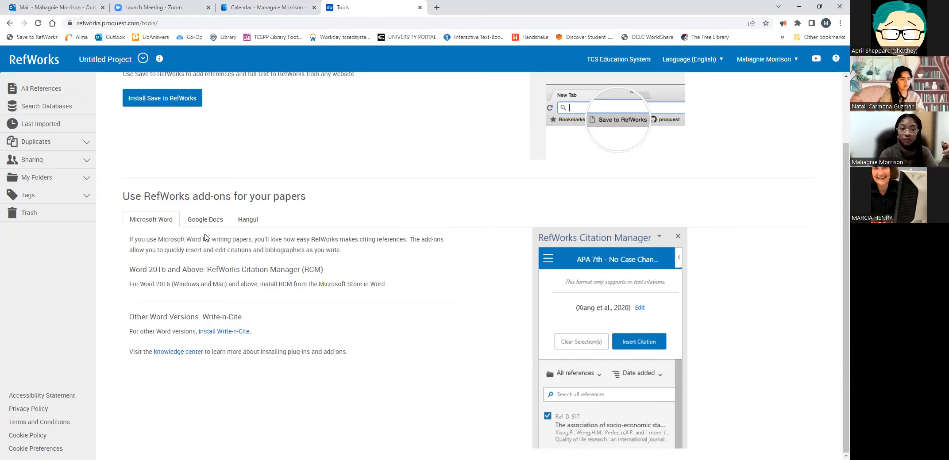
pyautogui.moveTo(248, 219)
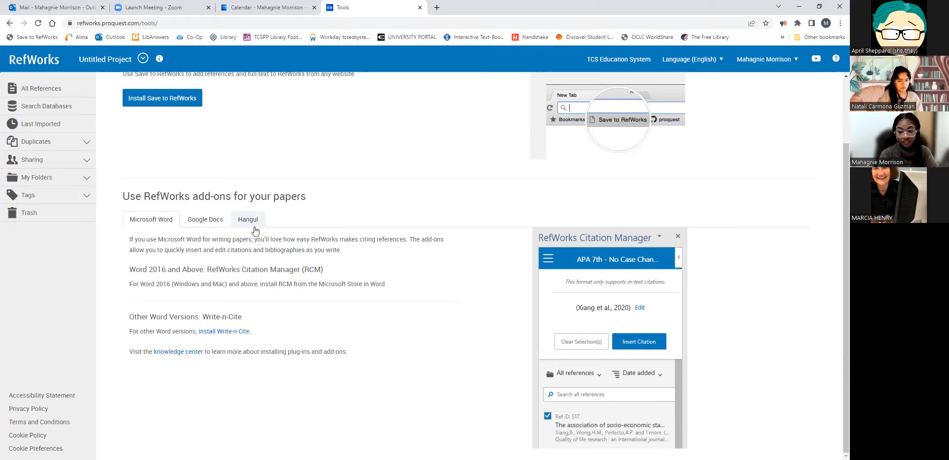
pyautogui.moveTo(451, 306)
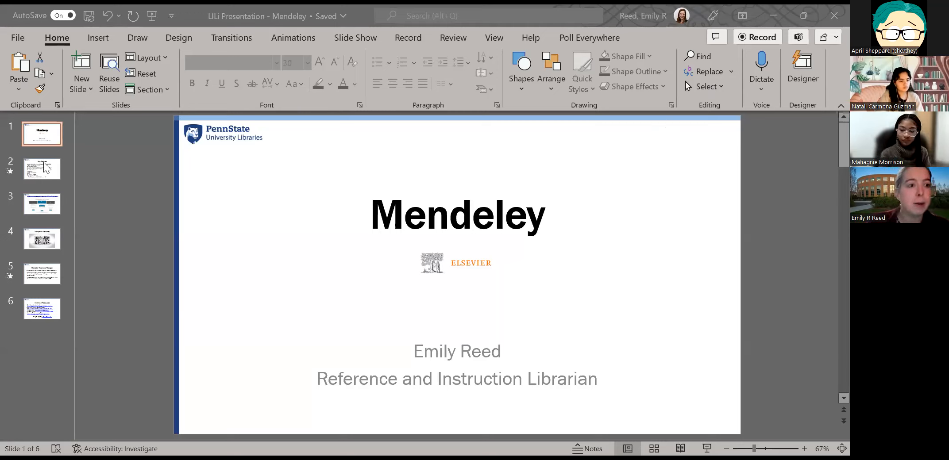
# - Bring up the Mendeley deck in PowerPoint at its opening slides
pyautogui.click(42, 169)
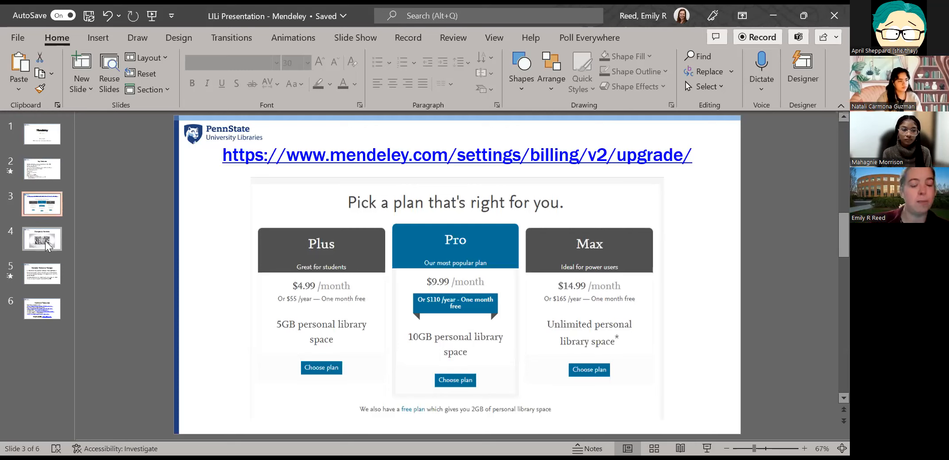
# - Display slide 4, Changes to Mendeley, with its Breaking News image
pyautogui.click(42, 239)
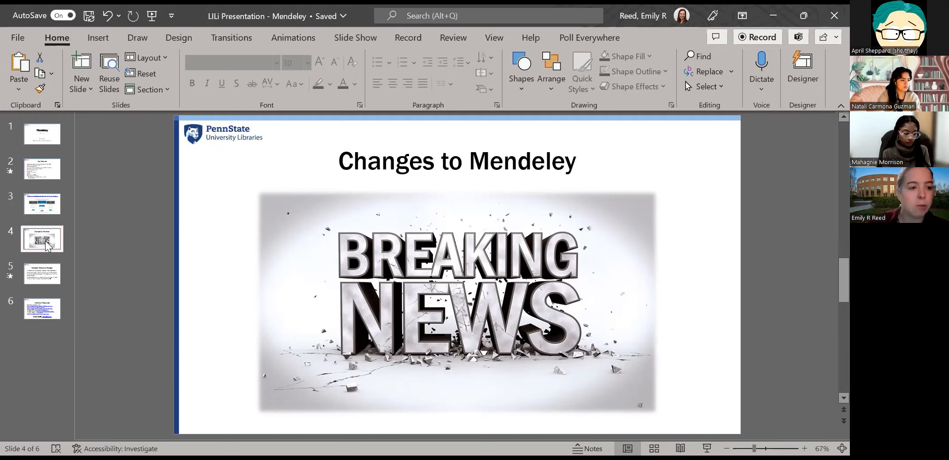
# - Move through slide 5, Mendeley Reference Manager, to slide 6, Additional Resources
pyautogui.click(41, 274)
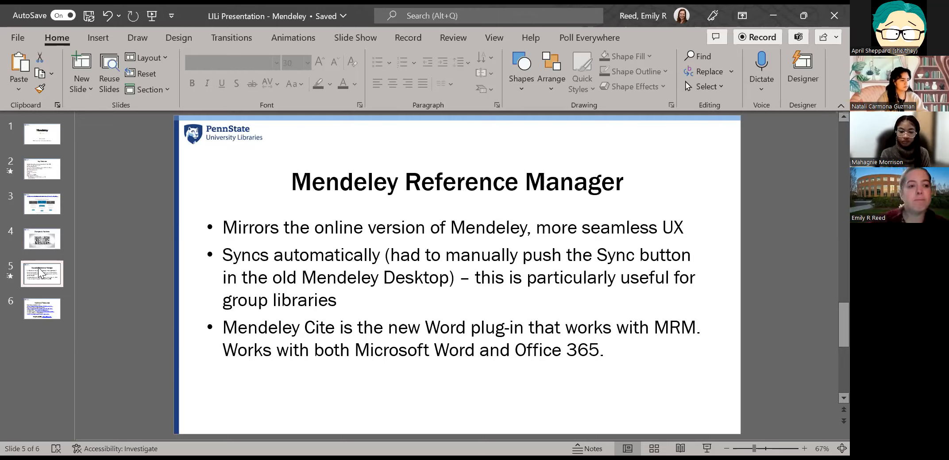
pyautogui.click(42, 309)
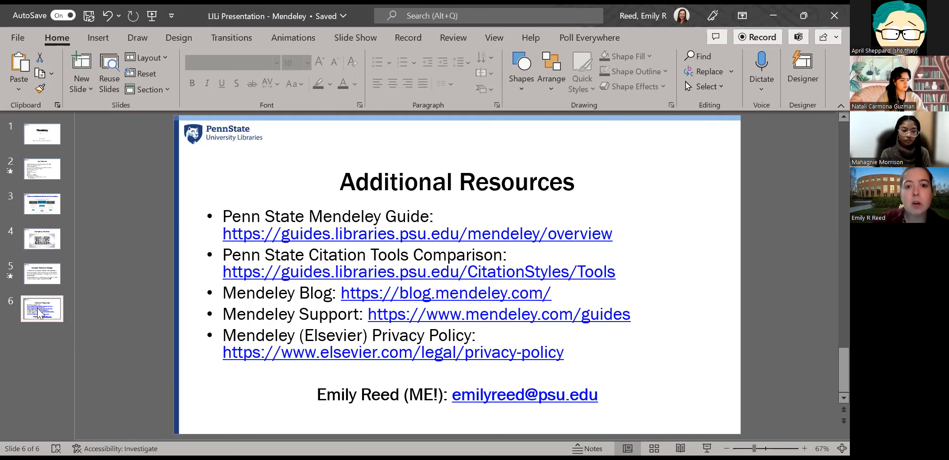